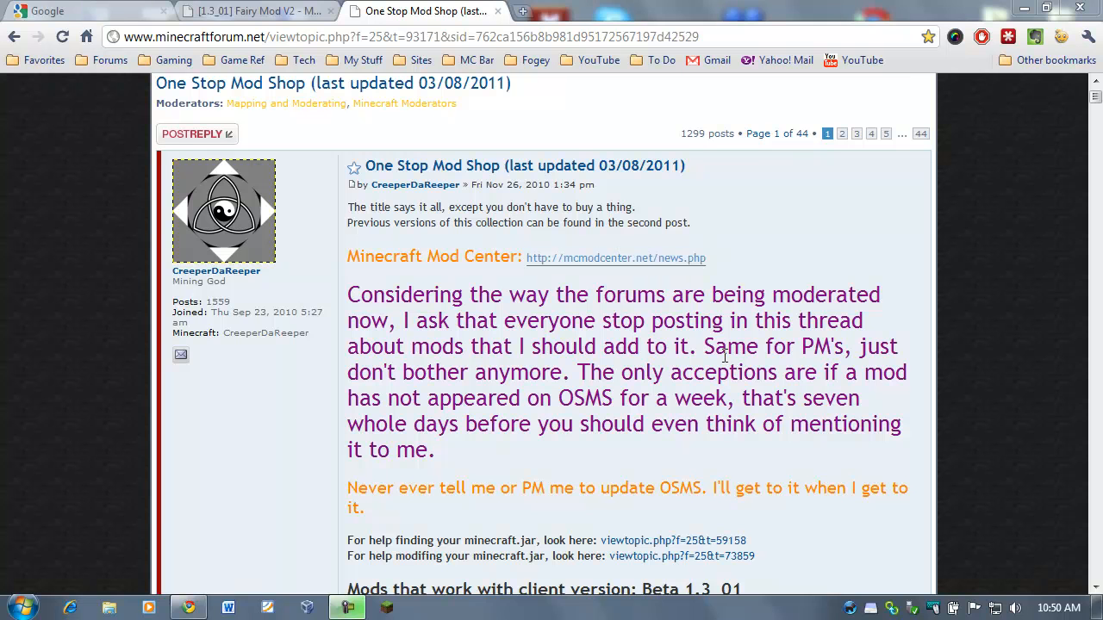
# Scroll through the mod thread's list of mods
pyautogui.scroll(-3)
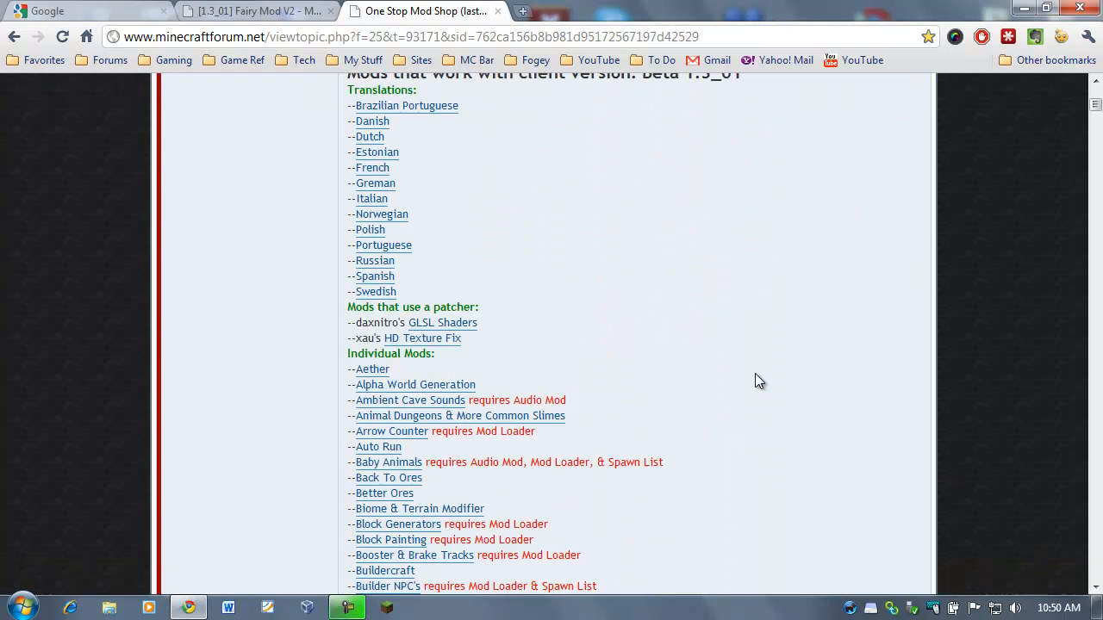
pyautogui.scroll(-3)
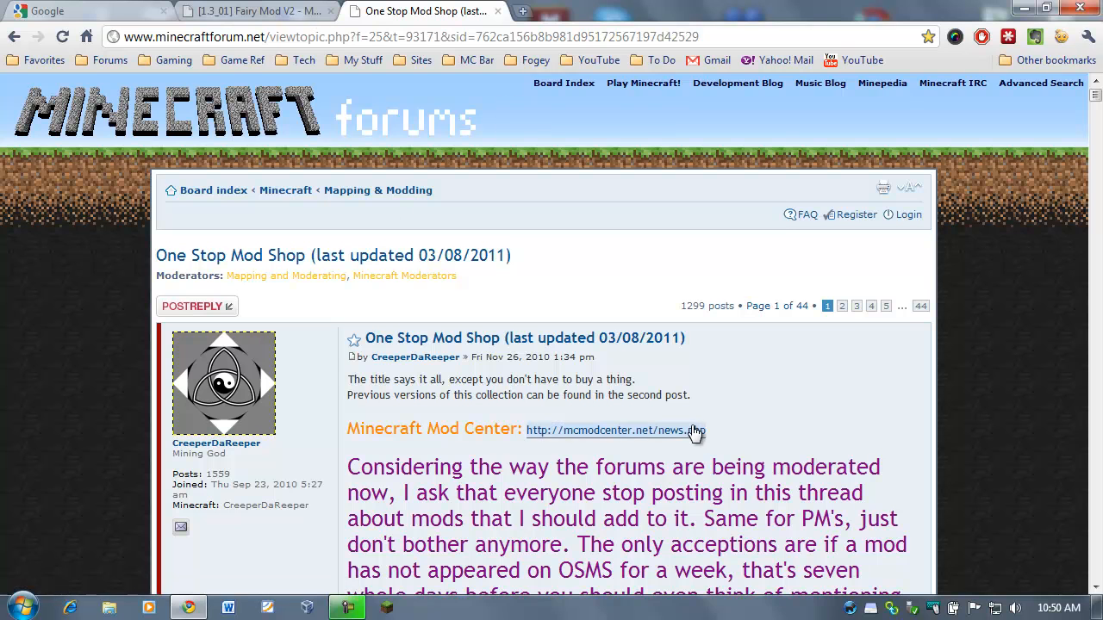
pyautogui.scroll(-3)
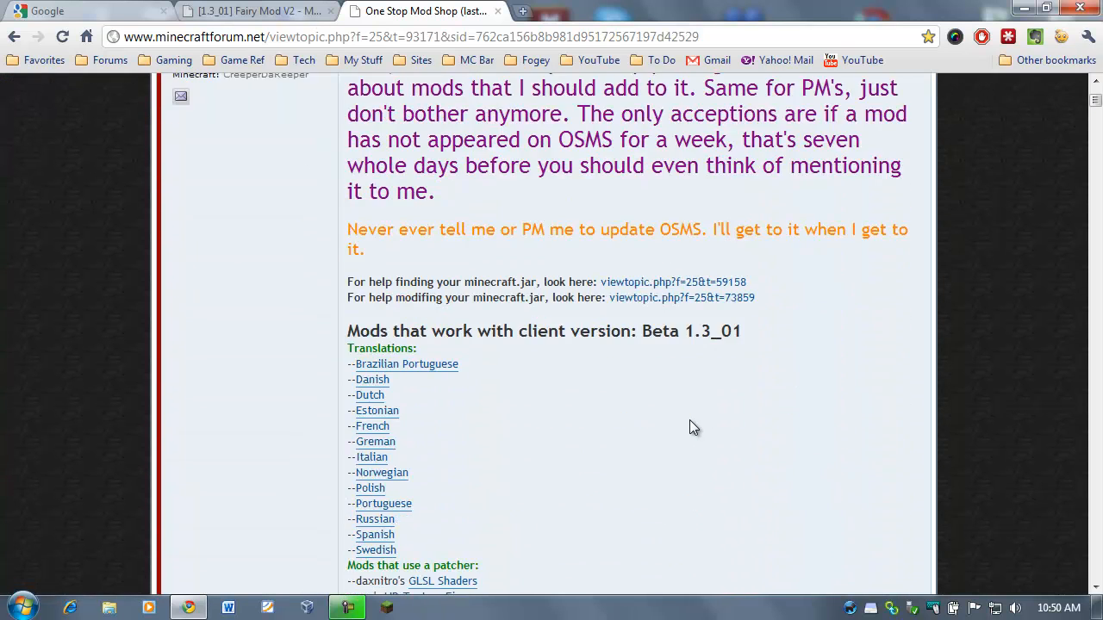
pyautogui.scroll(-3)
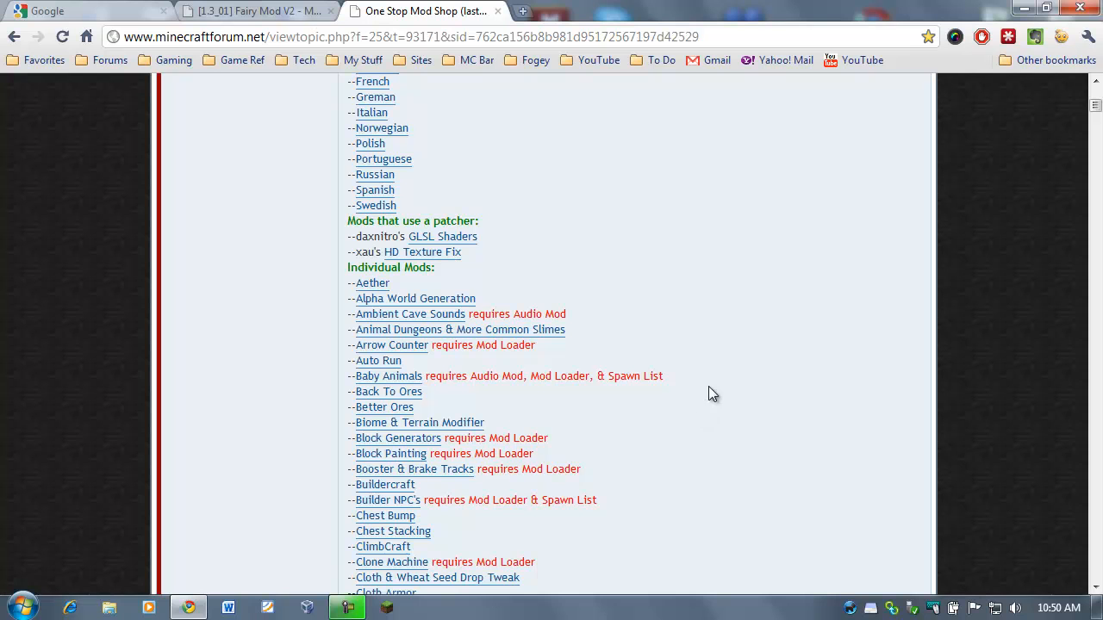
pyautogui.scroll(-3)
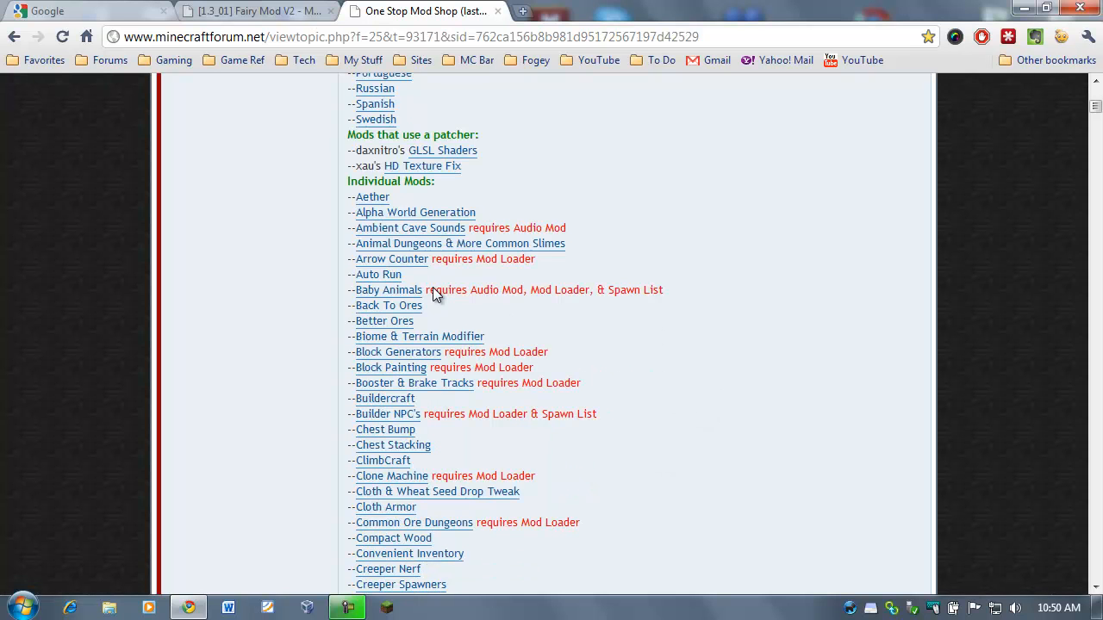
pyautogui.moveTo(410, 277)
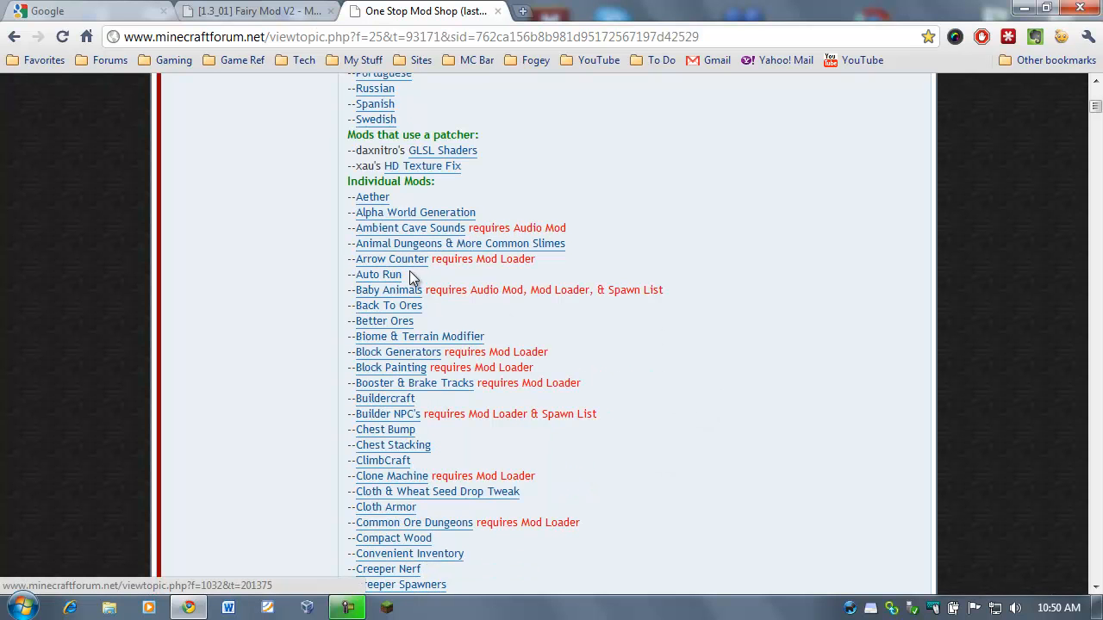
pyautogui.moveTo(390, 367)
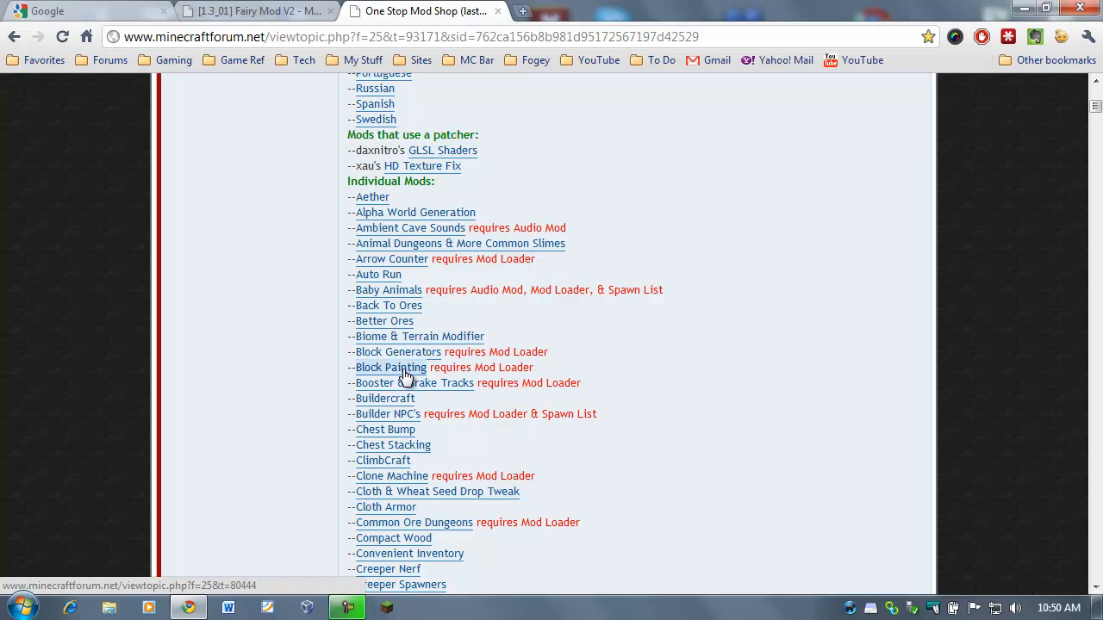
pyautogui.scroll(-3)
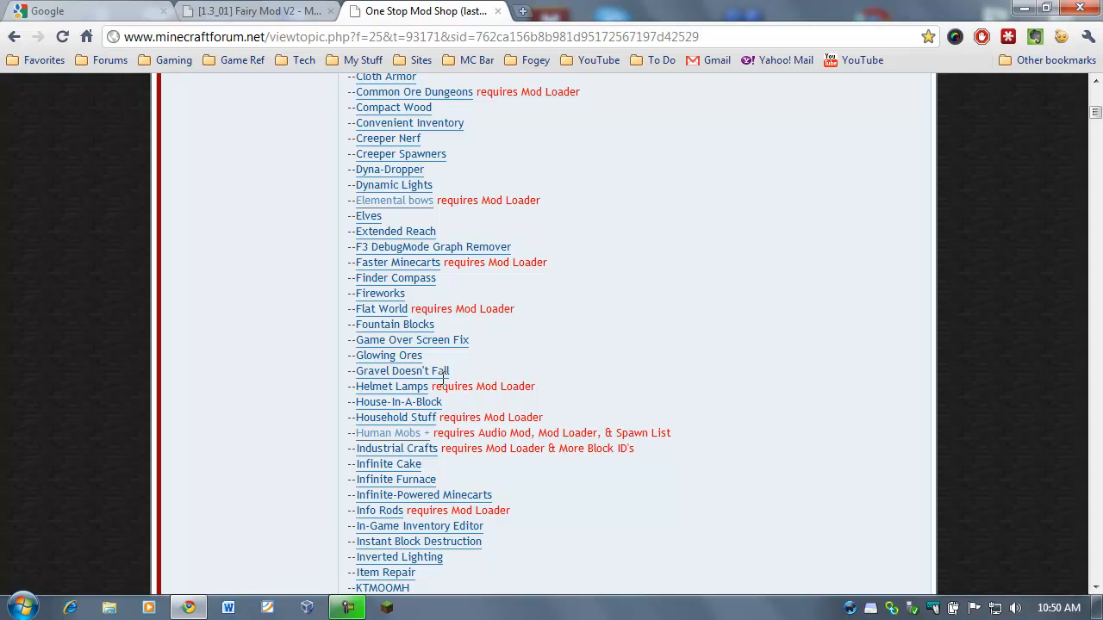
pyautogui.scroll(3)
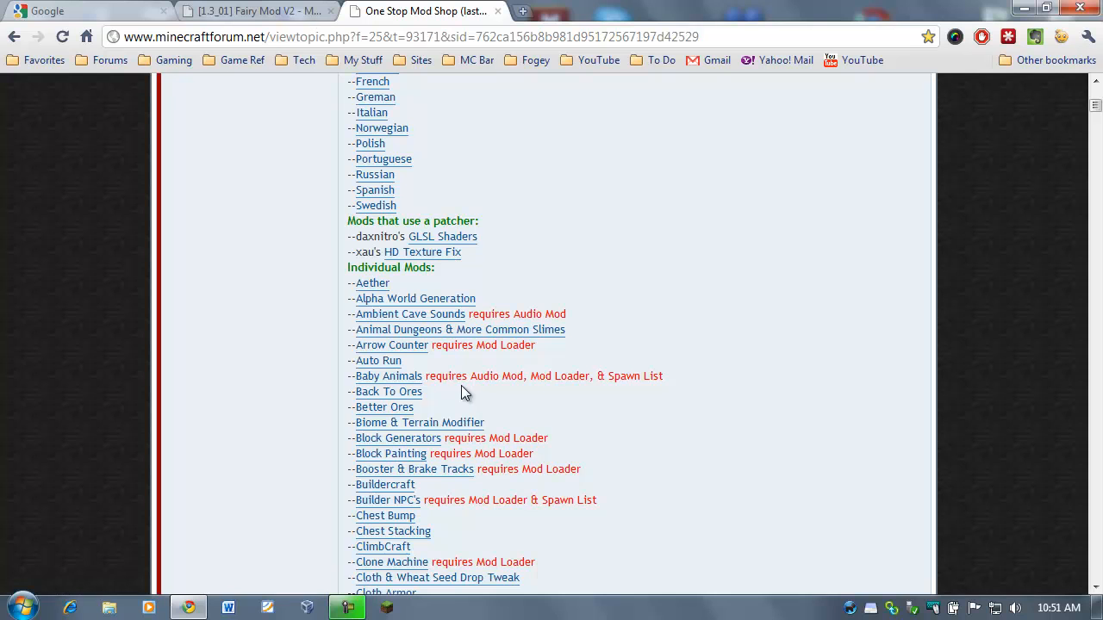
# Highlight and review the mods RPG Mobs requires, then switch to the Google tab
pyautogui.moveTo(424, 375); pyautogui.dragTo(617, 376)
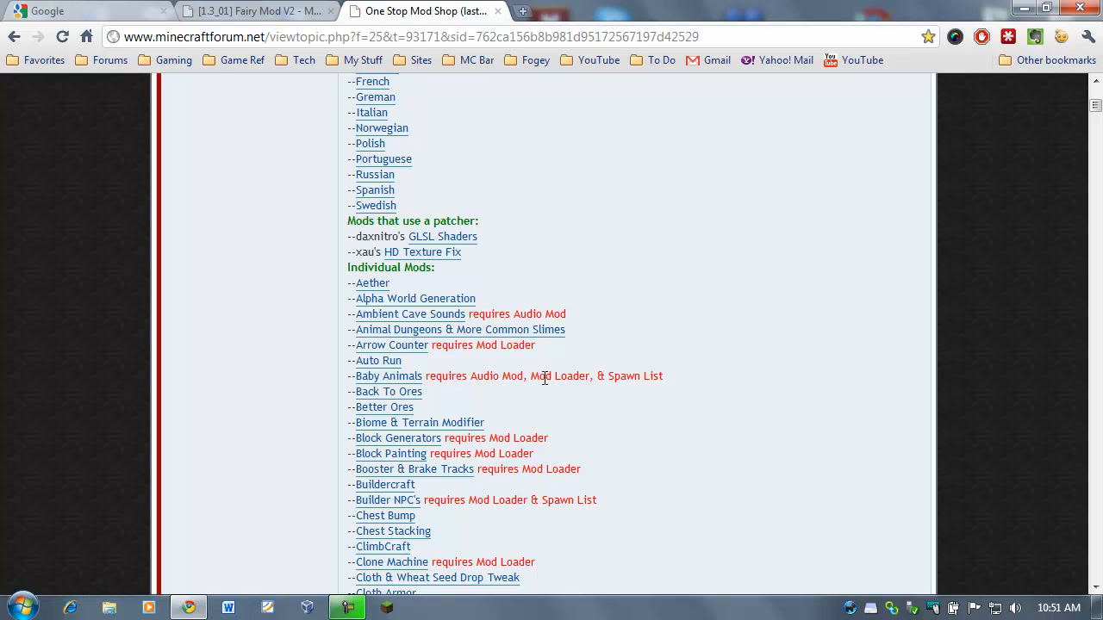
pyautogui.scroll(-3)
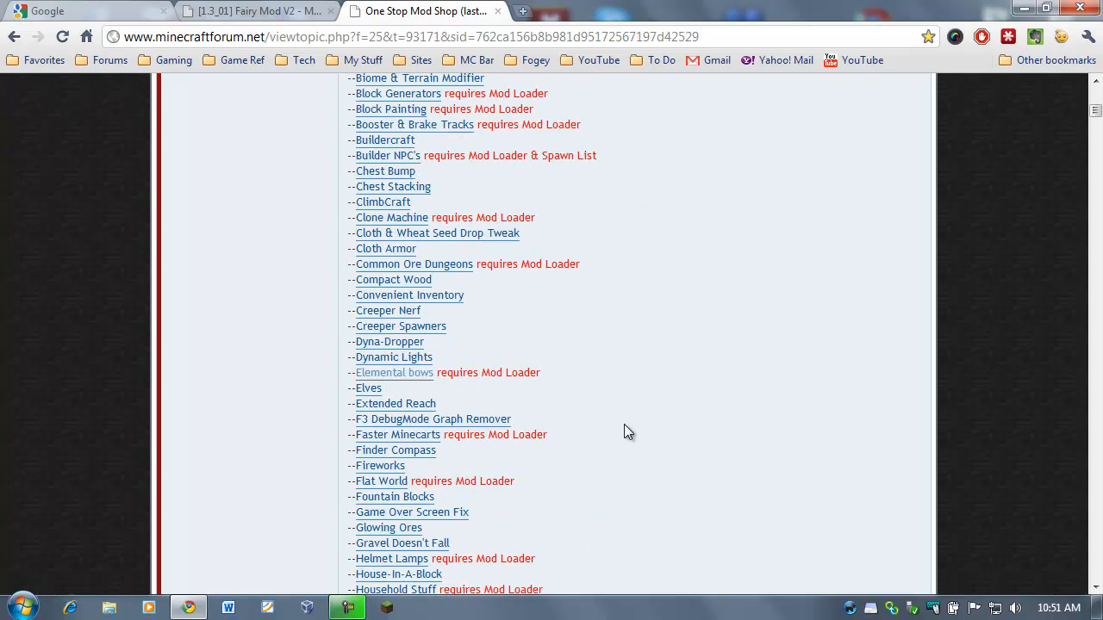
pyautogui.scroll(-3)
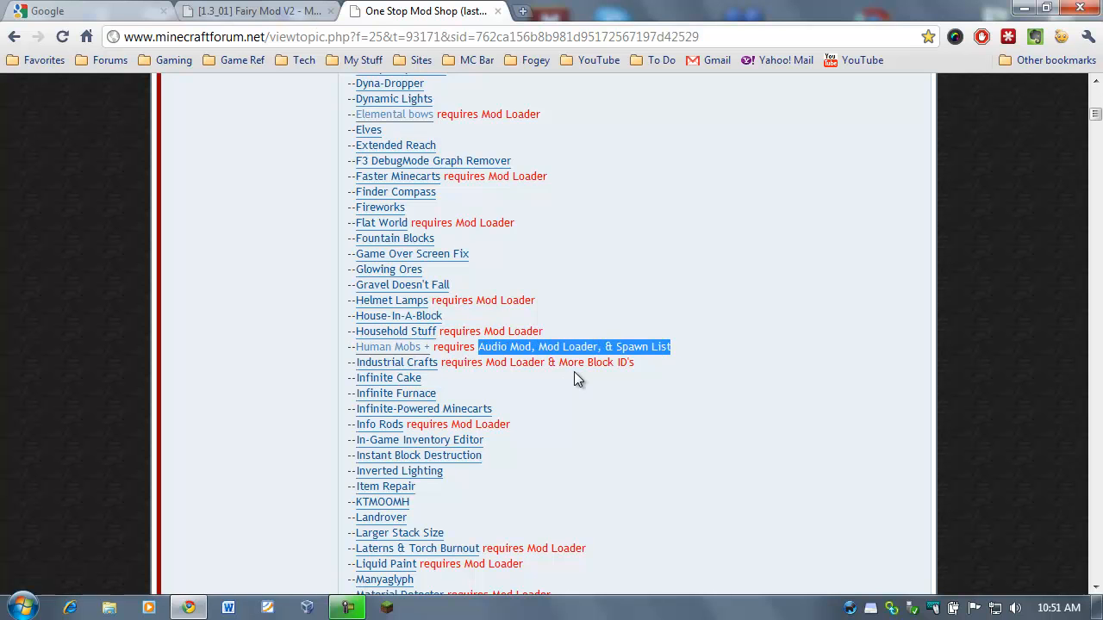
pyautogui.scroll(-3)
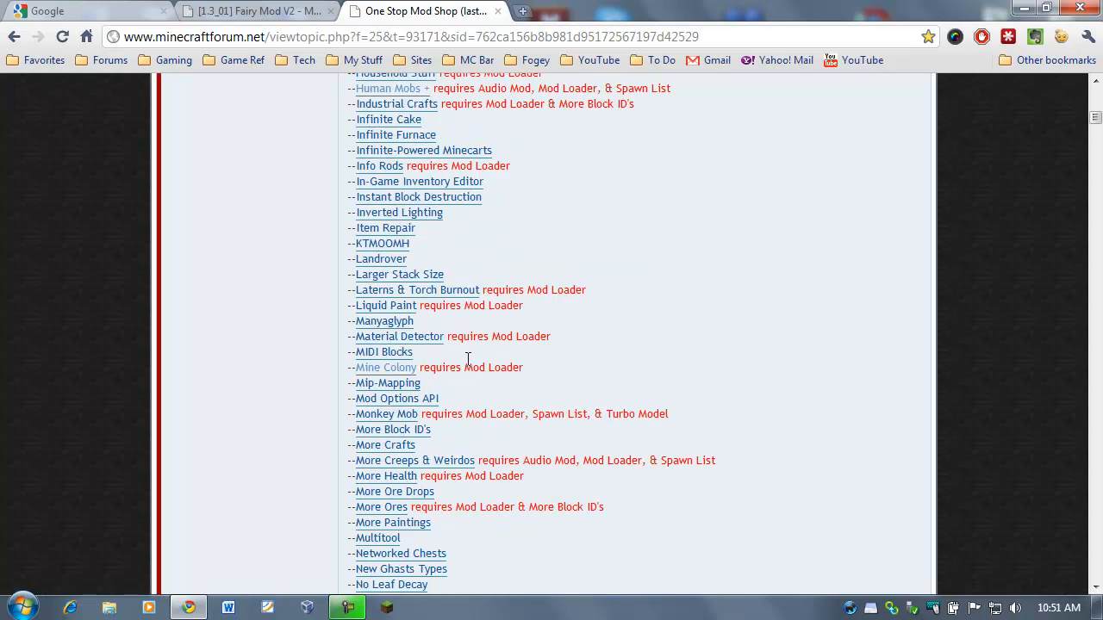
pyautogui.scroll(-3)
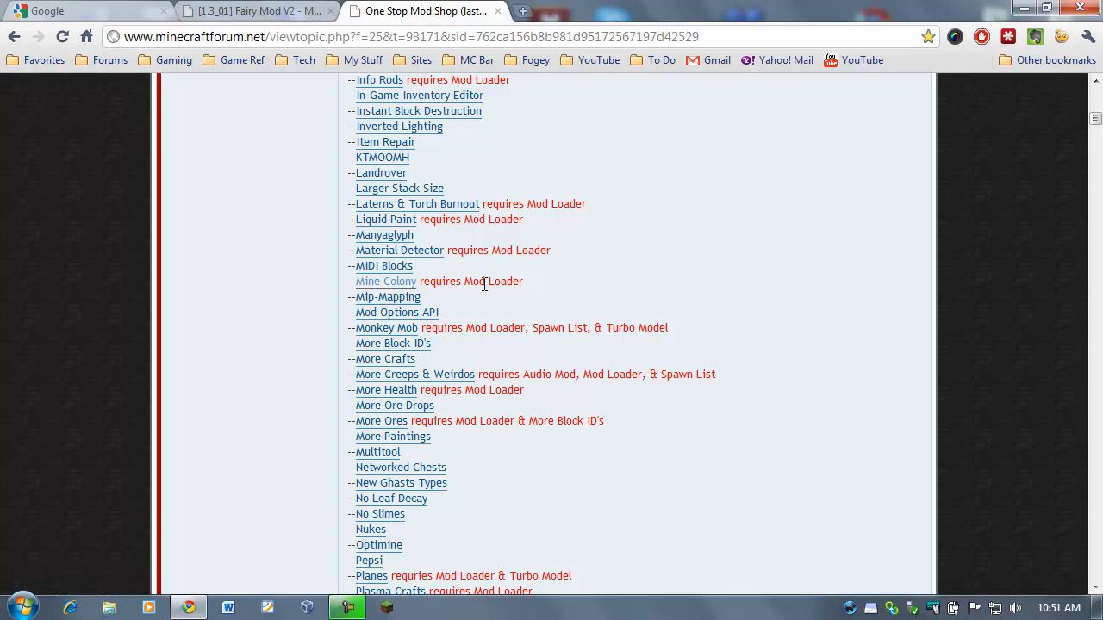
pyautogui.scroll(-3)
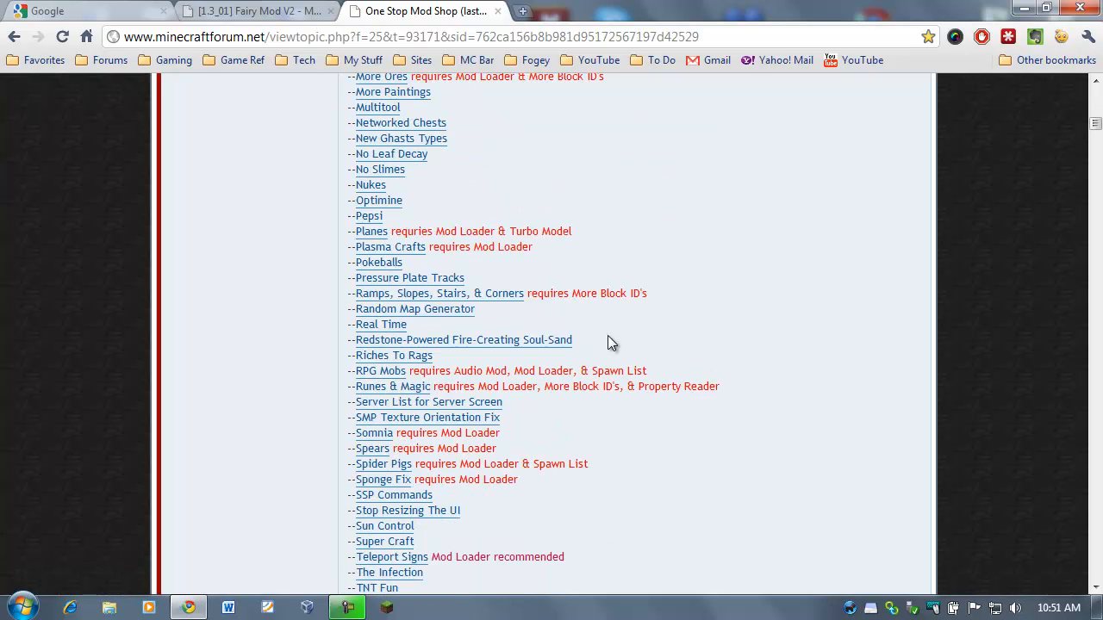
pyautogui.moveTo(381, 371)
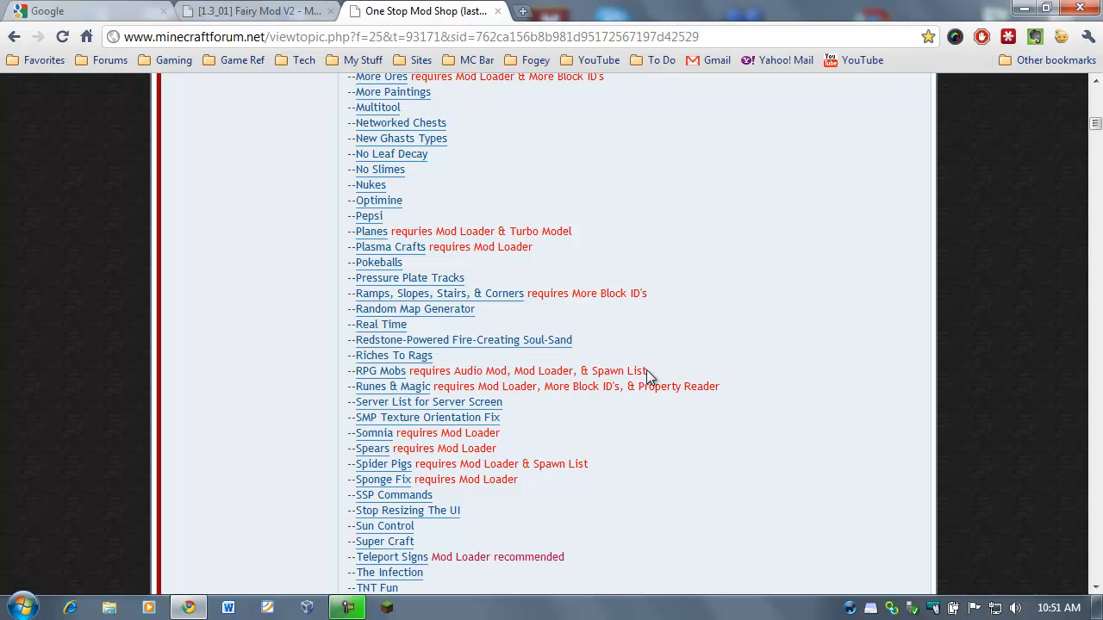
pyautogui.moveTo(711, 383)
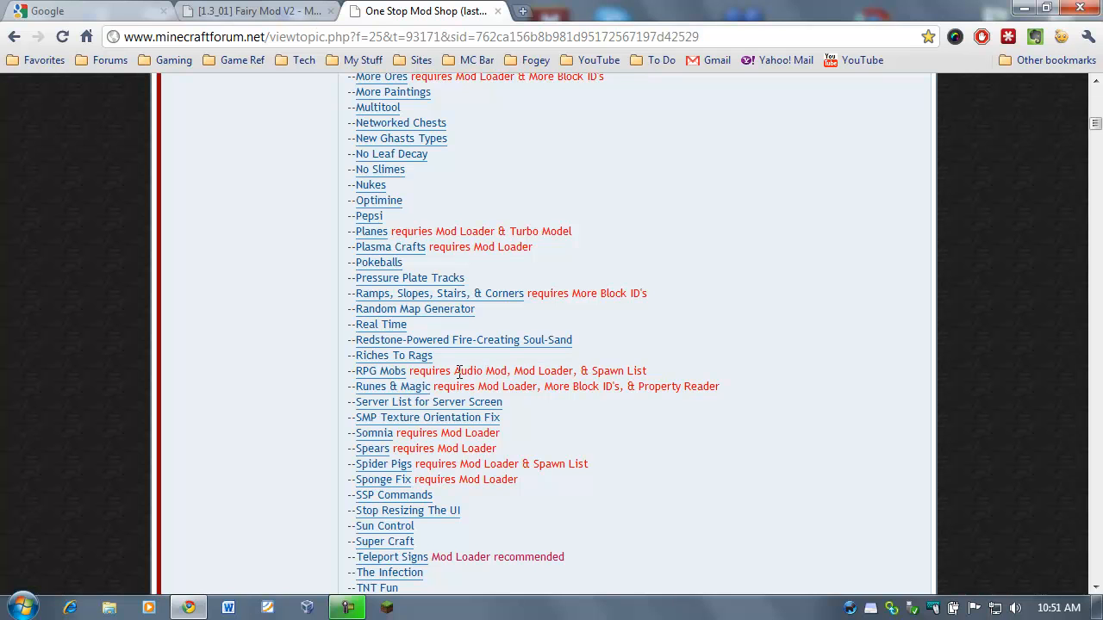
pyautogui.moveTo(453, 371); pyautogui.dragTo(647, 370)
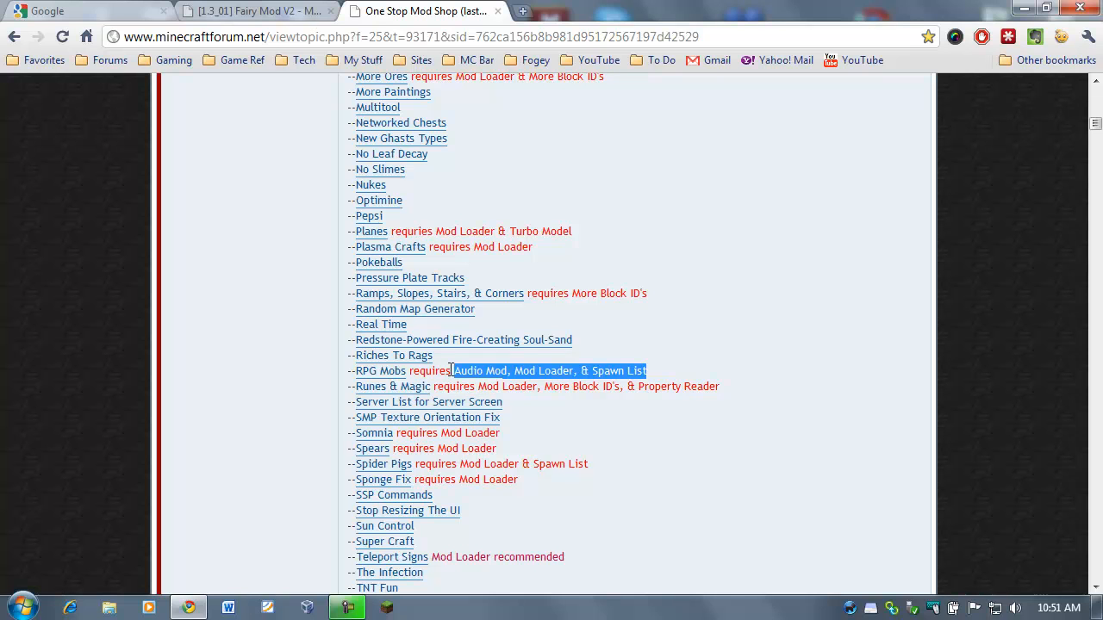
pyautogui.click(741, 422)
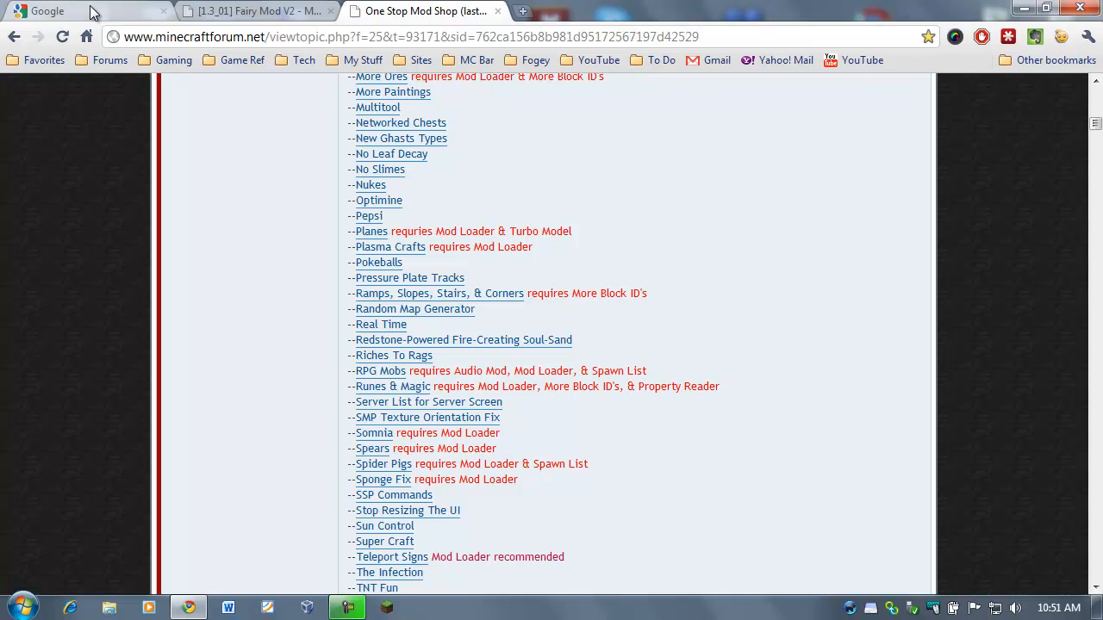
pyautogui.moveTo(663, 257)
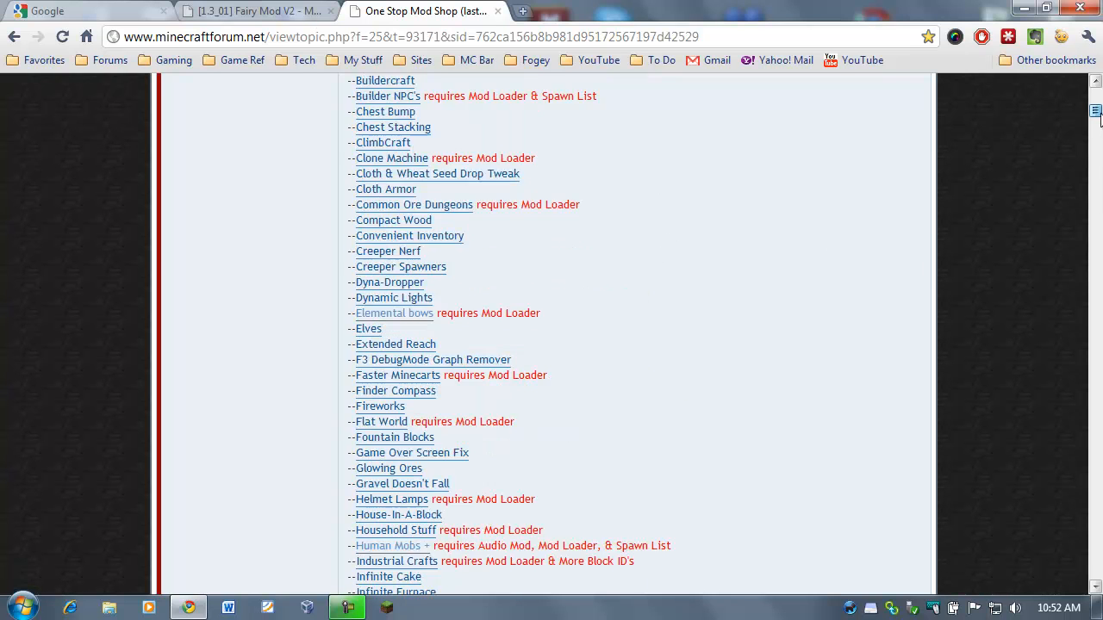
pyautogui.click(87, 10)
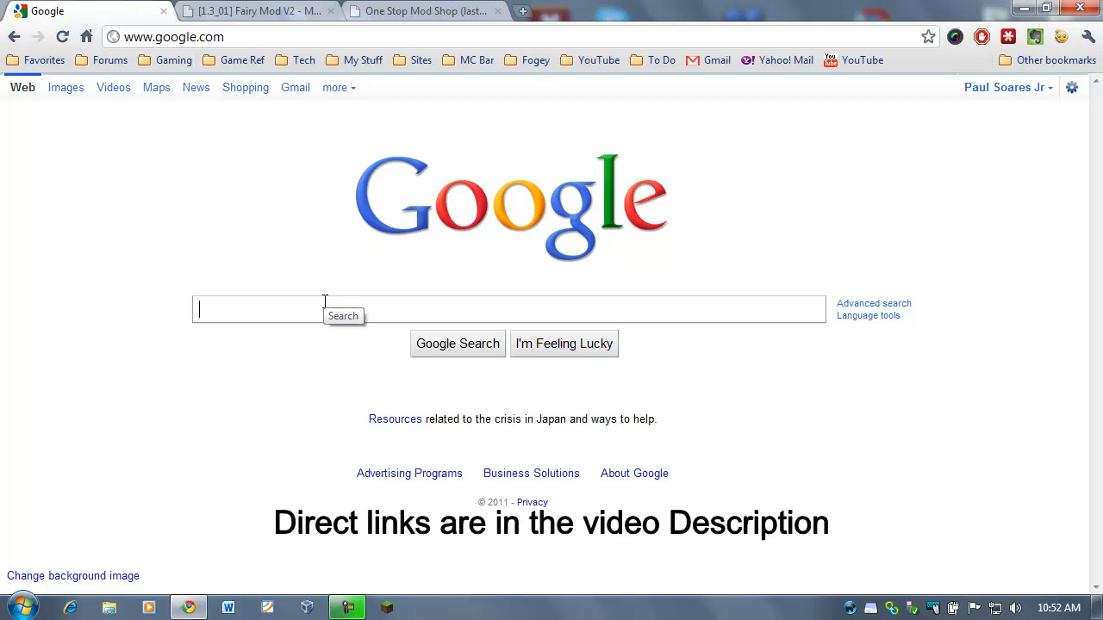
pyautogui.moveTo(160, 353)
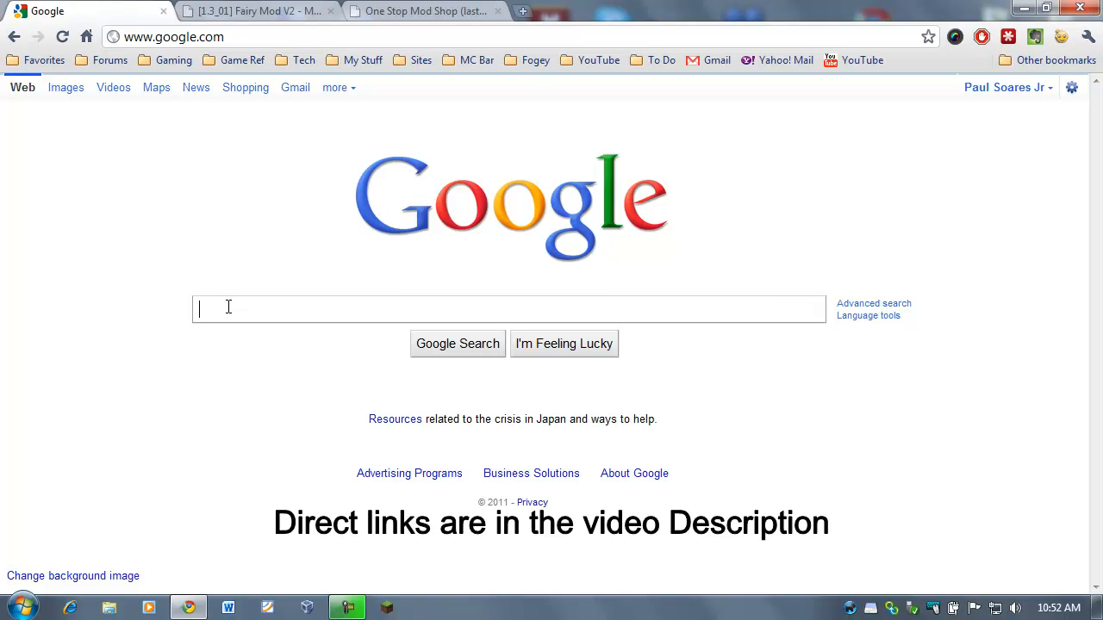
# Search Google for 'minecraft mod loader' and open Risugami's Mods forum thread
pyautogui.write('minecraft mod lo')
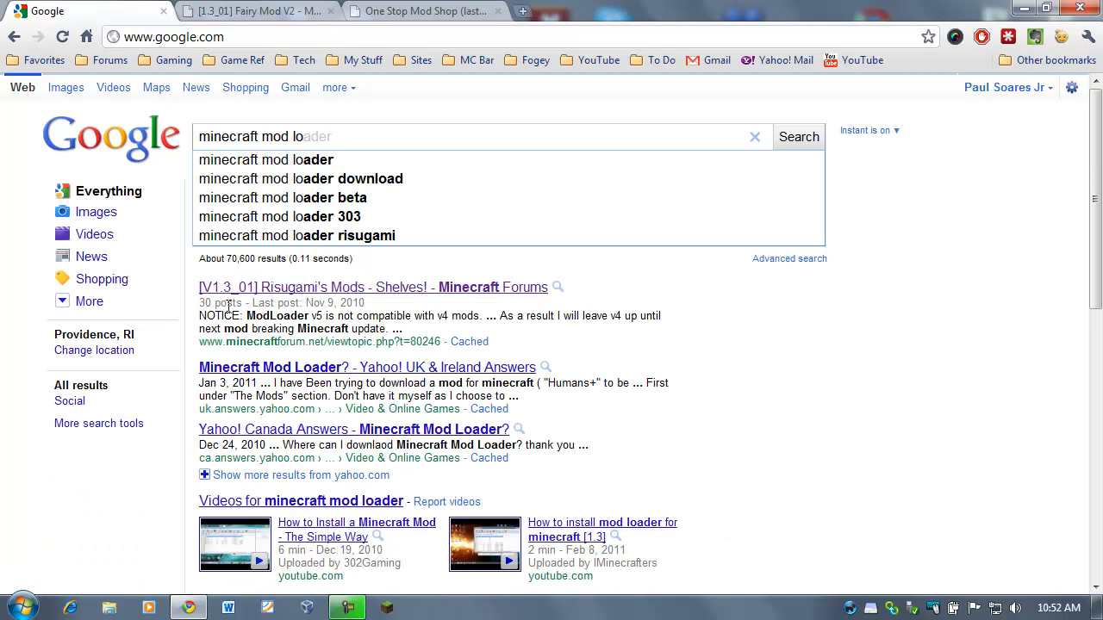
pyautogui.write('ader')
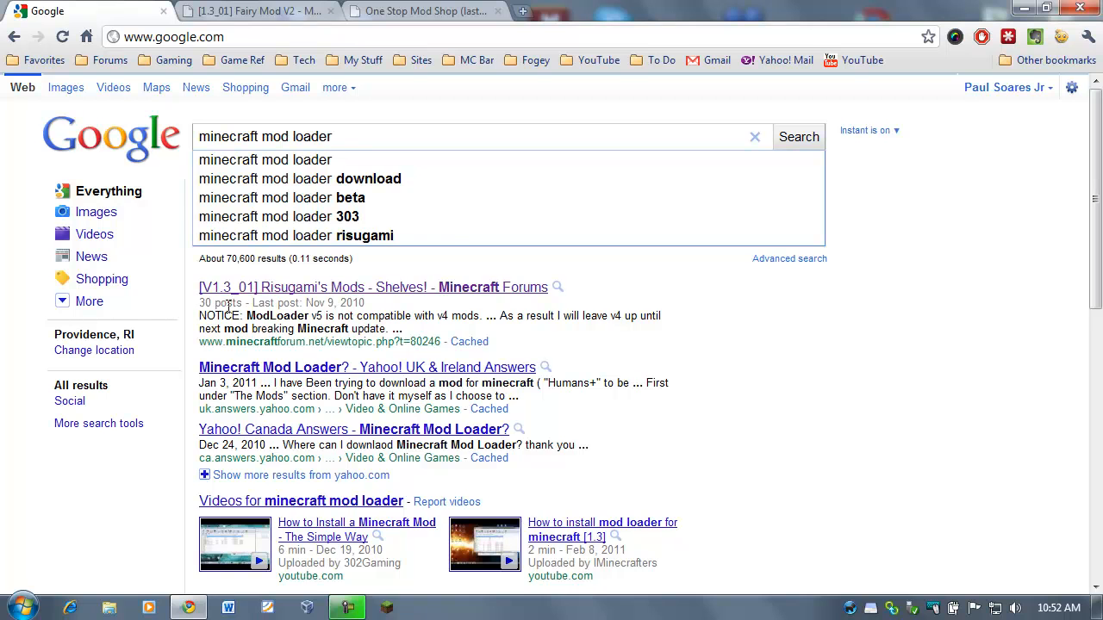
pyautogui.click(797, 136)
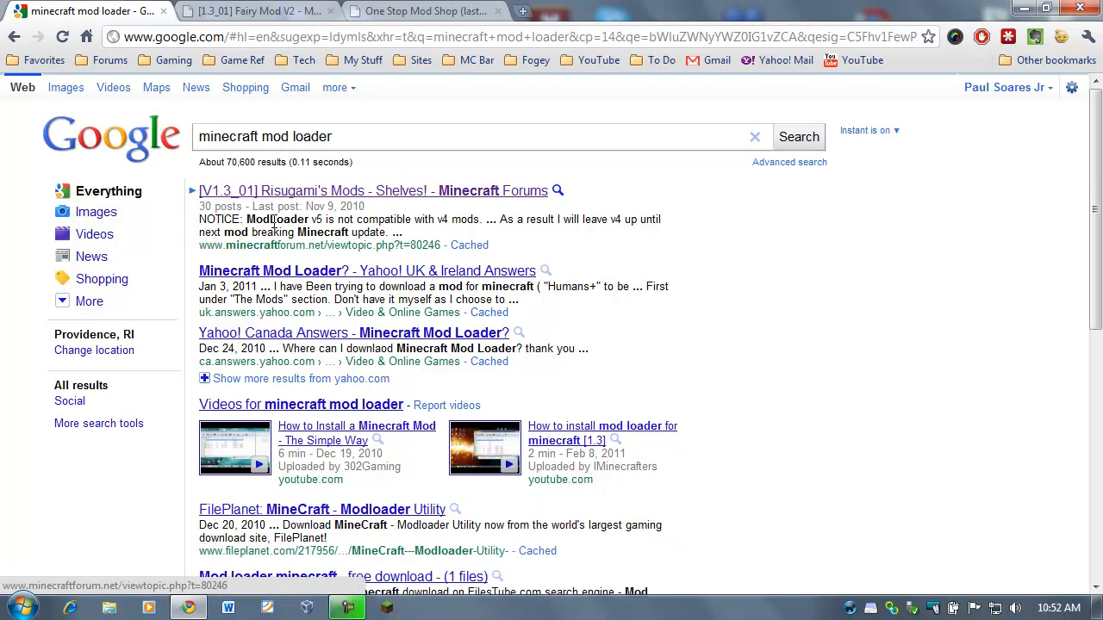
pyautogui.moveTo(291, 200)
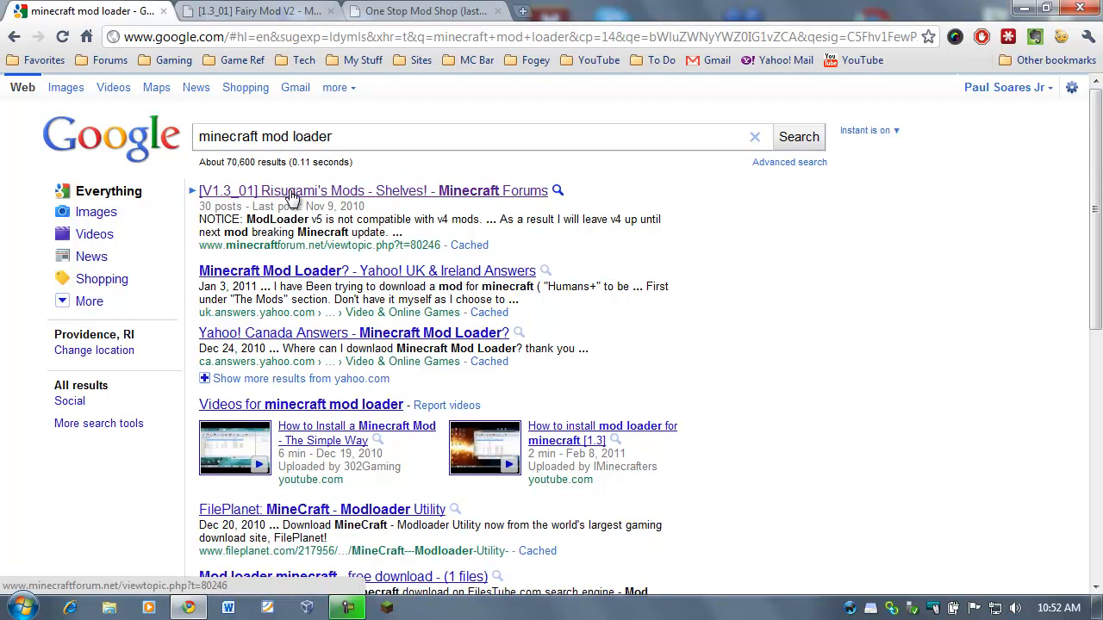
pyautogui.moveTo(277, 203)
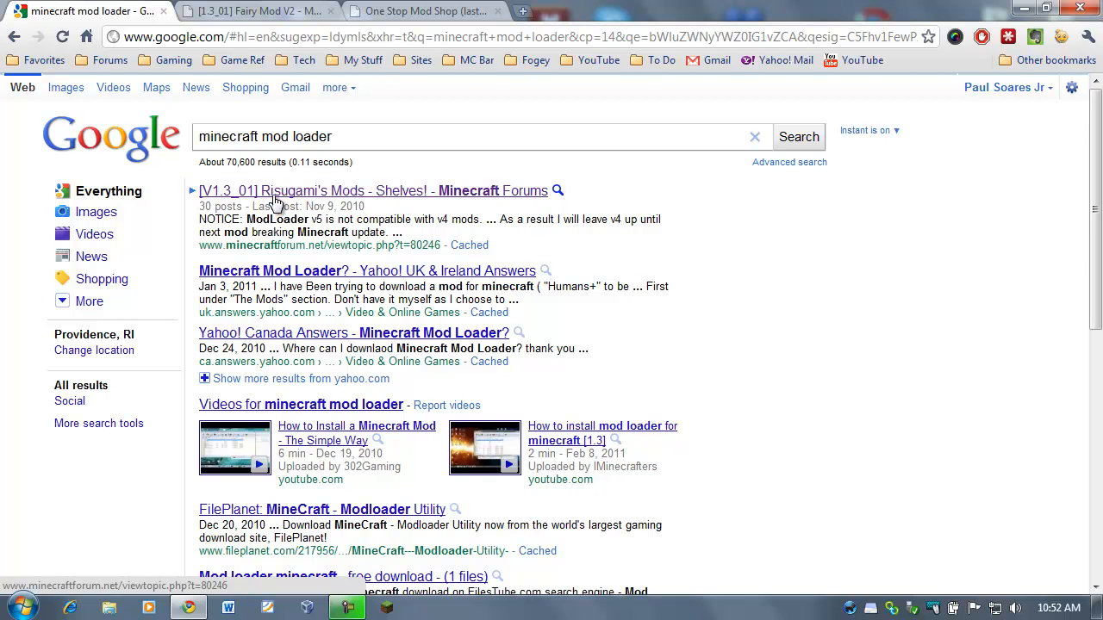
pyautogui.moveTo(344, 202)
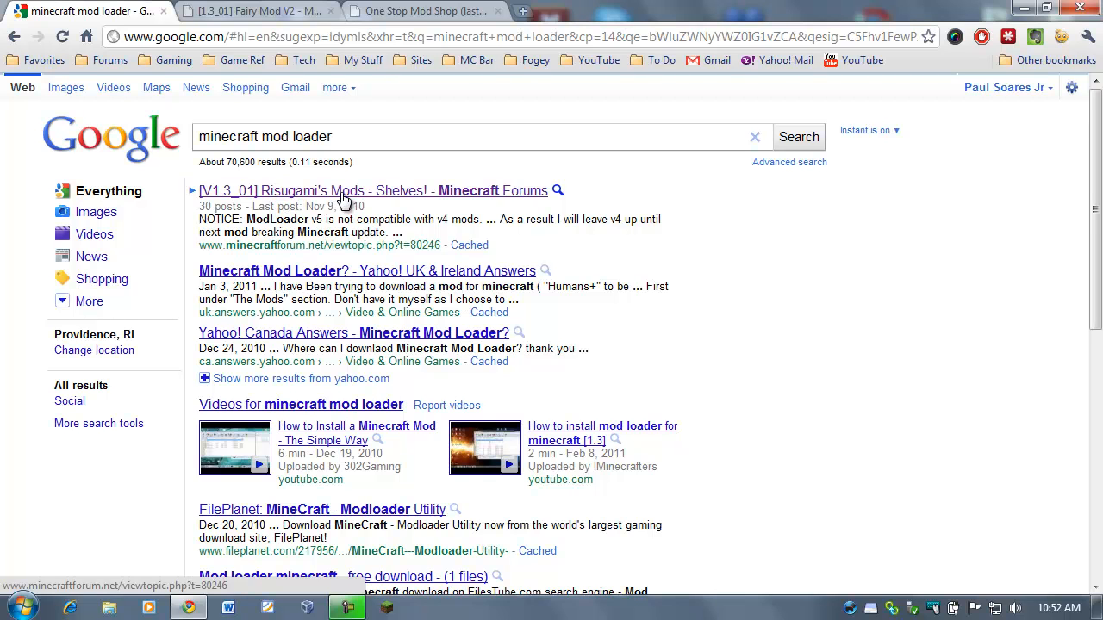
pyautogui.click(373, 190)
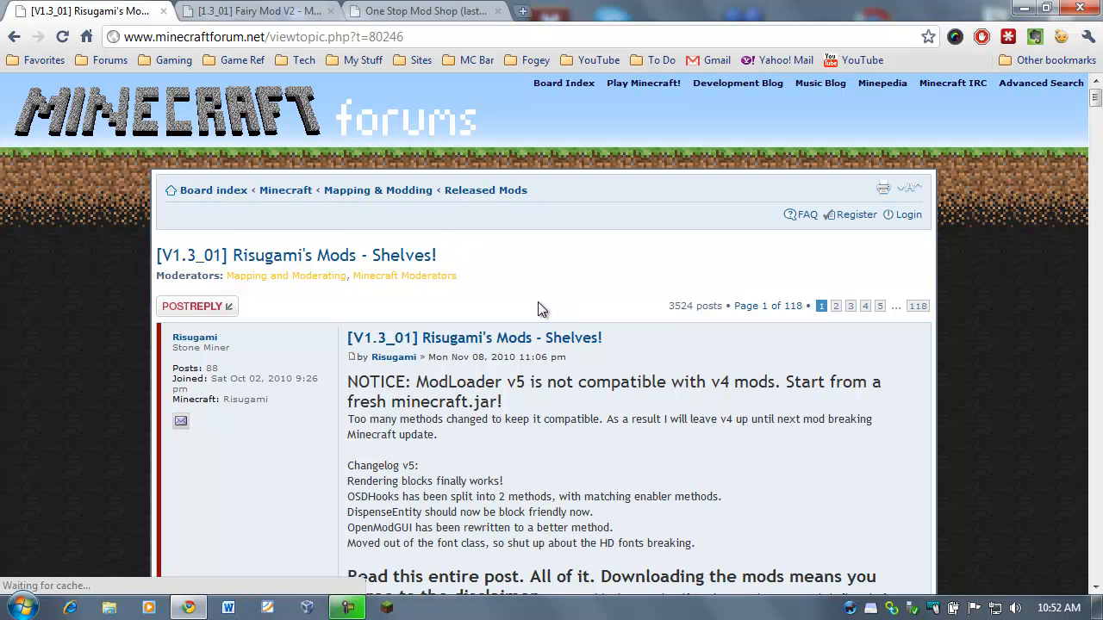
# Find the ModLoader Beta 1.3_01v4 entry and request its v5 download without the grass fix
pyautogui.scroll(-3)
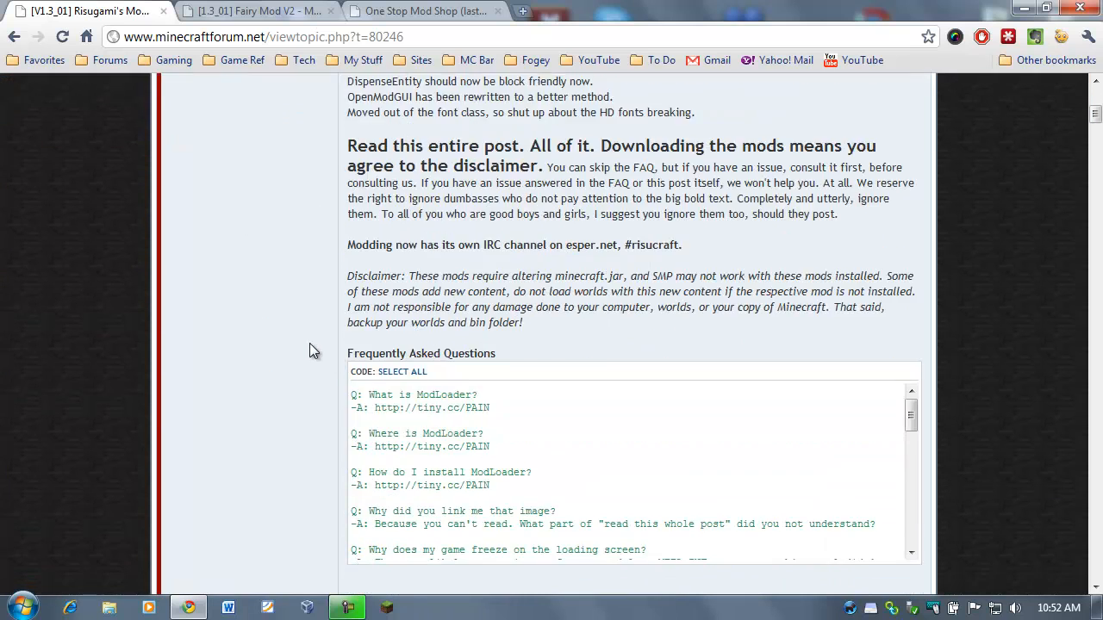
pyautogui.scroll(-3)
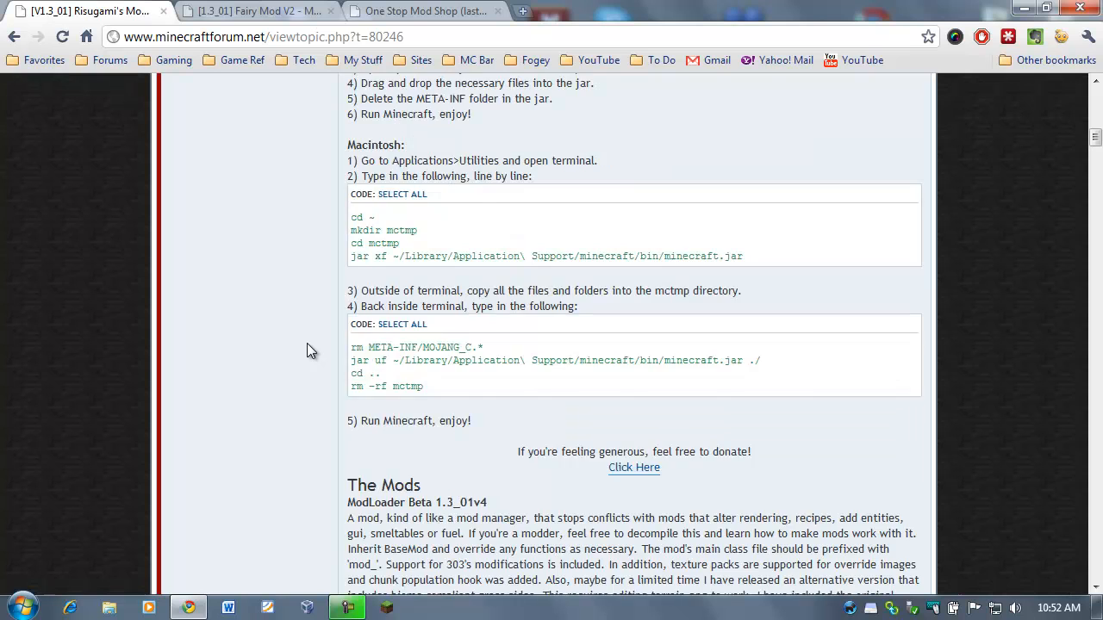
pyautogui.scroll(-3)
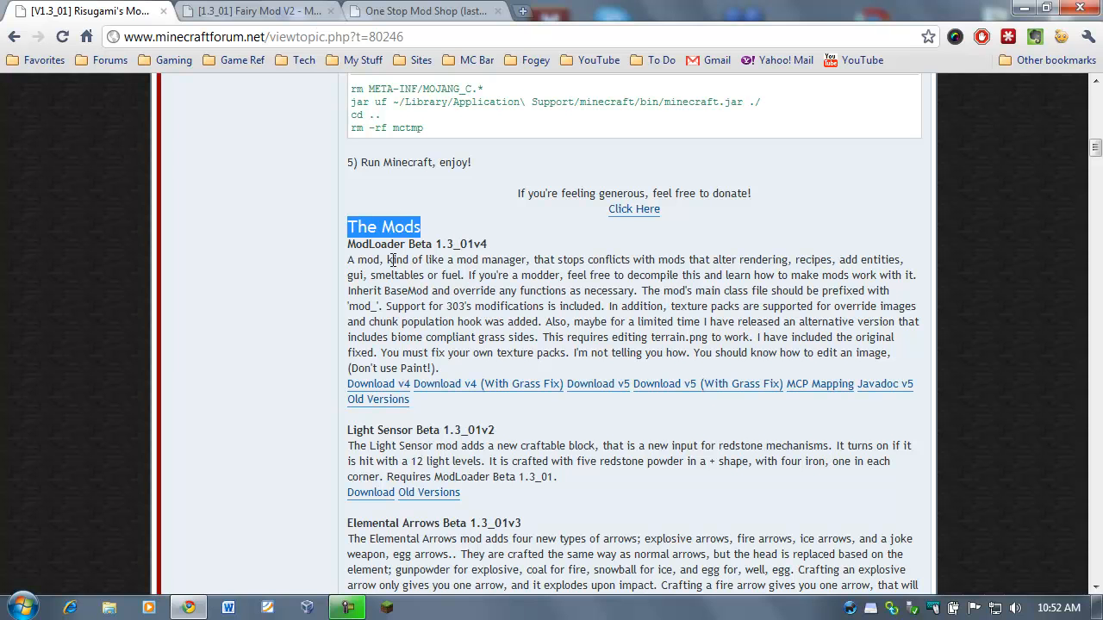
pyautogui.moveTo(503, 250)
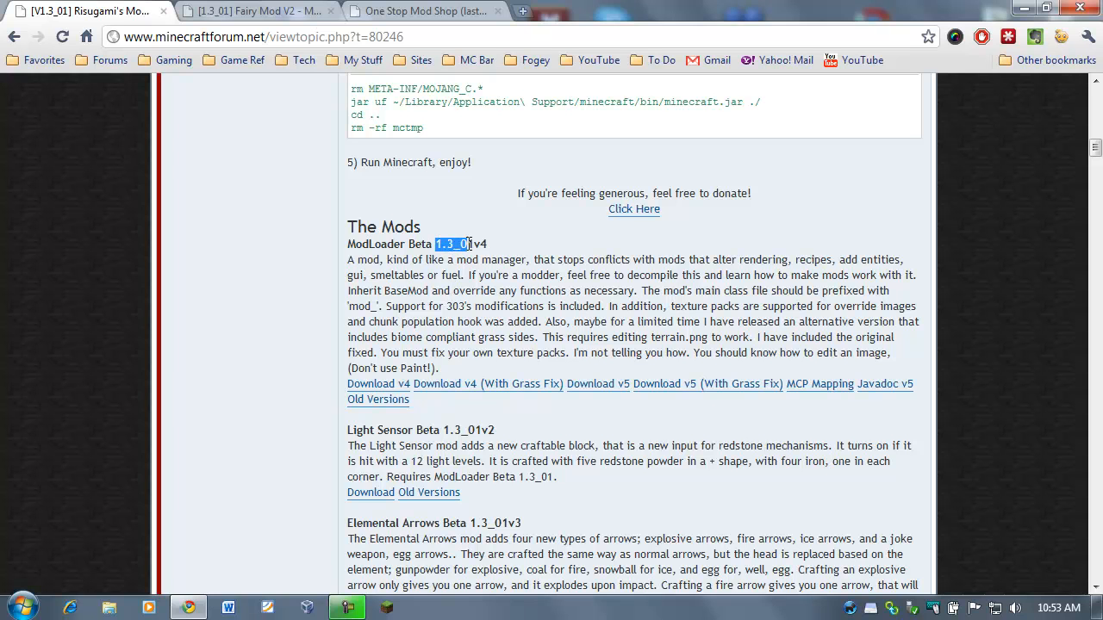
pyautogui.click(480, 281)
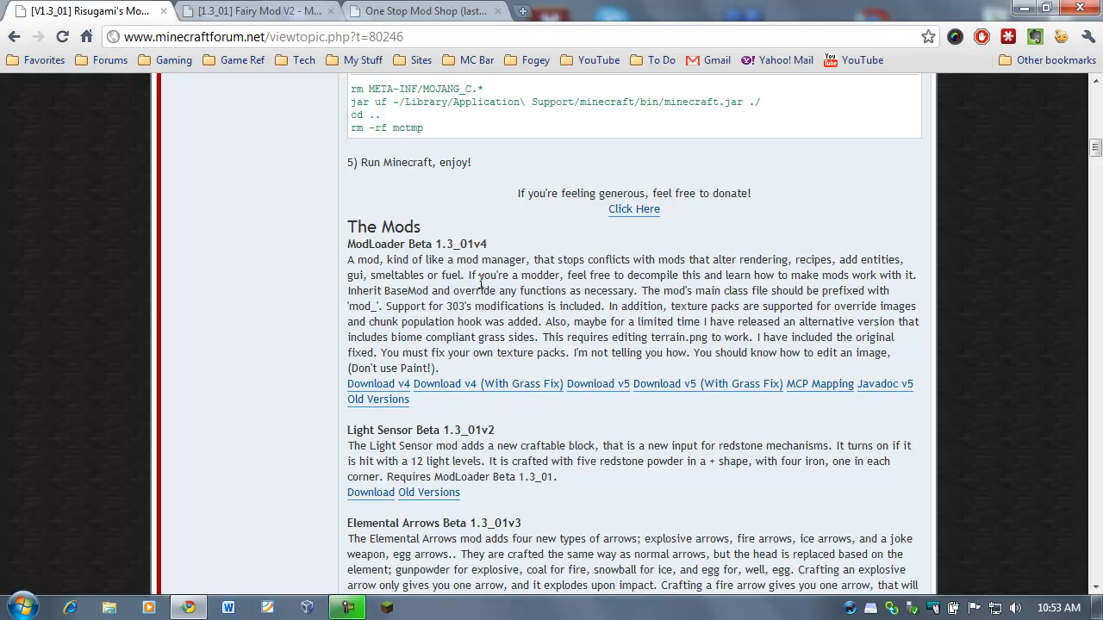
pyautogui.moveTo(493, 251)
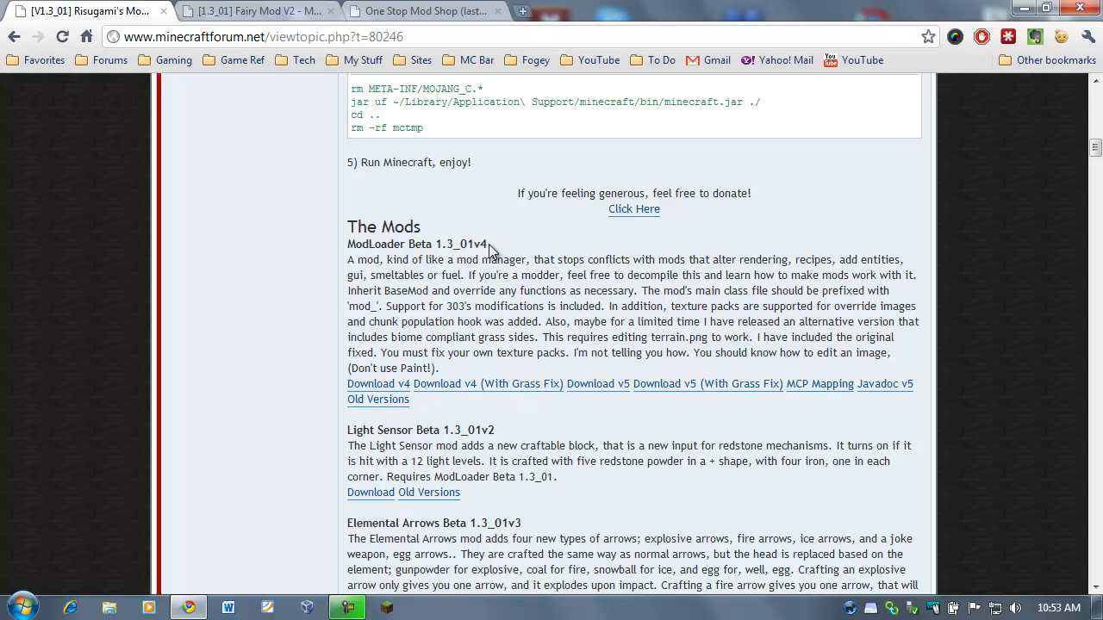
pyautogui.moveTo(455, 284)
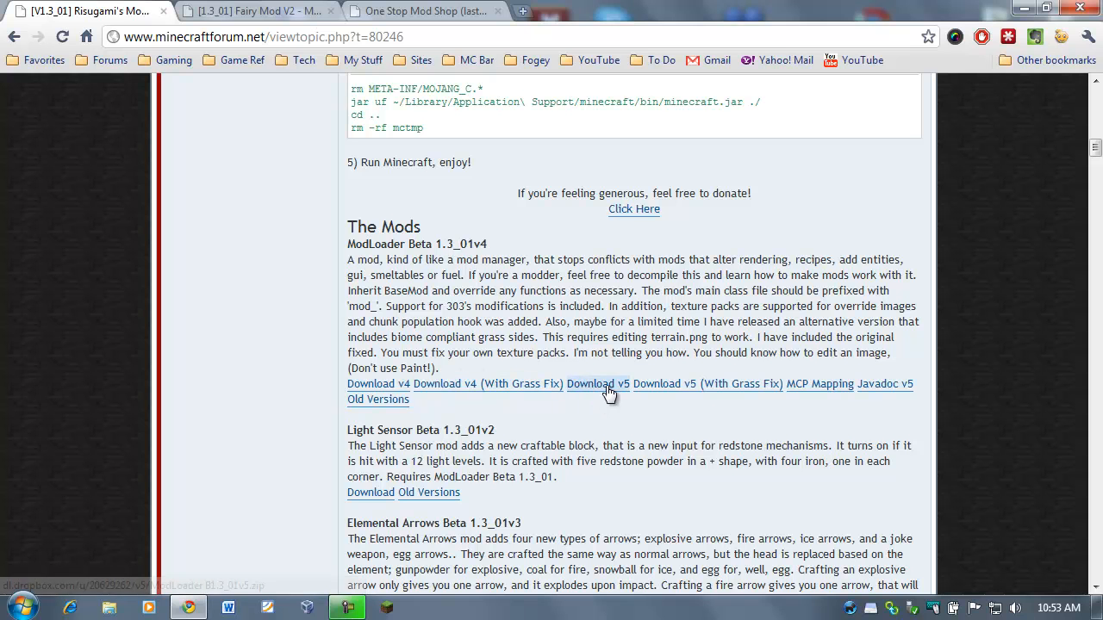
pyautogui.click(597, 384)
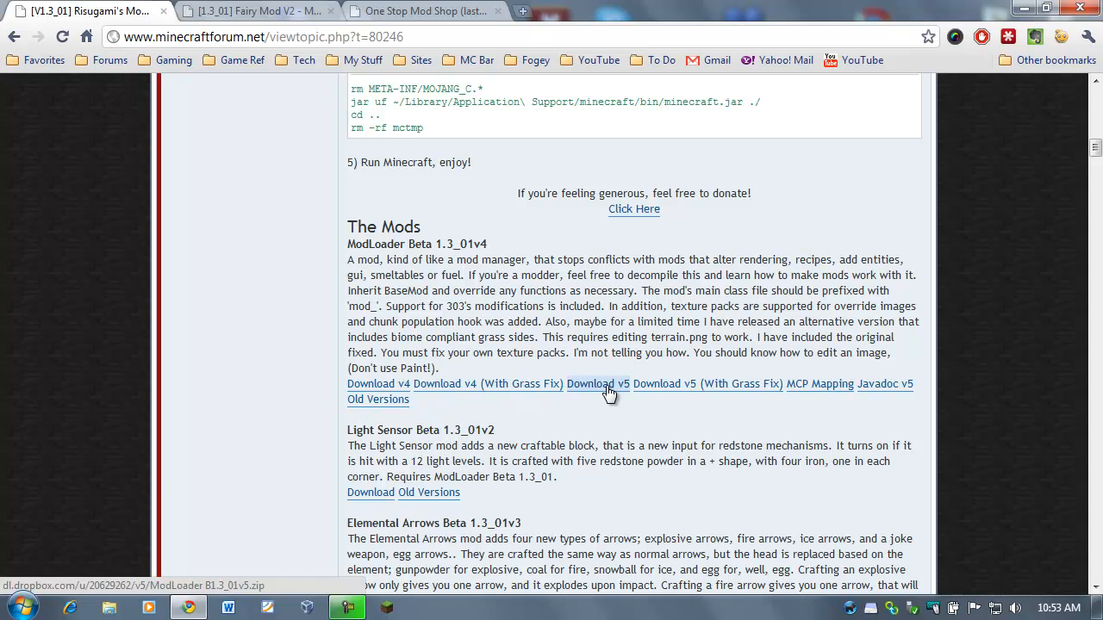
pyautogui.click(597, 384)
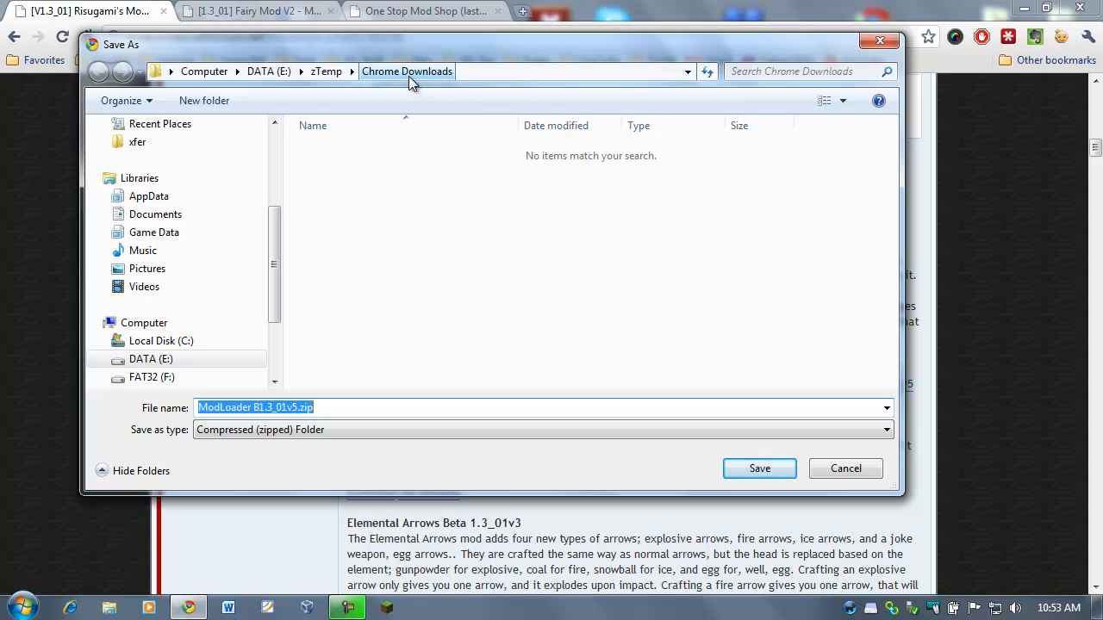
pyautogui.moveTo(369, 397)
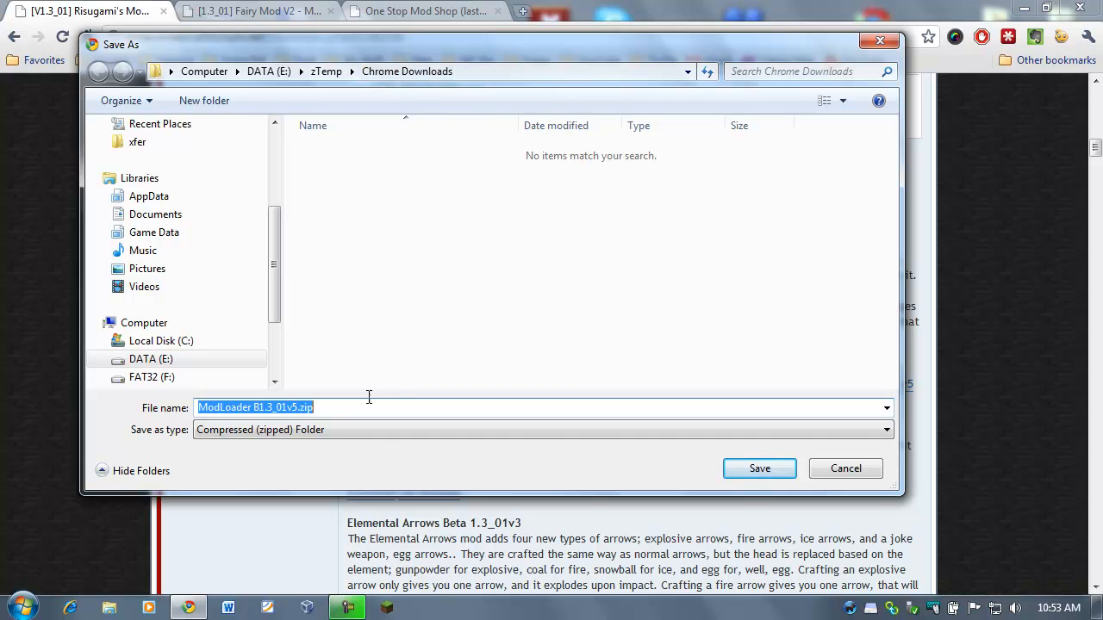
pyautogui.moveTo(361, 310)
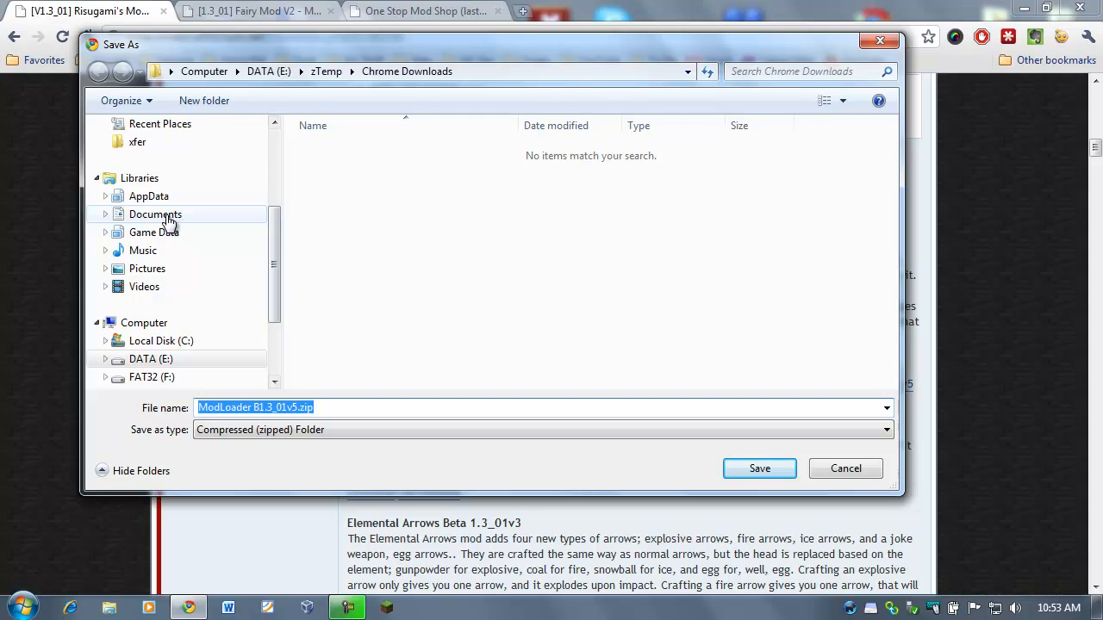
pyautogui.moveTo(244, 224)
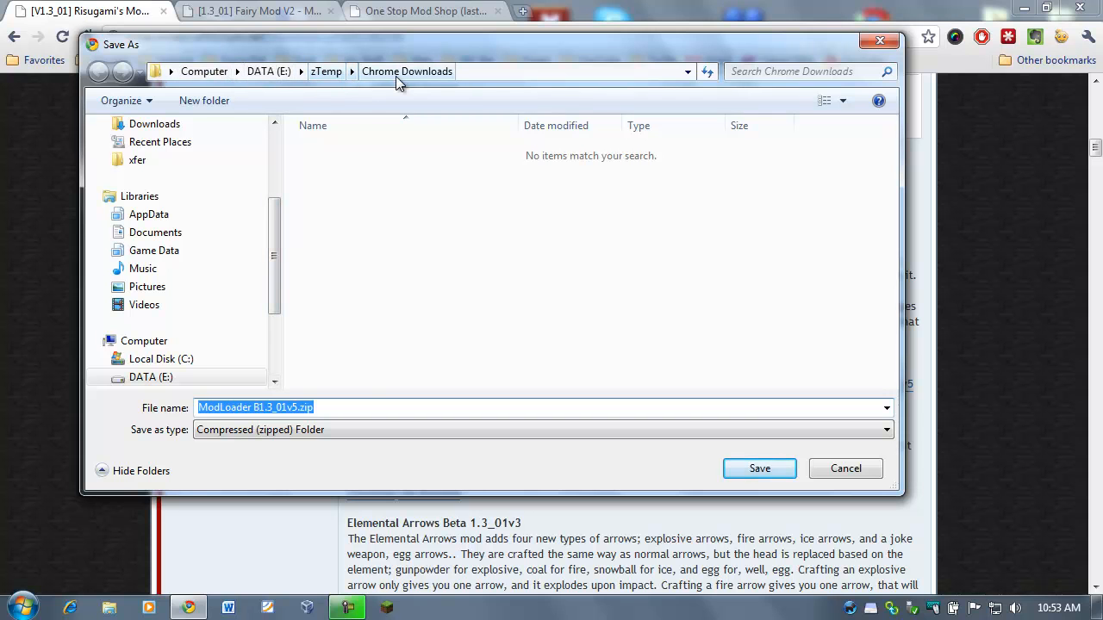
# Save ModLoader B1.3_01v5.zip into the Chrome Downloads folder
pyautogui.click(325, 408)
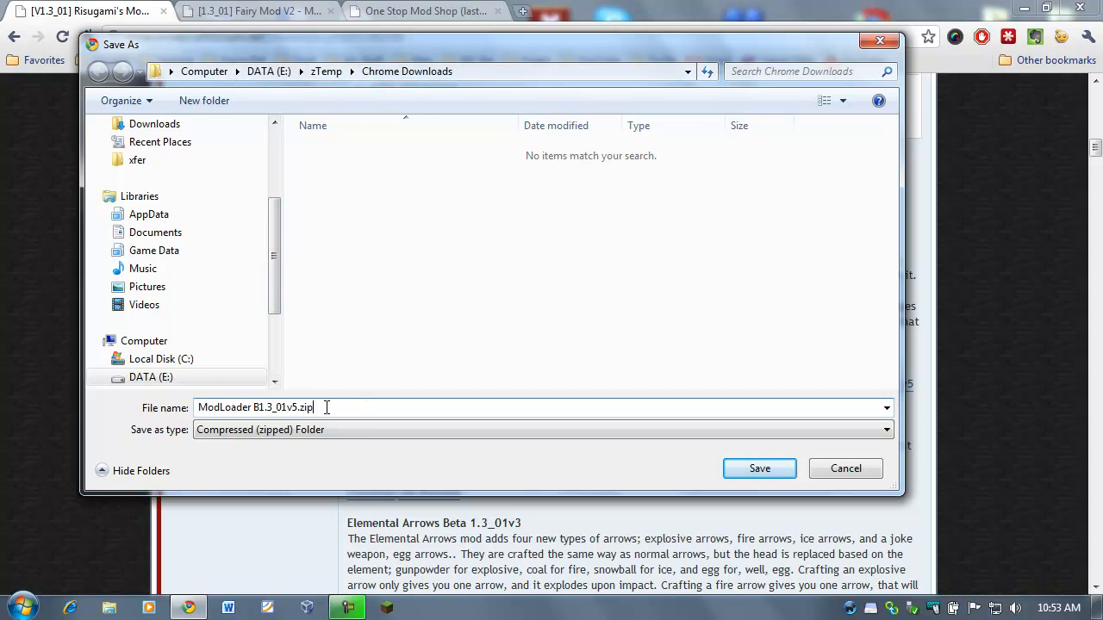
pyautogui.tripleClick(254, 407)
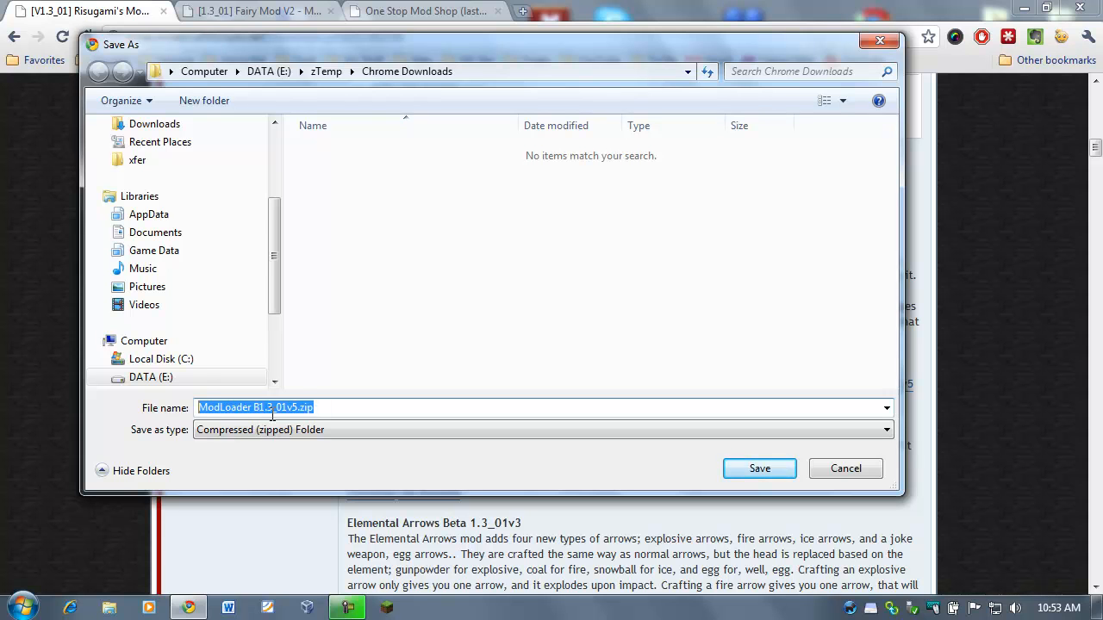
pyautogui.click(333, 408)
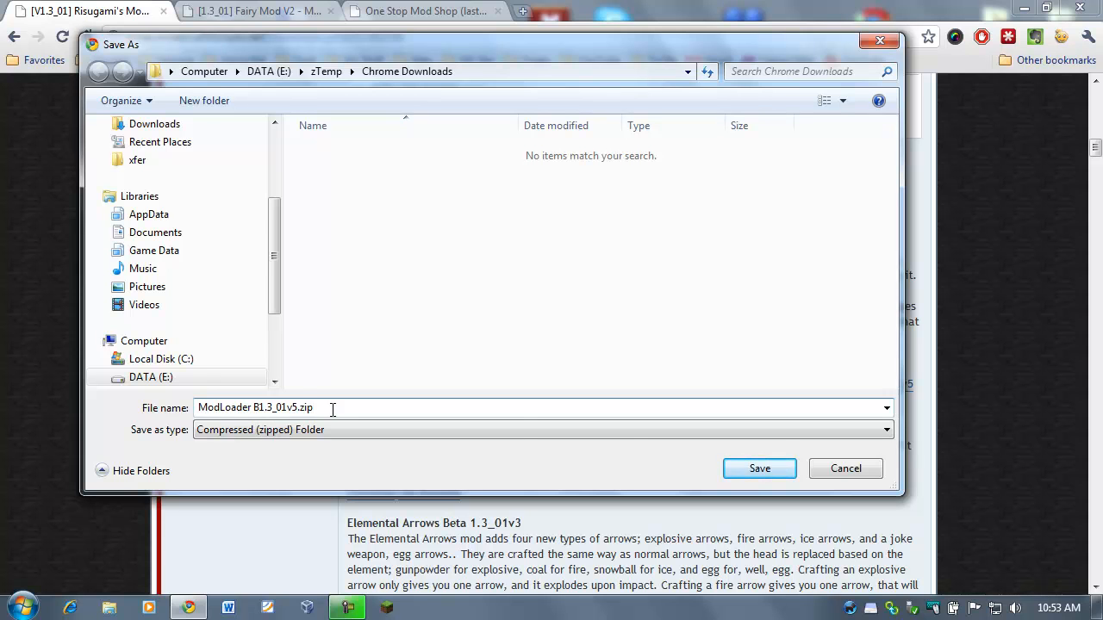
pyautogui.click(758, 468)
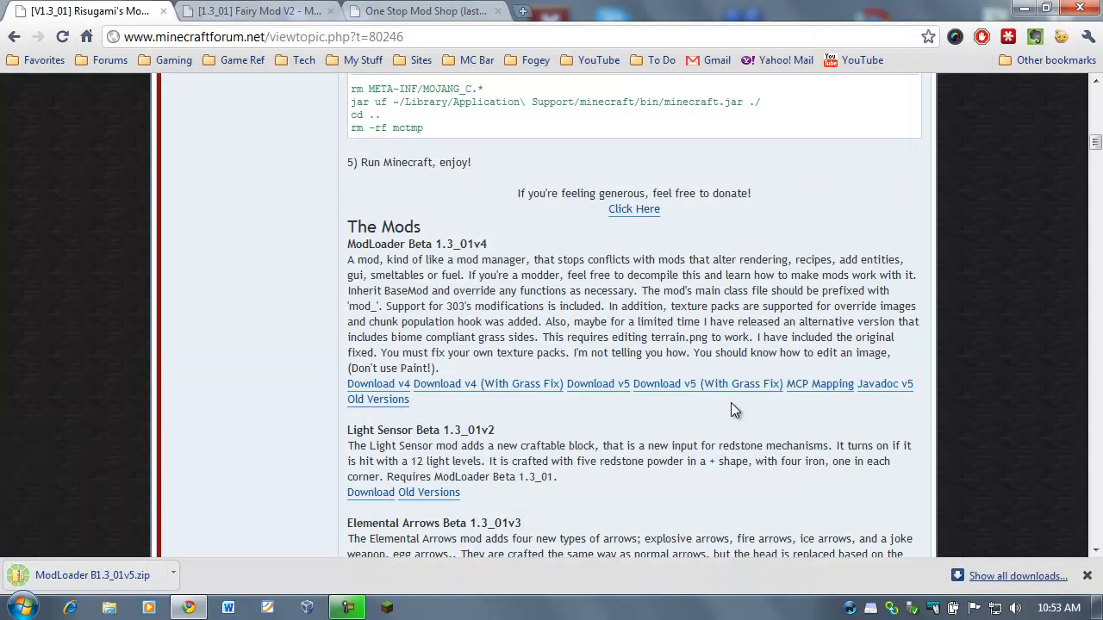
pyautogui.moveTo(471, 382)
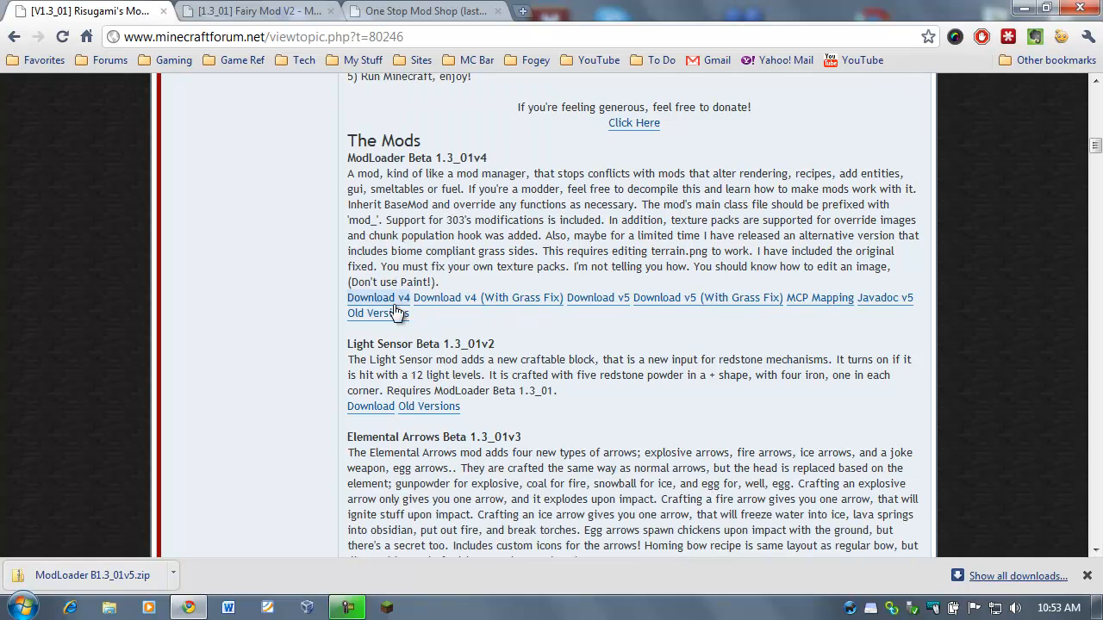
# Download the AudioMod Beta 1.3_01 zip and save AudioMod.zip to Chrome Downloads
pyautogui.scroll(-3)
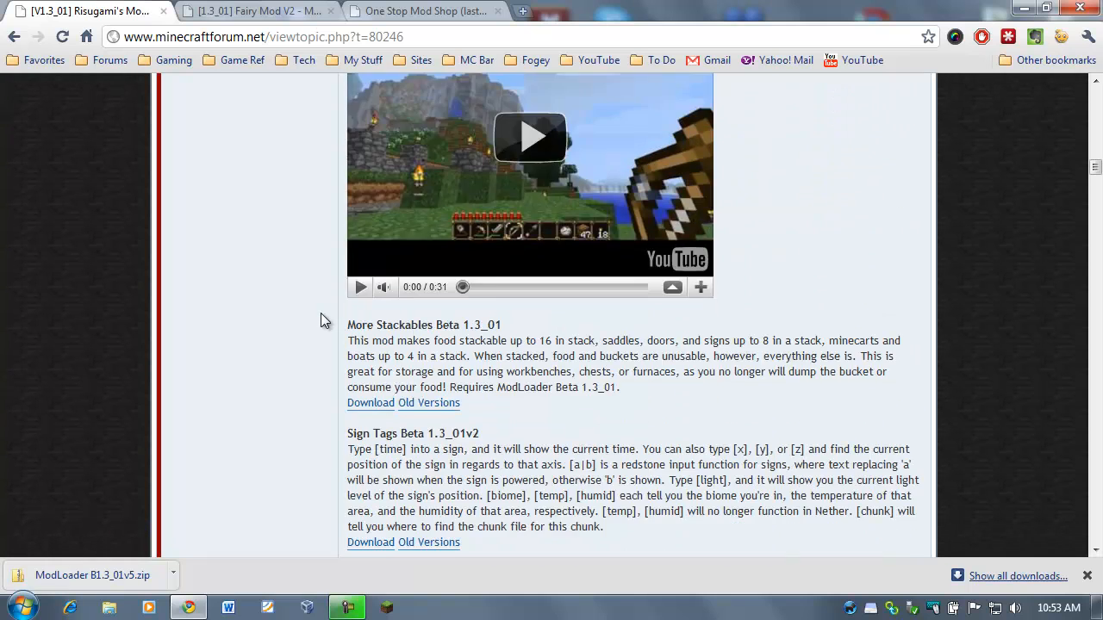
pyautogui.scroll(-3)
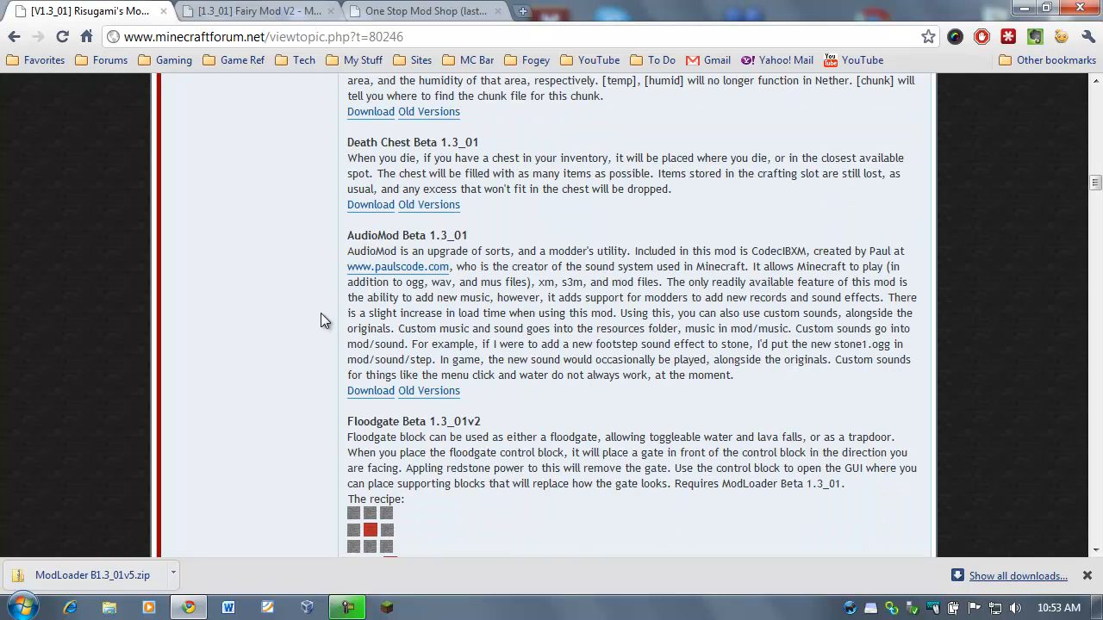
pyautogui.moveTo(410, 326)
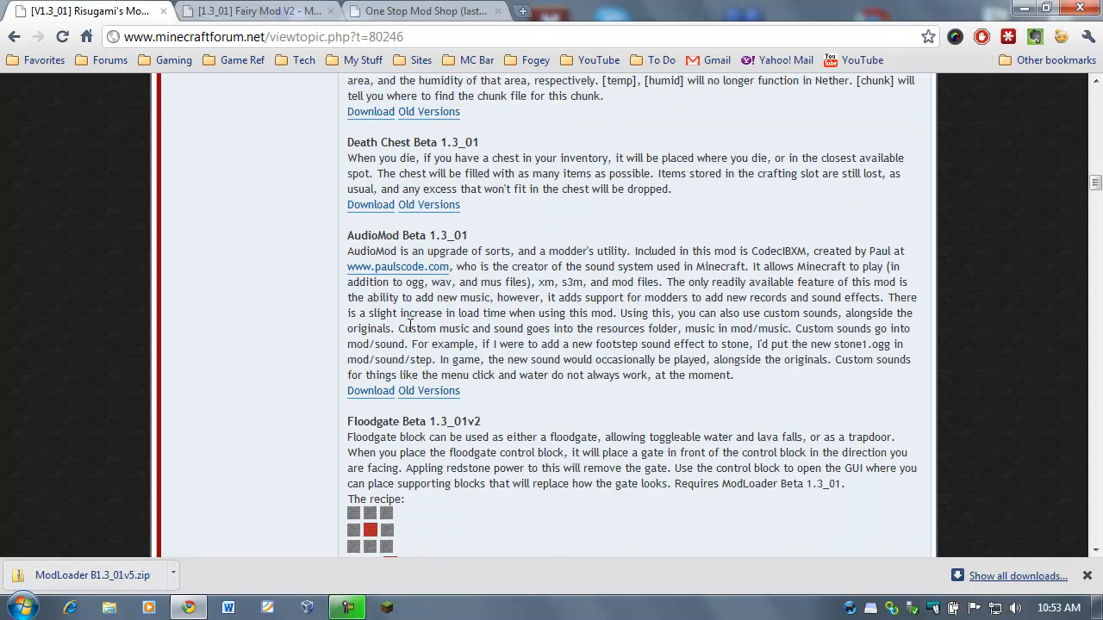
pyautogui.click(369, 390)
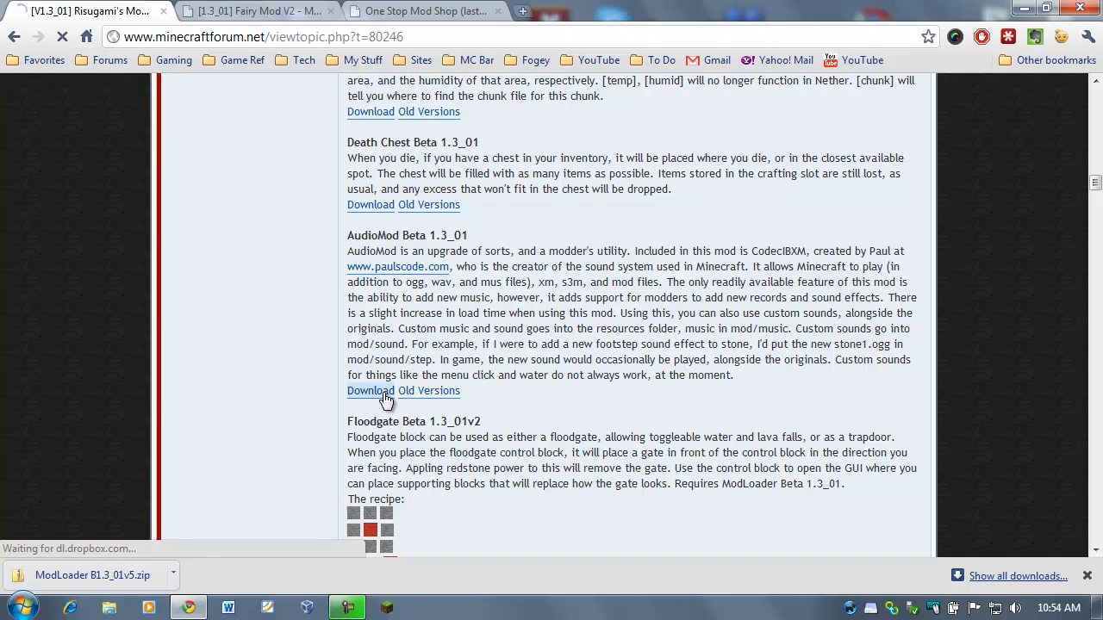
pyautogui.click(370, 391)
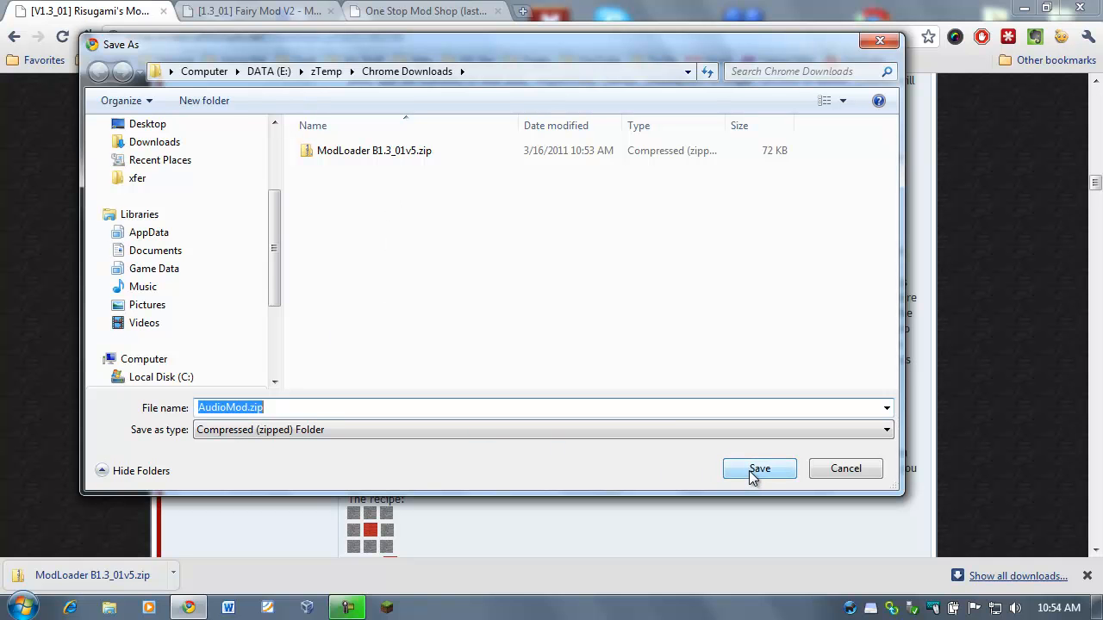
pyautogui.click(759, 467)
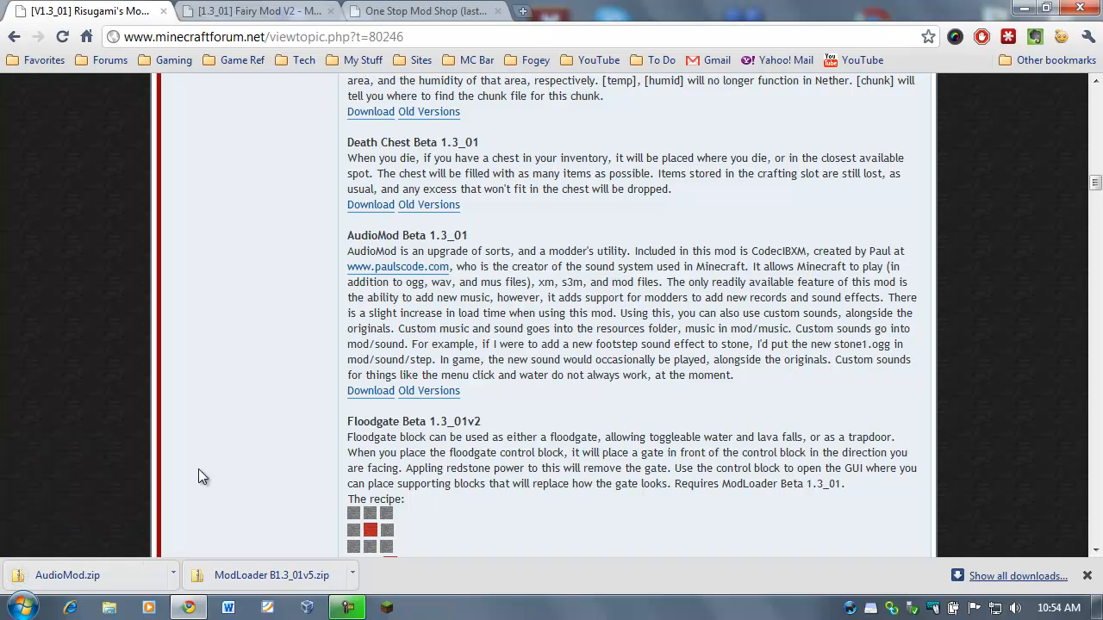
pyautogui.moveTo(646, 405)
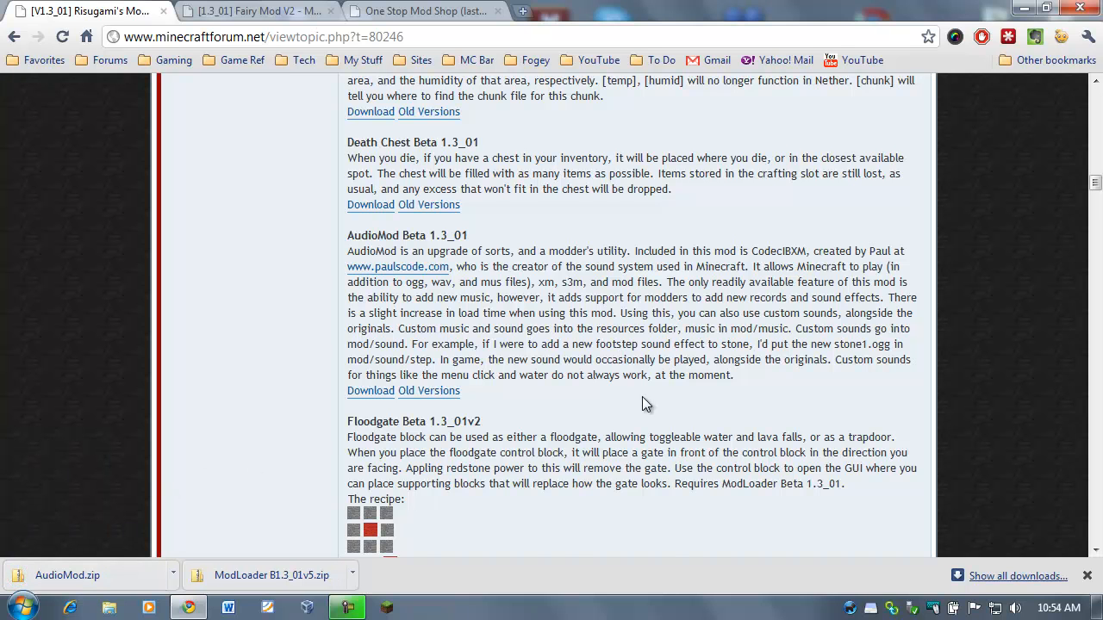
# Search 'minecraft spawn list mod', open 303's mods thread, and jump to Spawnlist utility library
pyautogui.scroll(3)
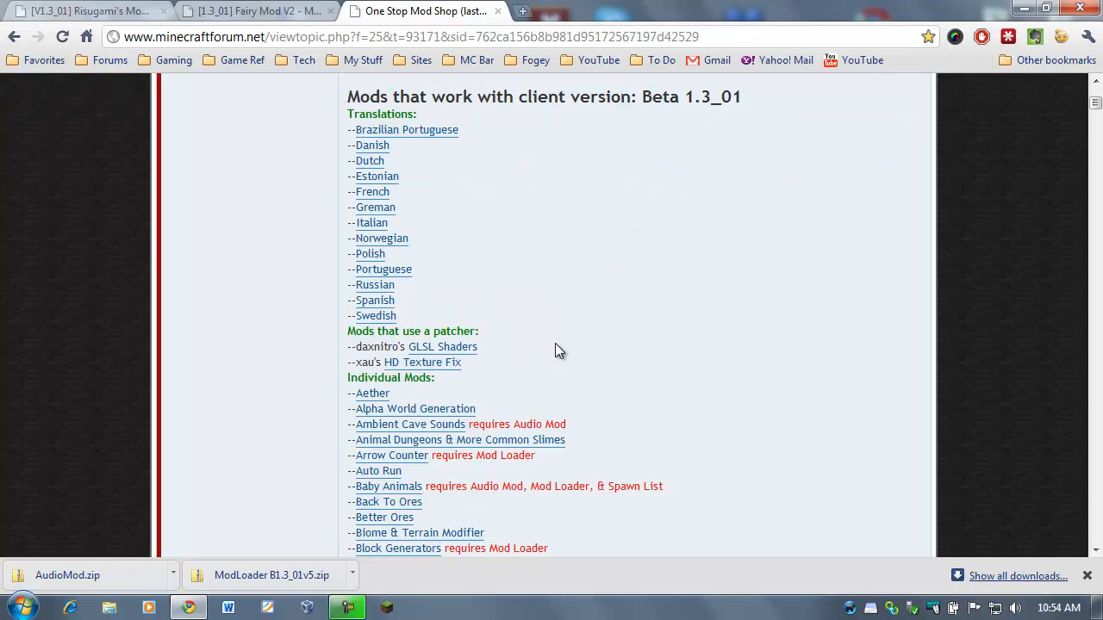
pyautogui.scroll(-3)
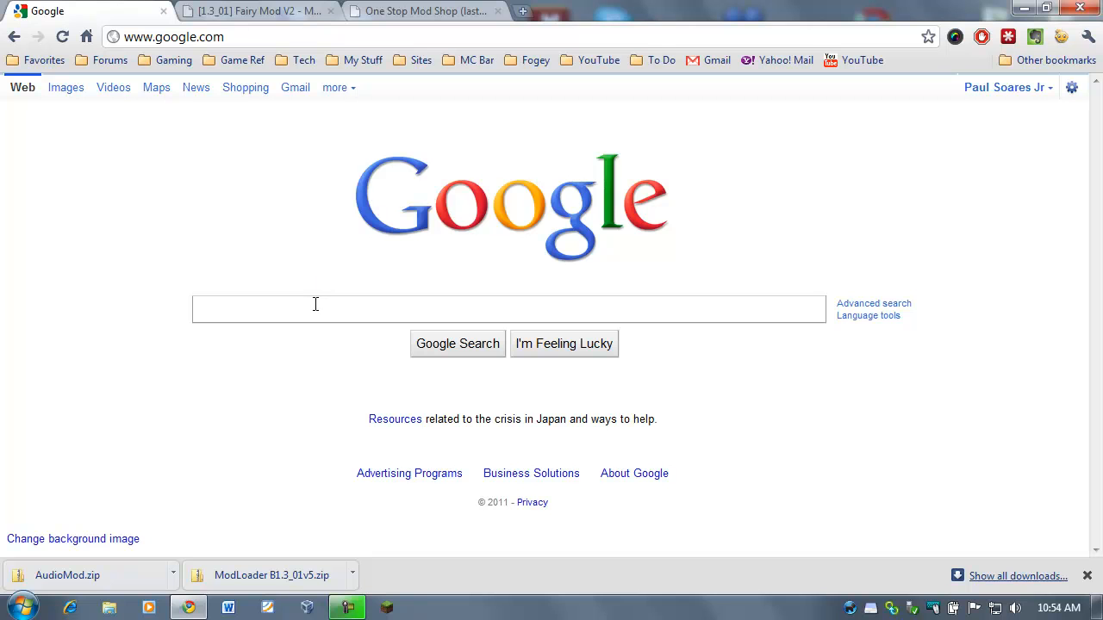
pyautogui.write('minecraft spawn list mod')
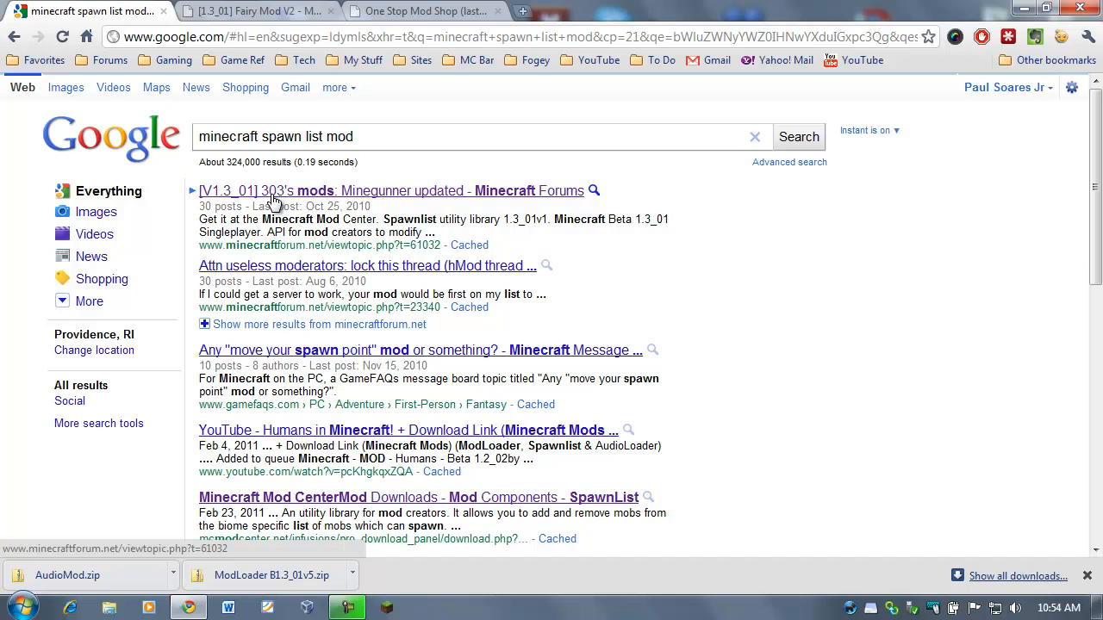
pyautogui.moveTo(434, 204)
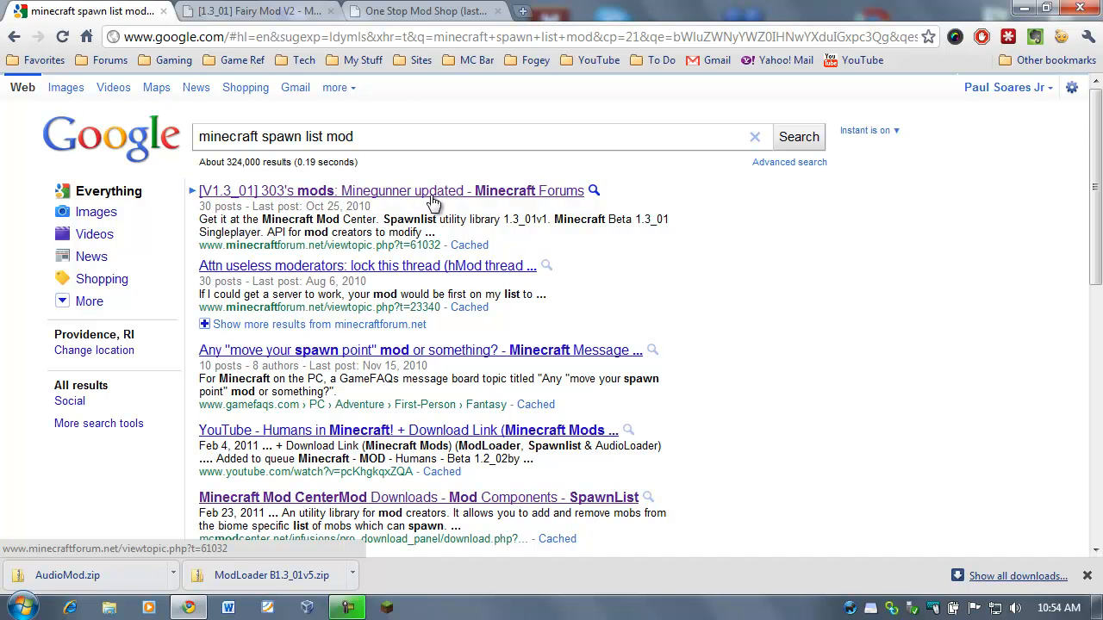
pyautogui.click(389, 190)
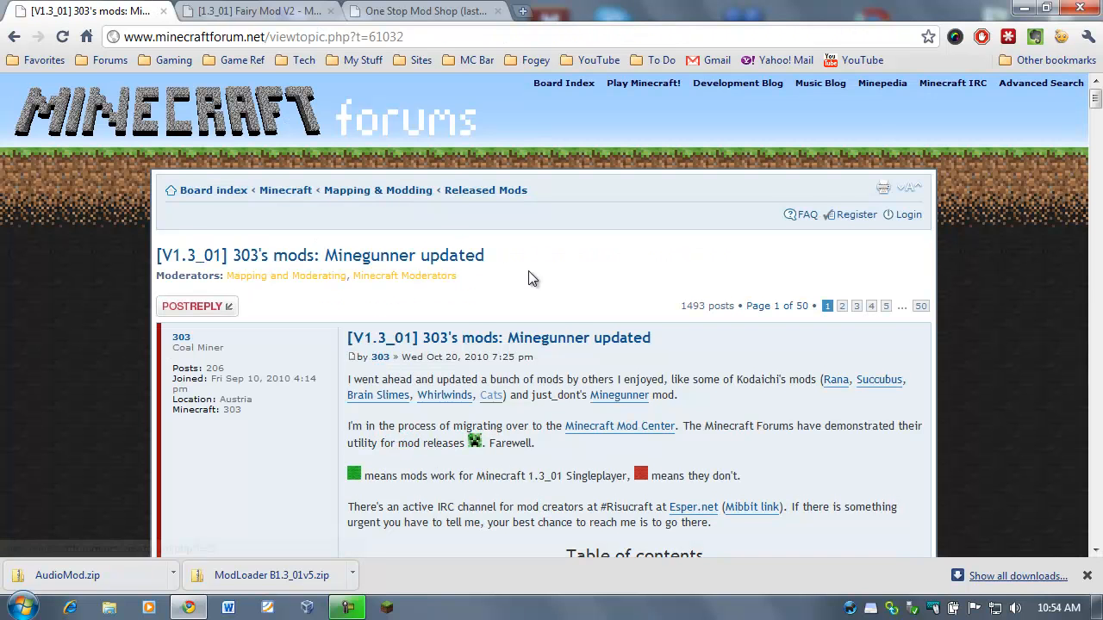
pyautogui.scroll(-3)
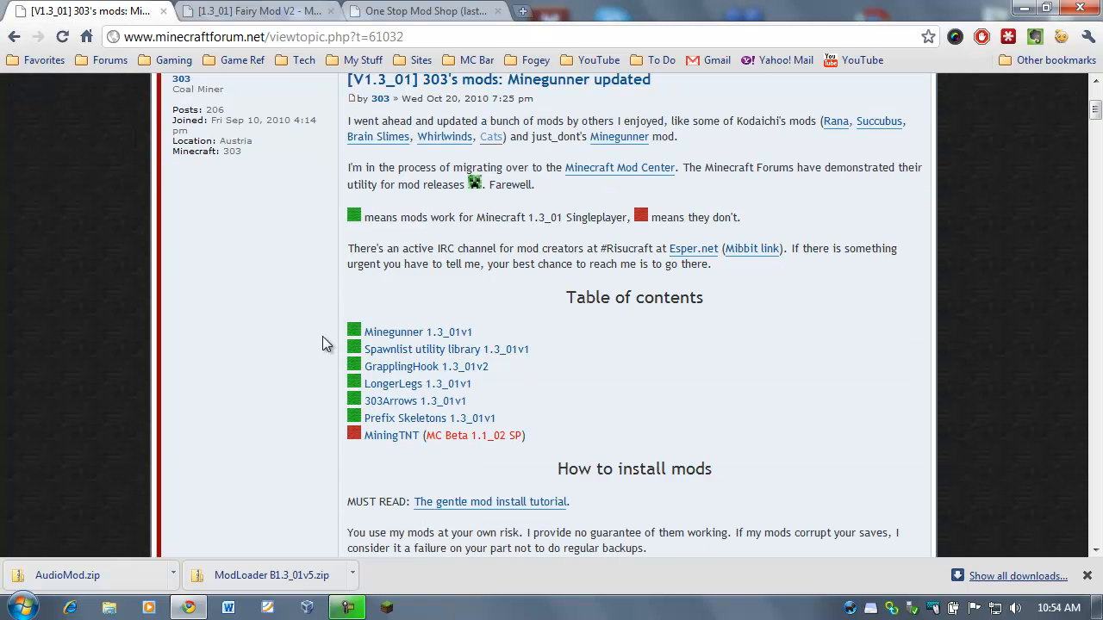
pyautogui.moveTo(422, 349)
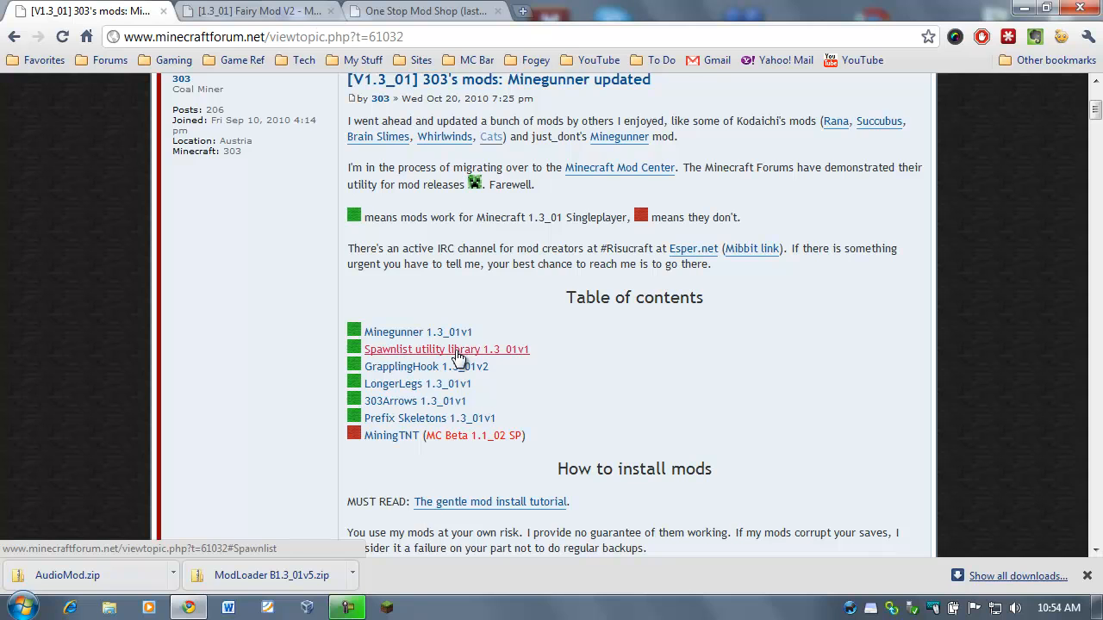
pyautogui.click(446, 349)
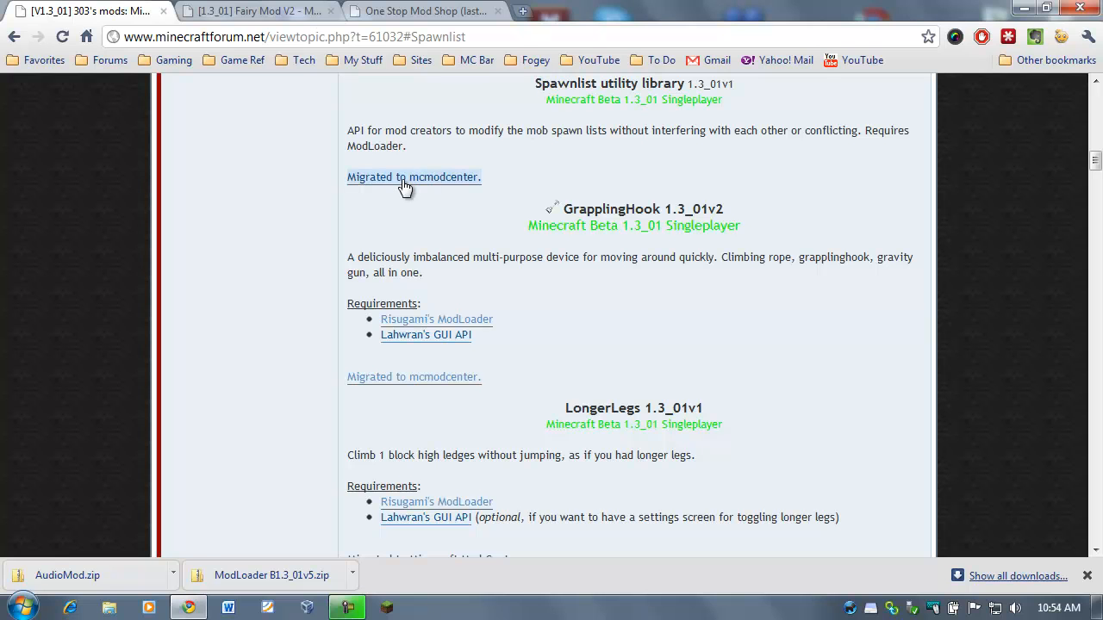
pyautogui.moveTo(379, 191)
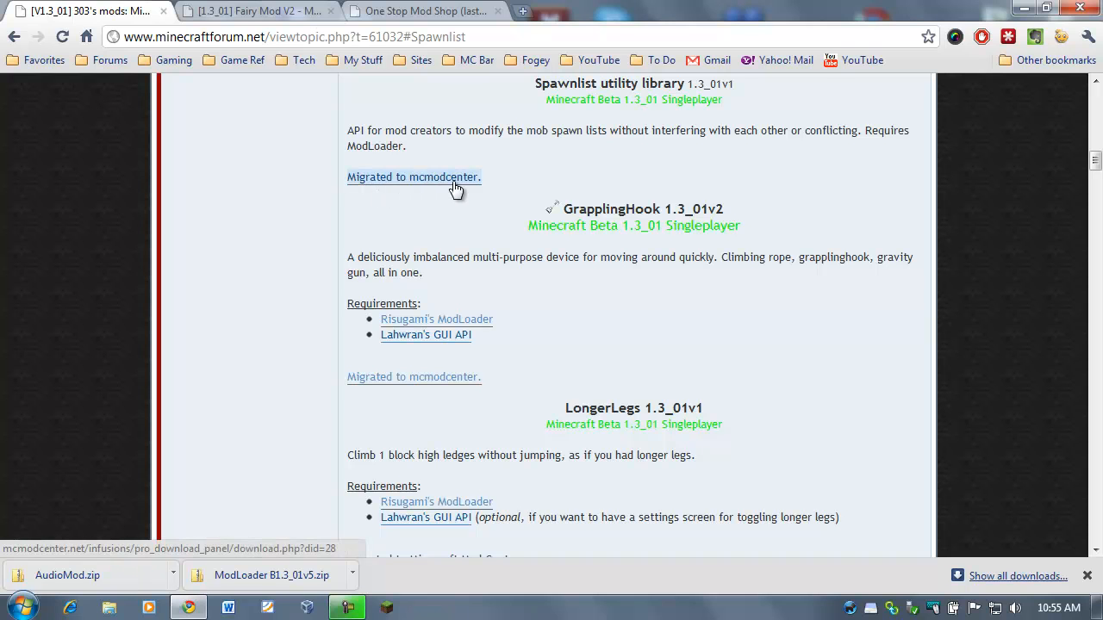
pyautogui.moveTo(440, 184)
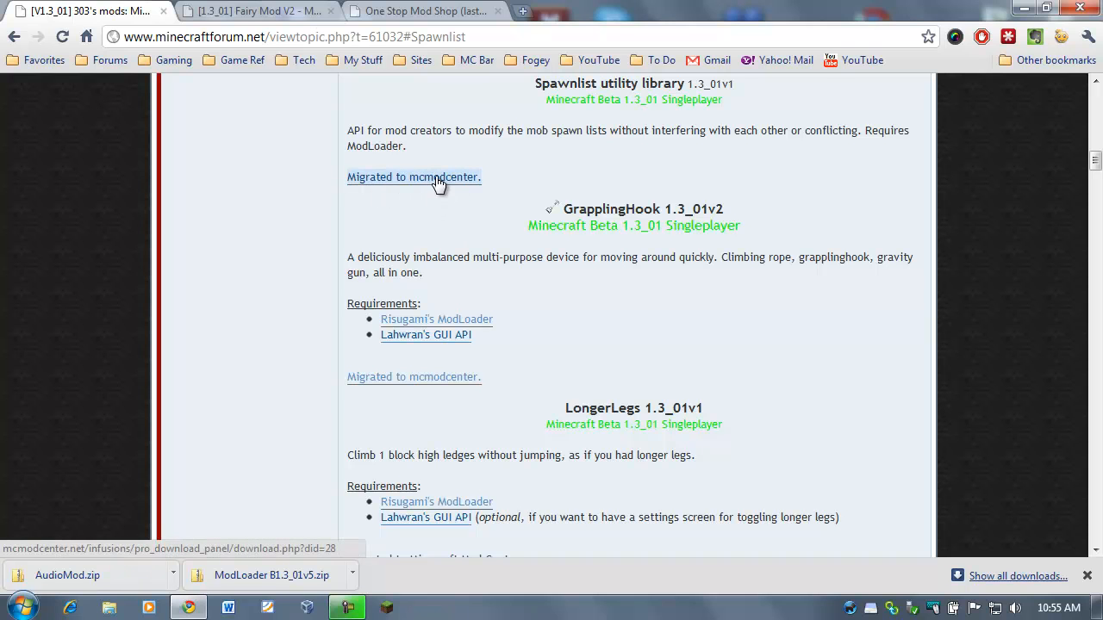
# Download spawnlist-1.3v1.zip from the SpawnList page into Chrome Downloads
pyautogui.click(413, 176)
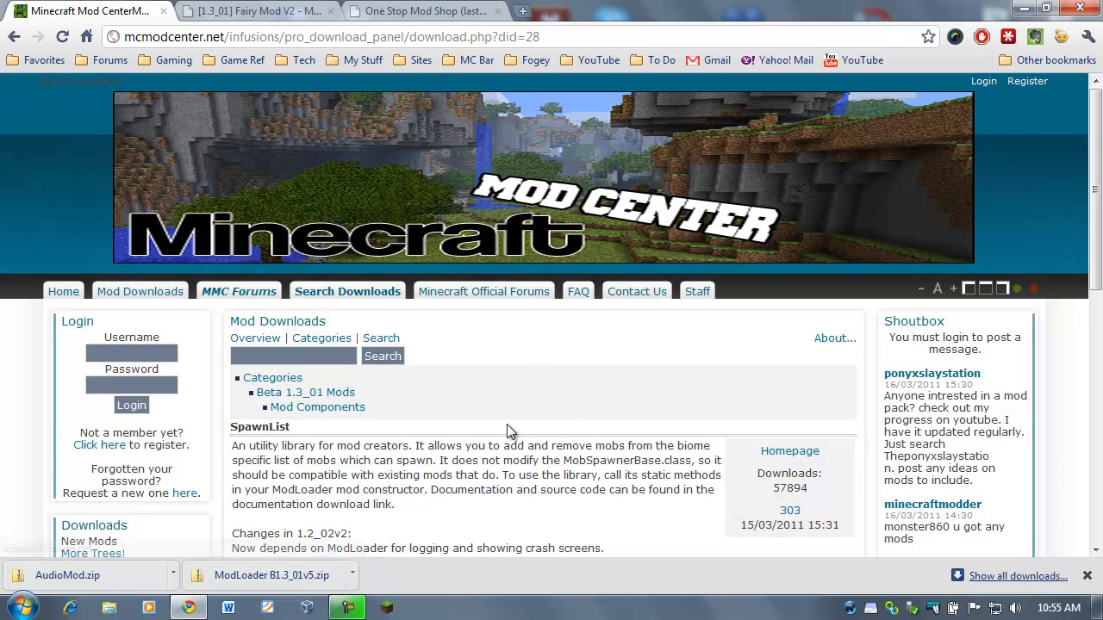
pyautogui.scroll(-3)
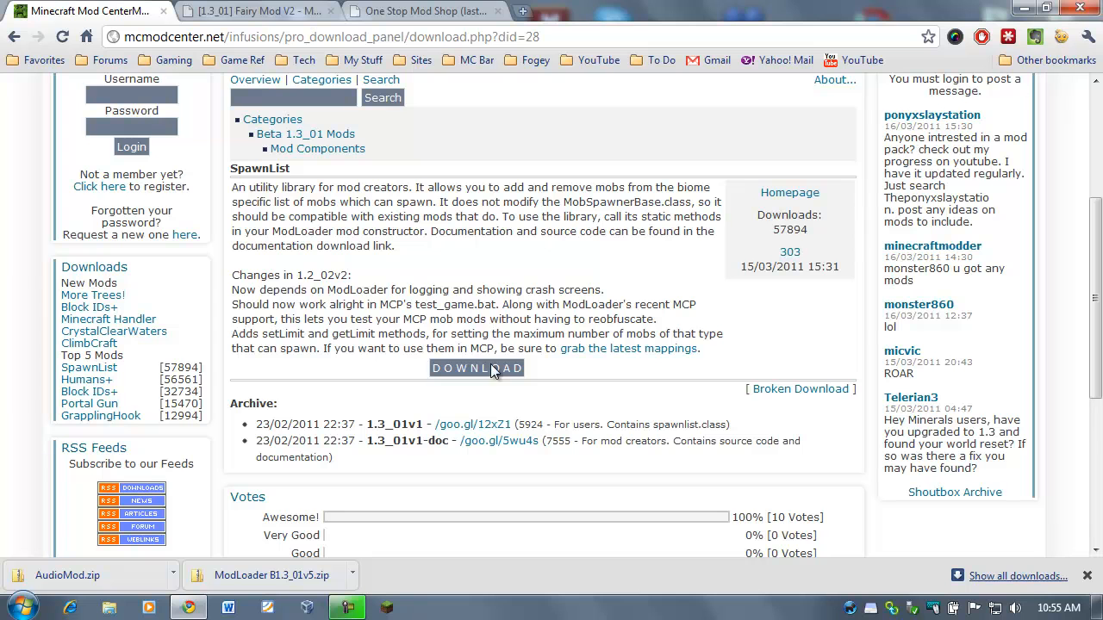
pyautogui.moveTo(315, 214)
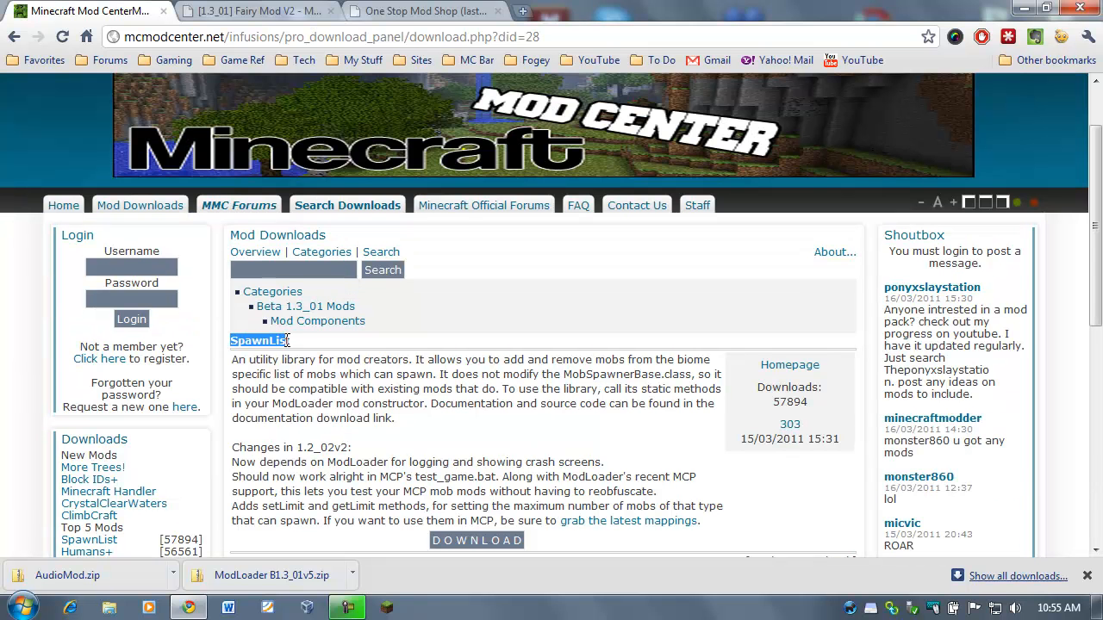
pyautogui.scroll(-3)
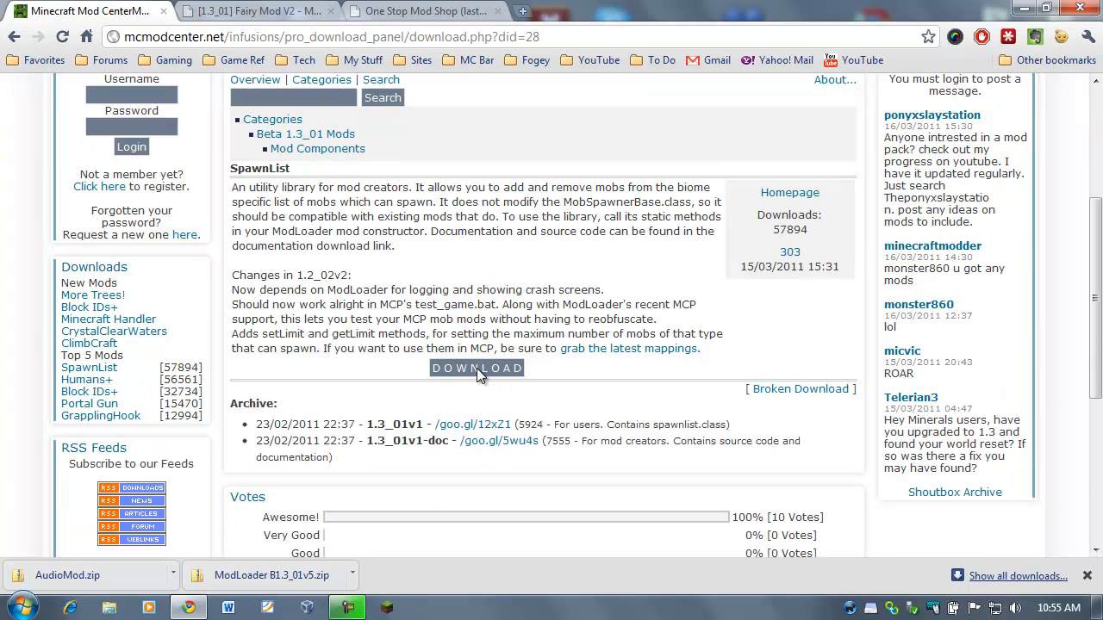
pyautogui.click(477, 368)
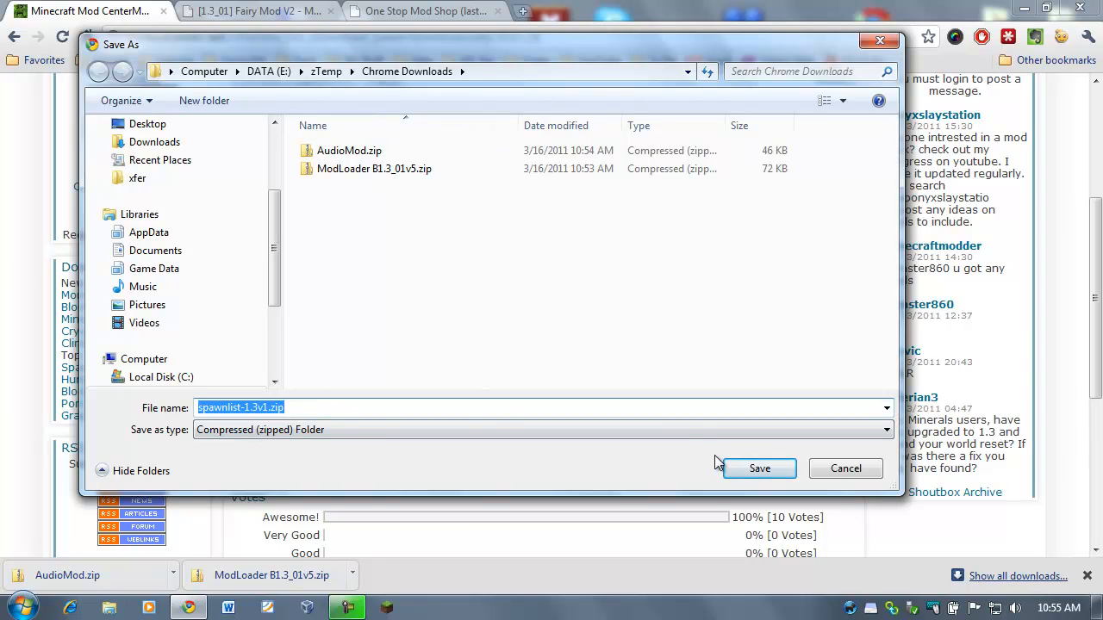
pyautogui.click(299, 407)
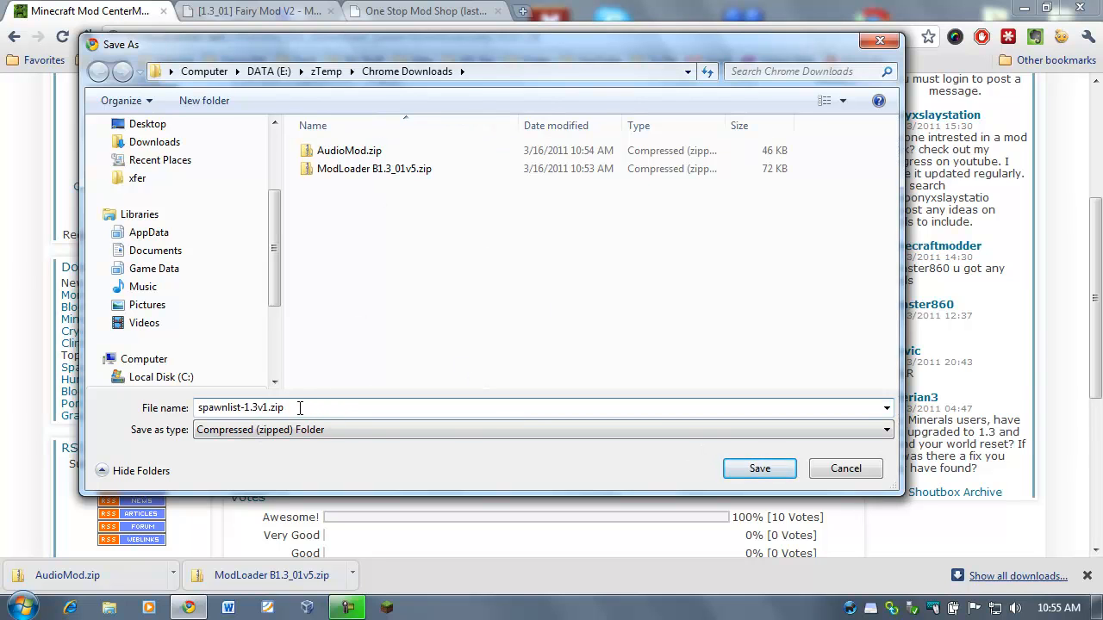
pyautogui.click(758, 468)
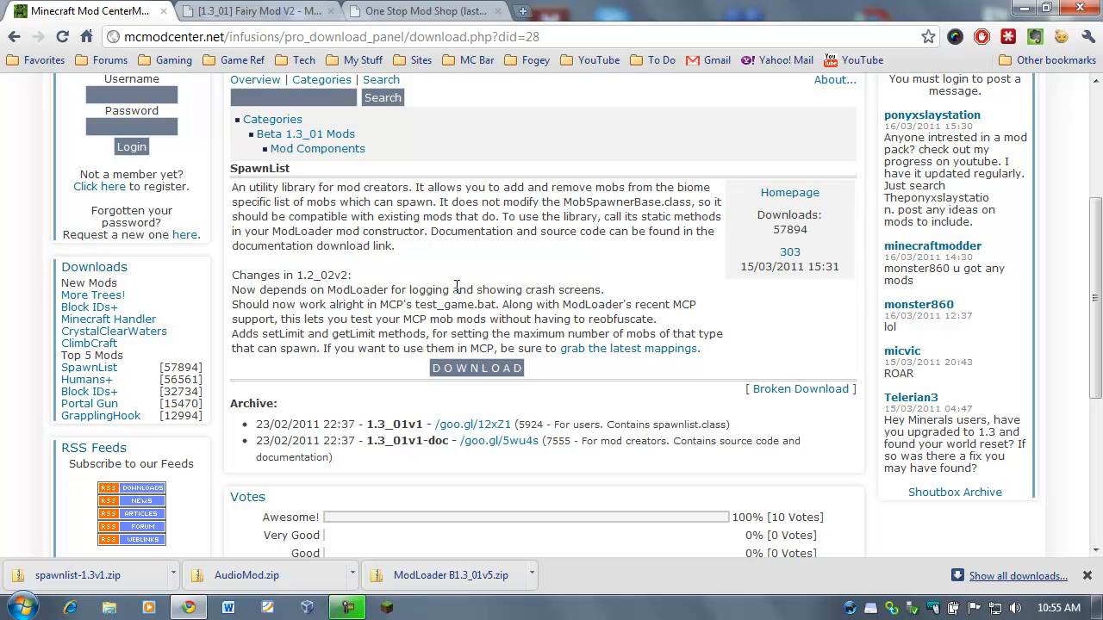
pyautogui.moveTo(457, 273)
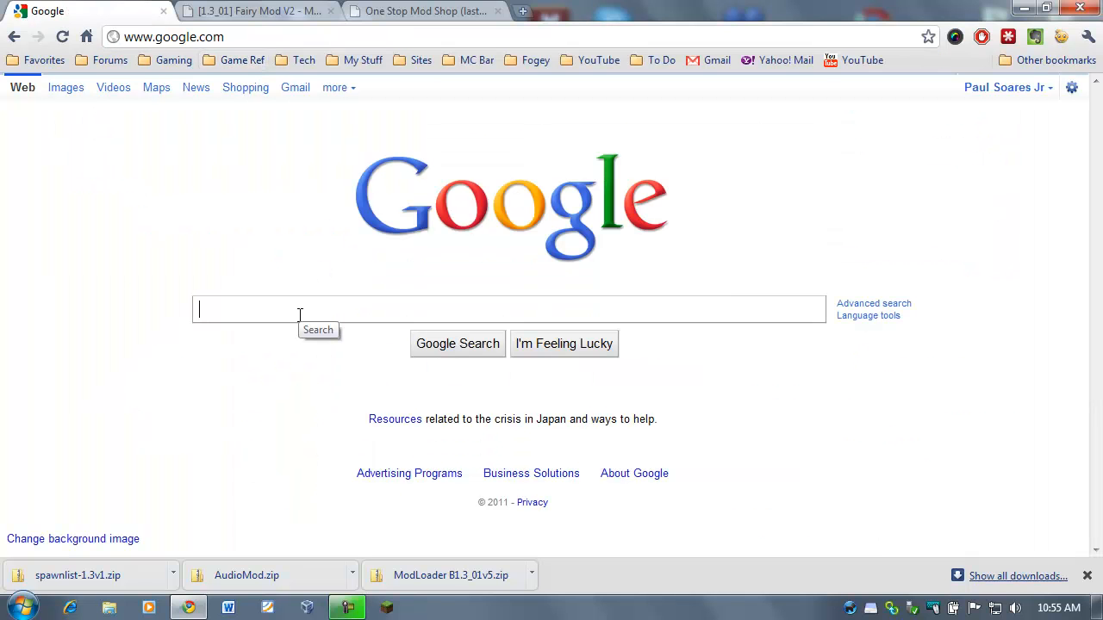
# Return to Risugami's thread and highlight the Windows steps for patching minecraft.jar
pyautogui.write('mine')
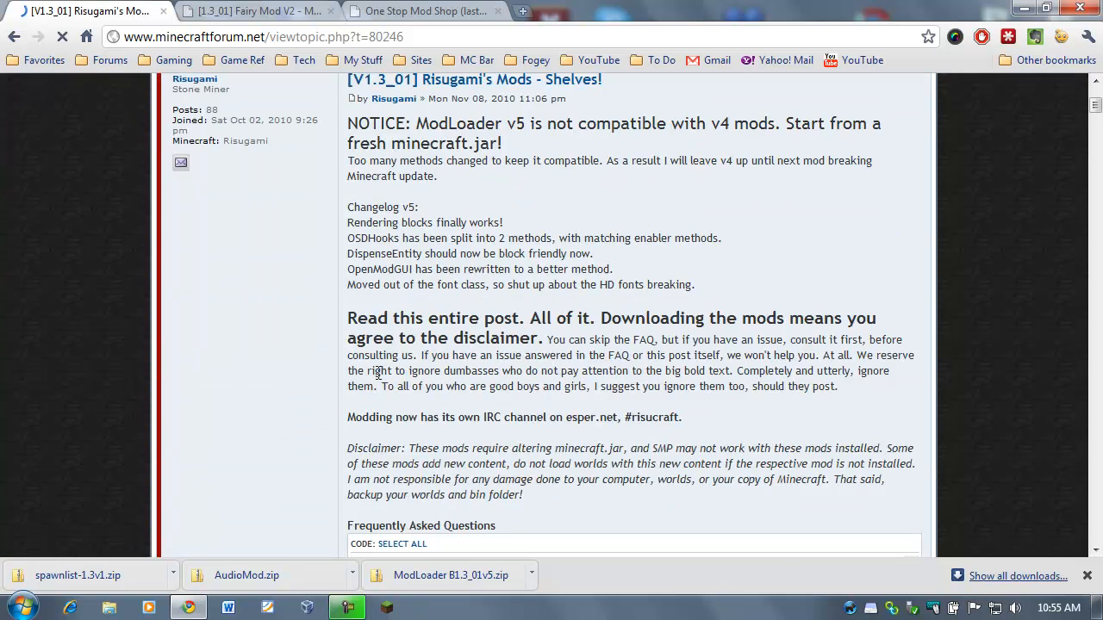
pyautogui.scroll(-3)
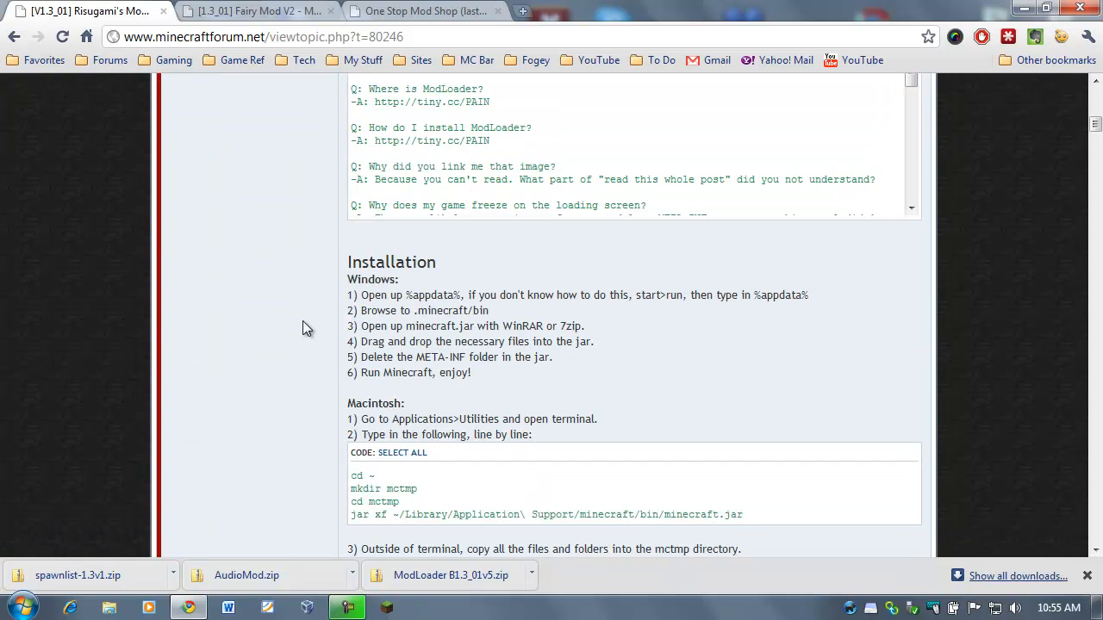
pyautogui.scroll(-3)
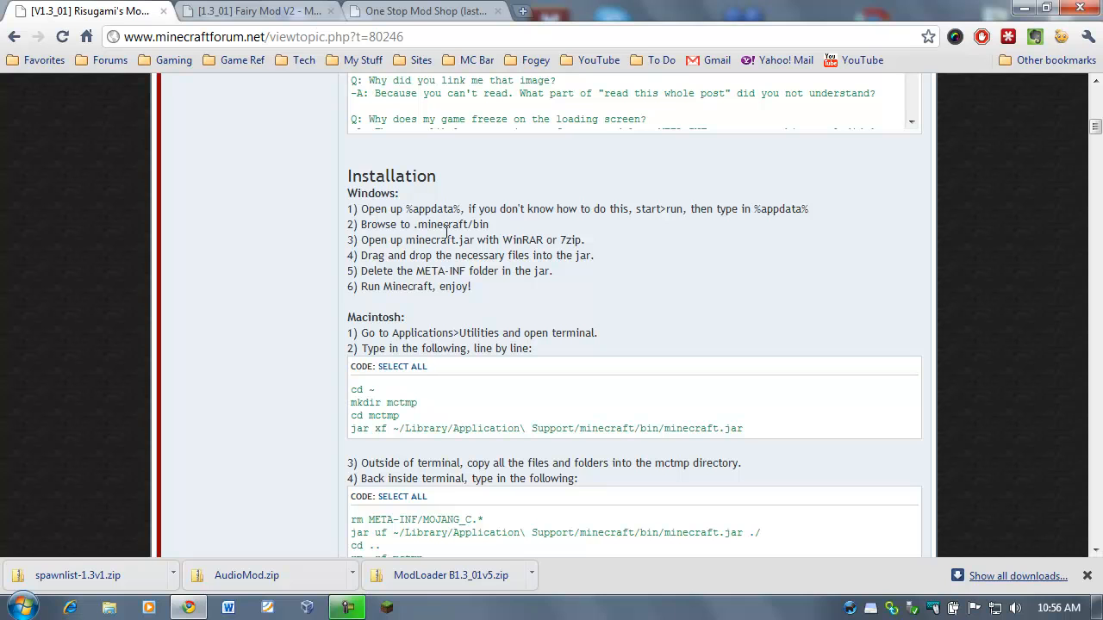
pyautogui.moveTo(485, 287)
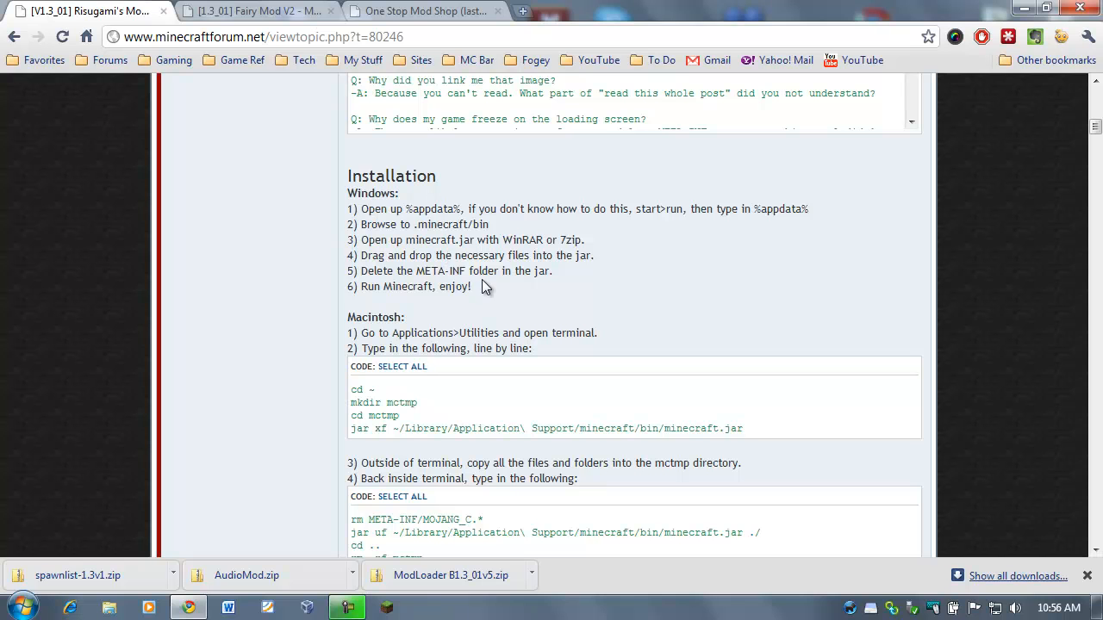
pyautogui.moveTo(379, 225)
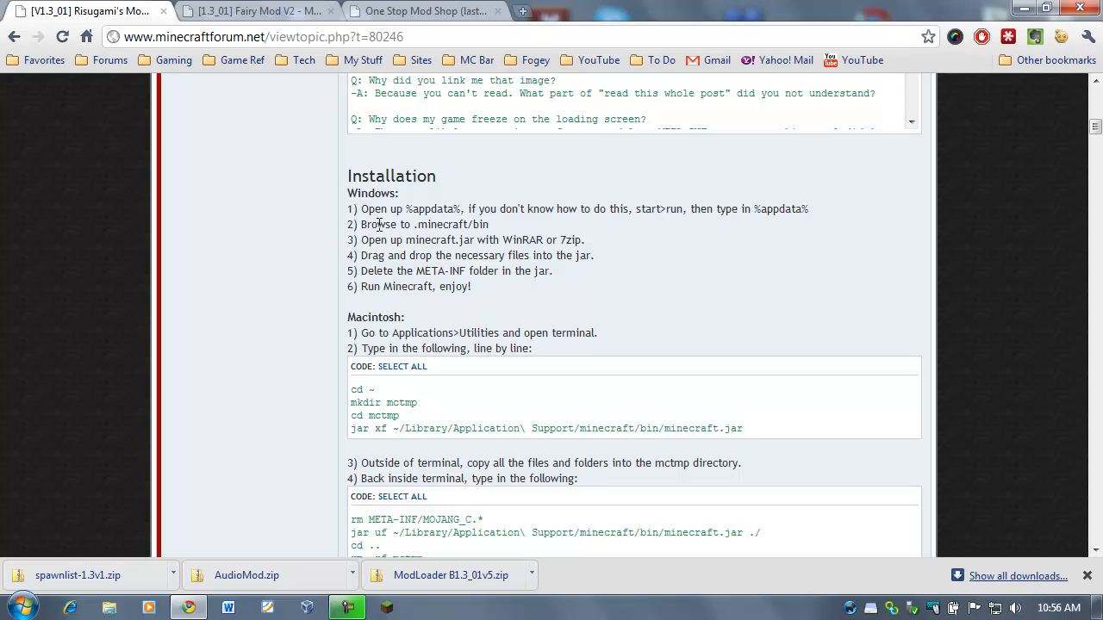
pyautogui.doubleClick(391, 176)
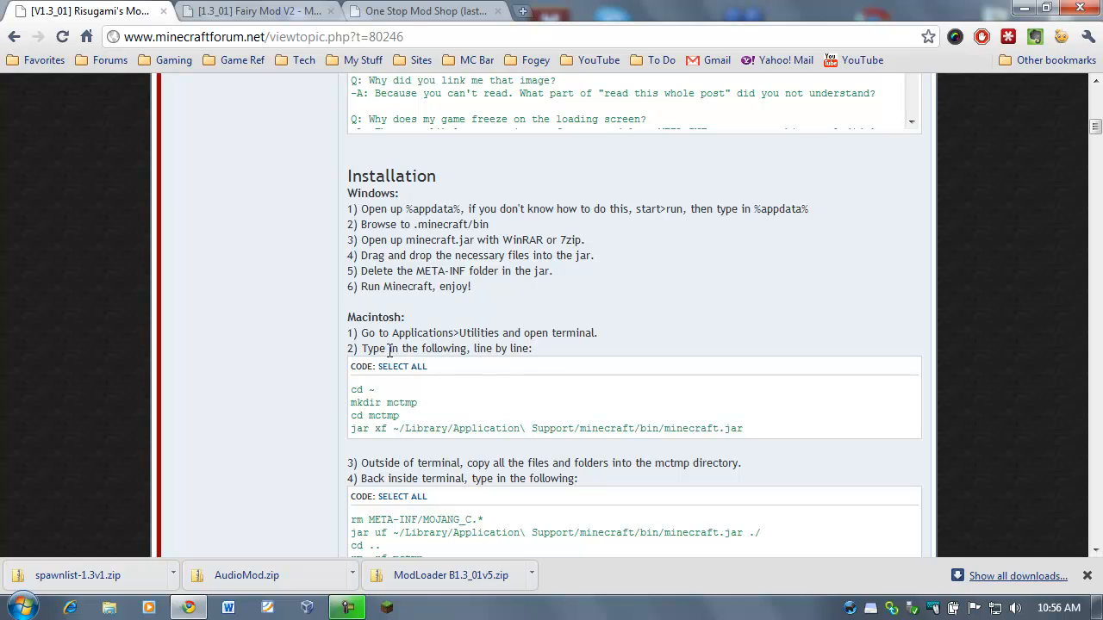
pyautogui.moveTo(545, 413)
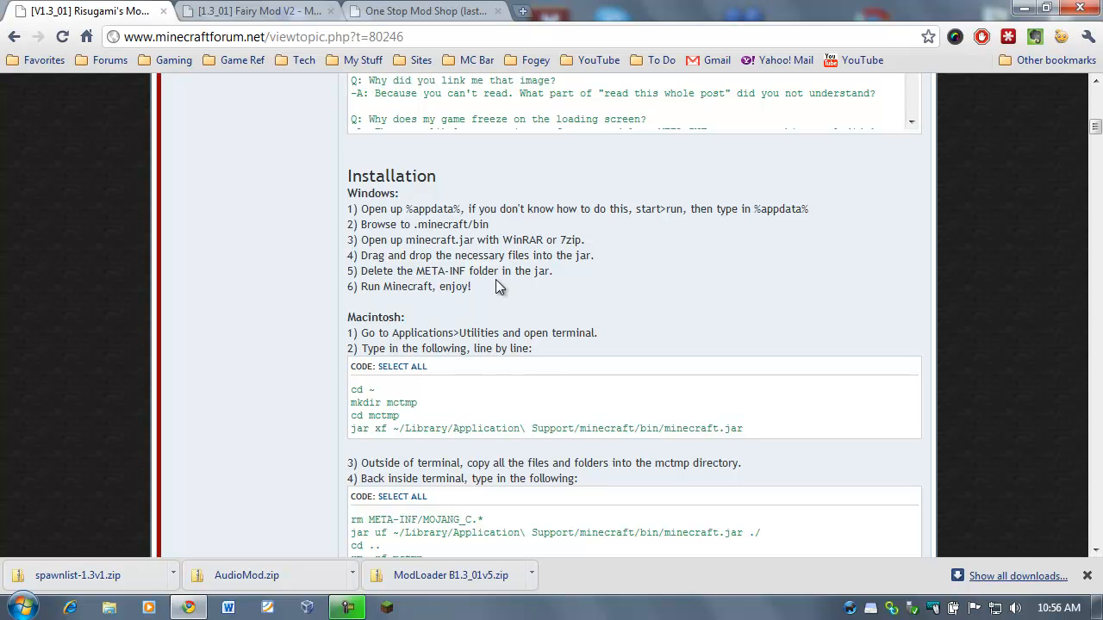
pyautogui.doubleClick(452, 240)
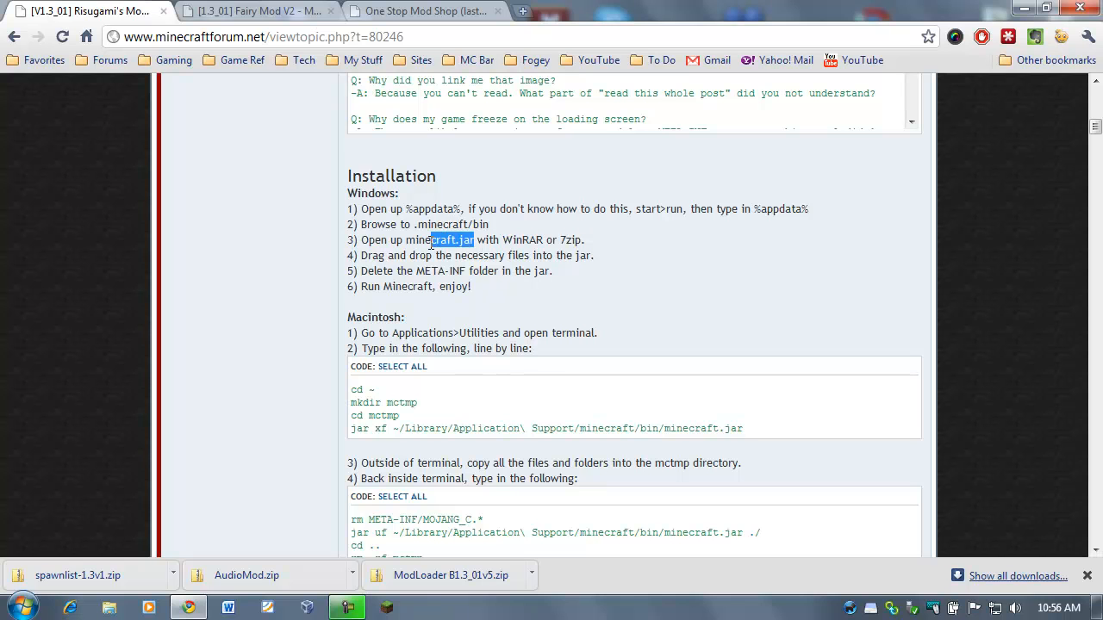
pyautogui.doubleClick(439, 239)
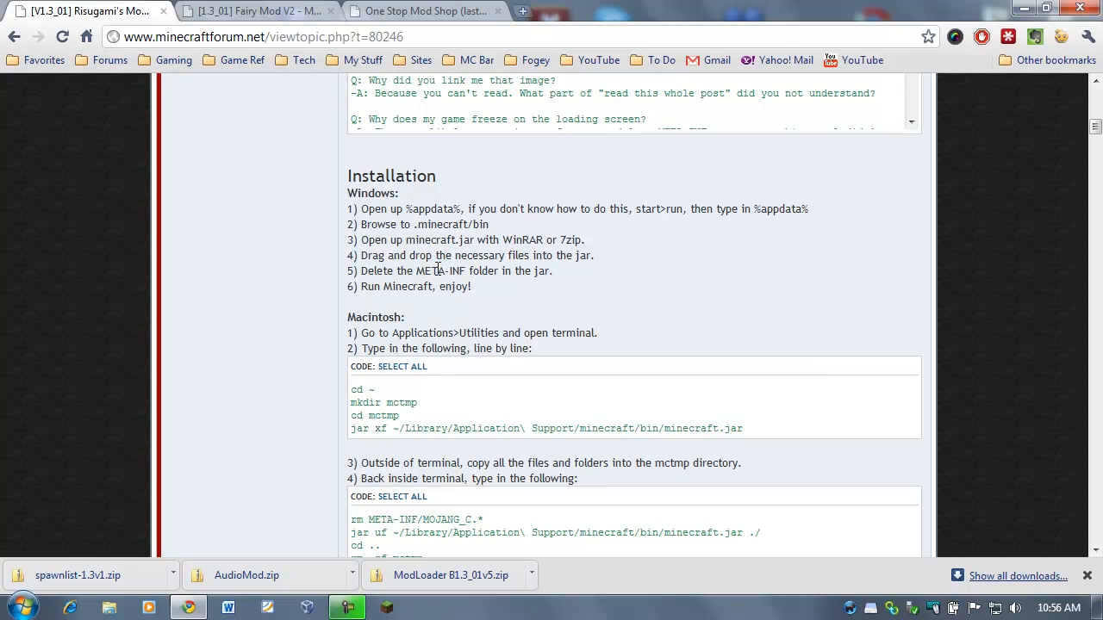
pyautogui.moveTo(563, 245)
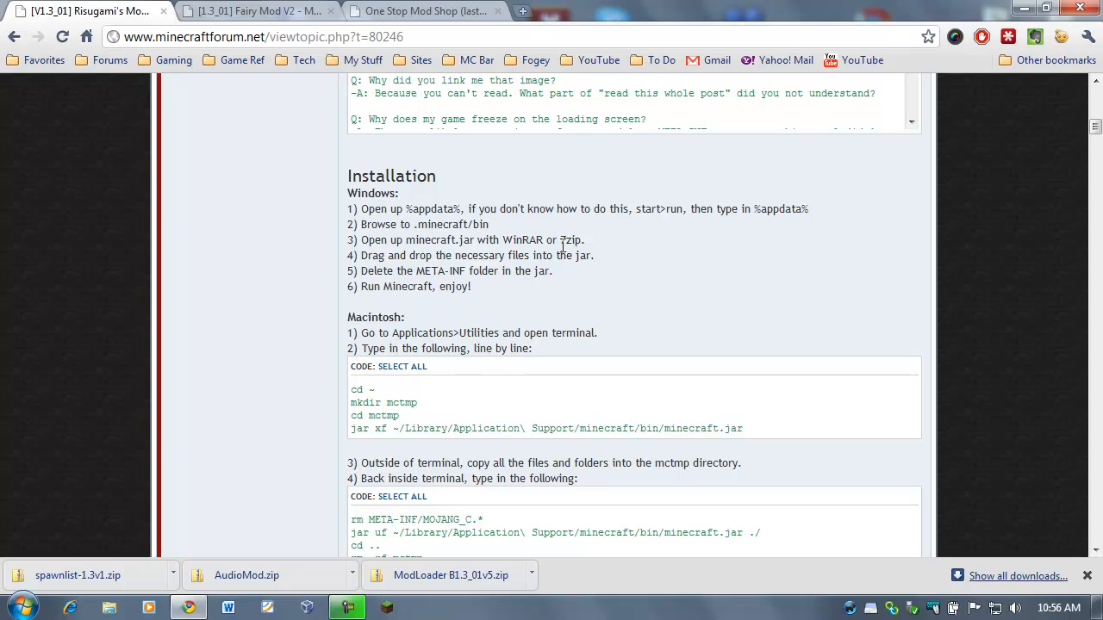
pyautogui.doubleClick(522, 240)
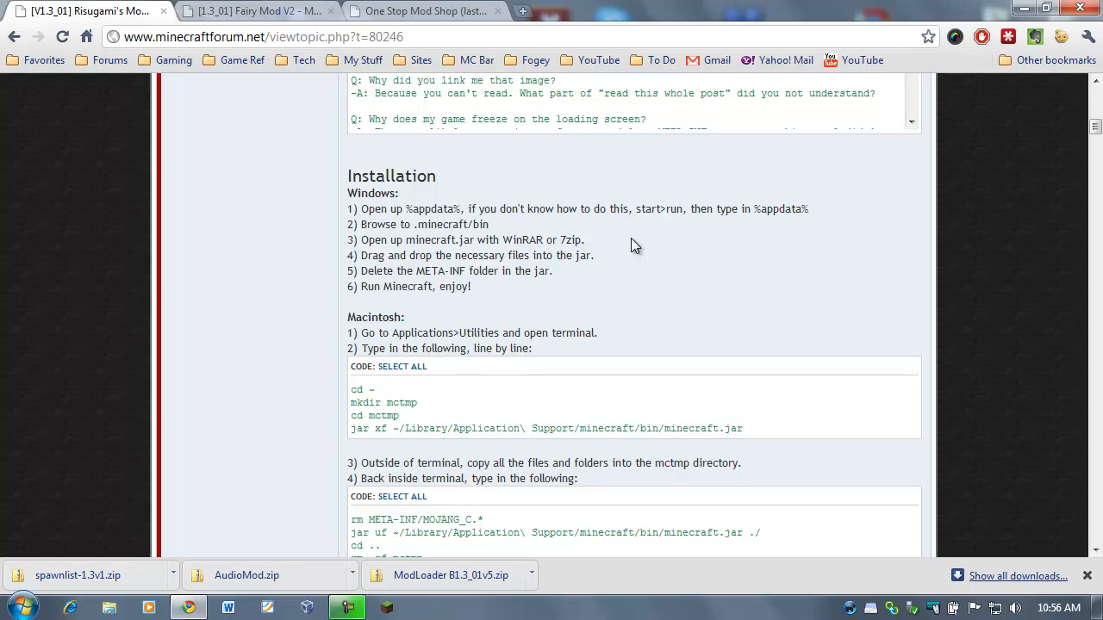
pyautogui.doubleClick(523, 240)
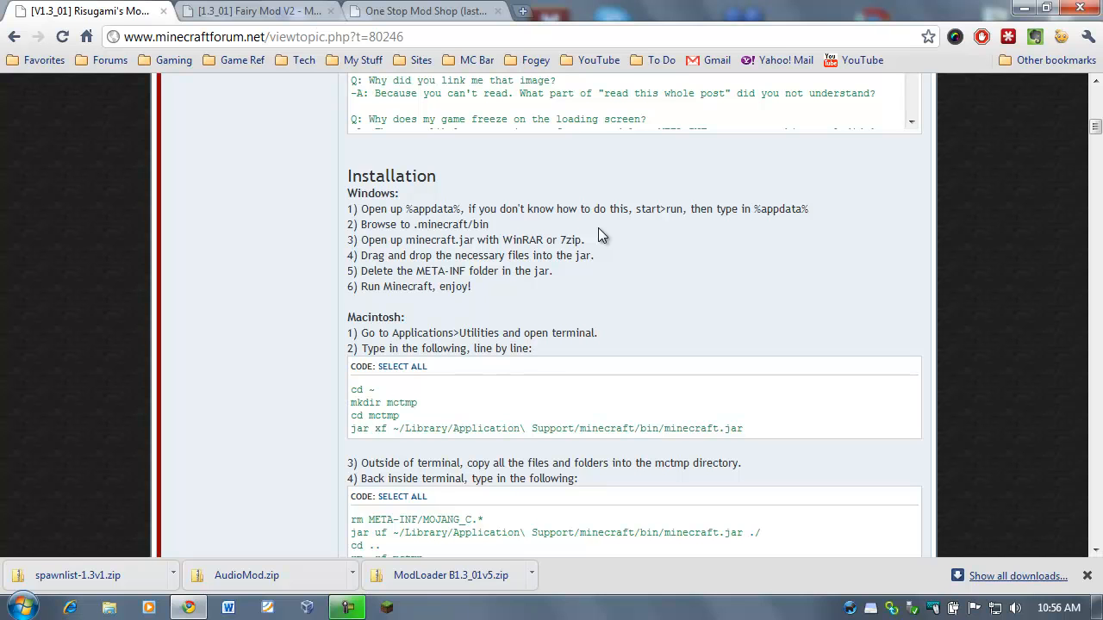
pyautogui.moveTo(592, 251)
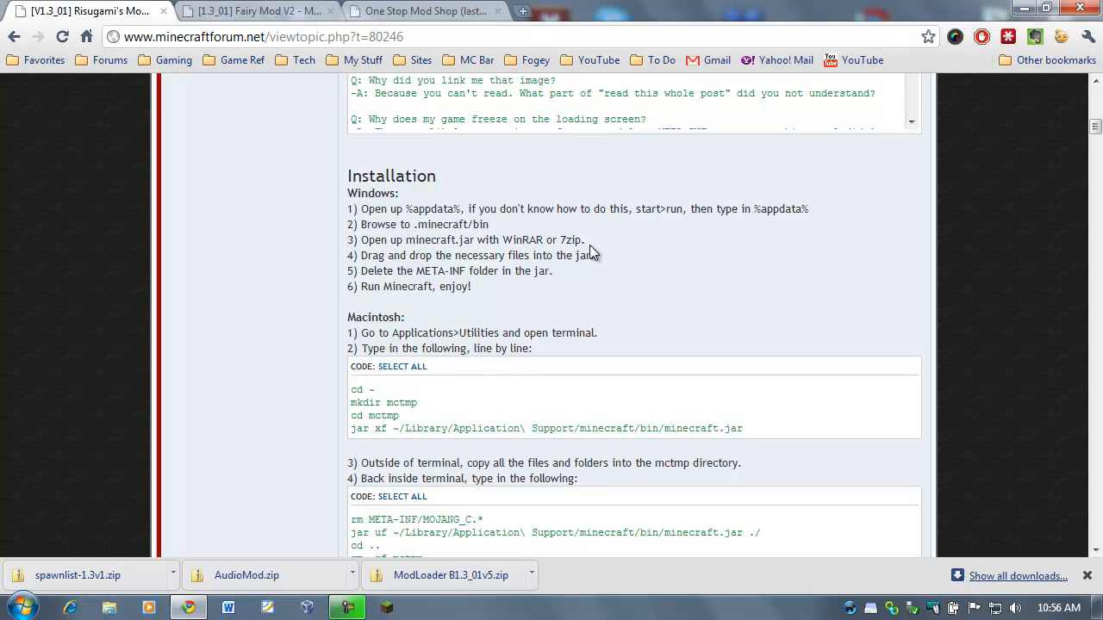
pyautogui.moveTo(572, 240)
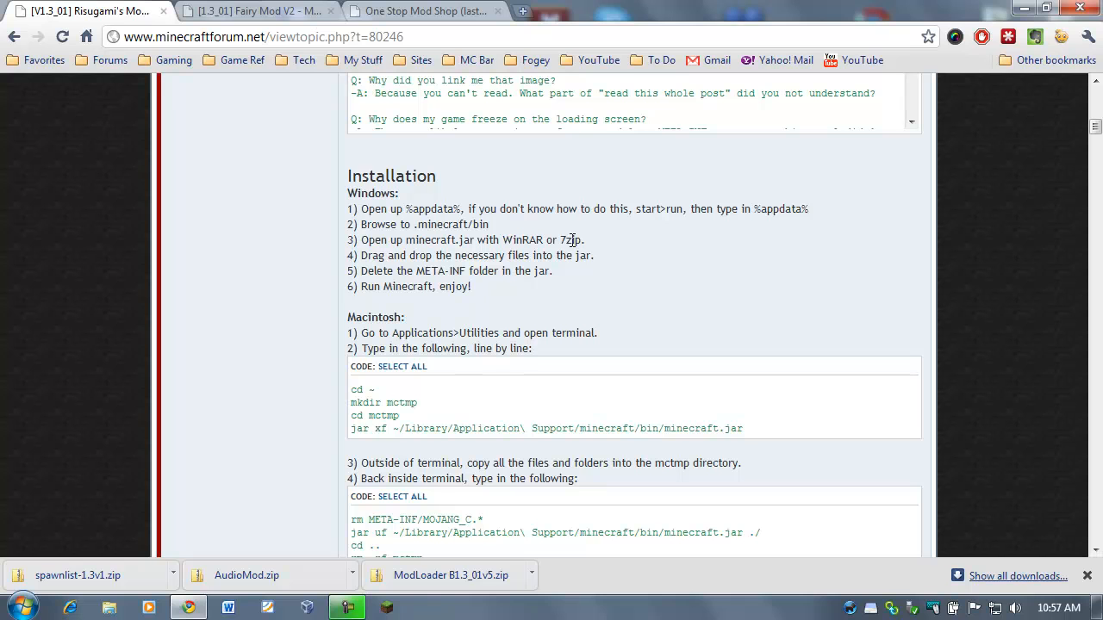
pyautogui.moveTo(612, 247)
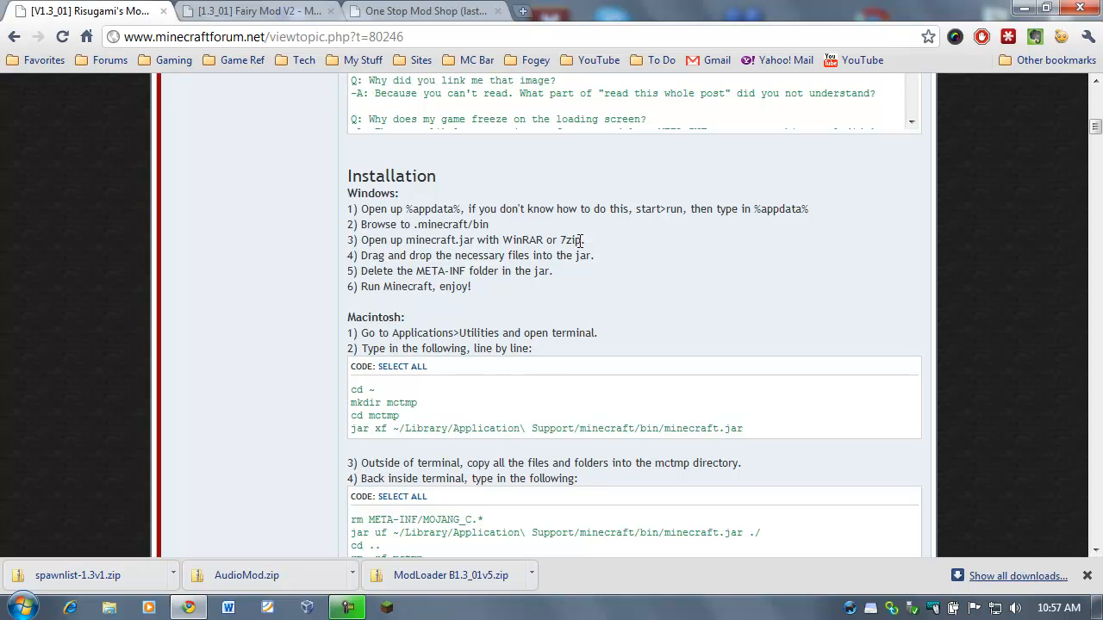
pyautogui.moveTo(593, 250)
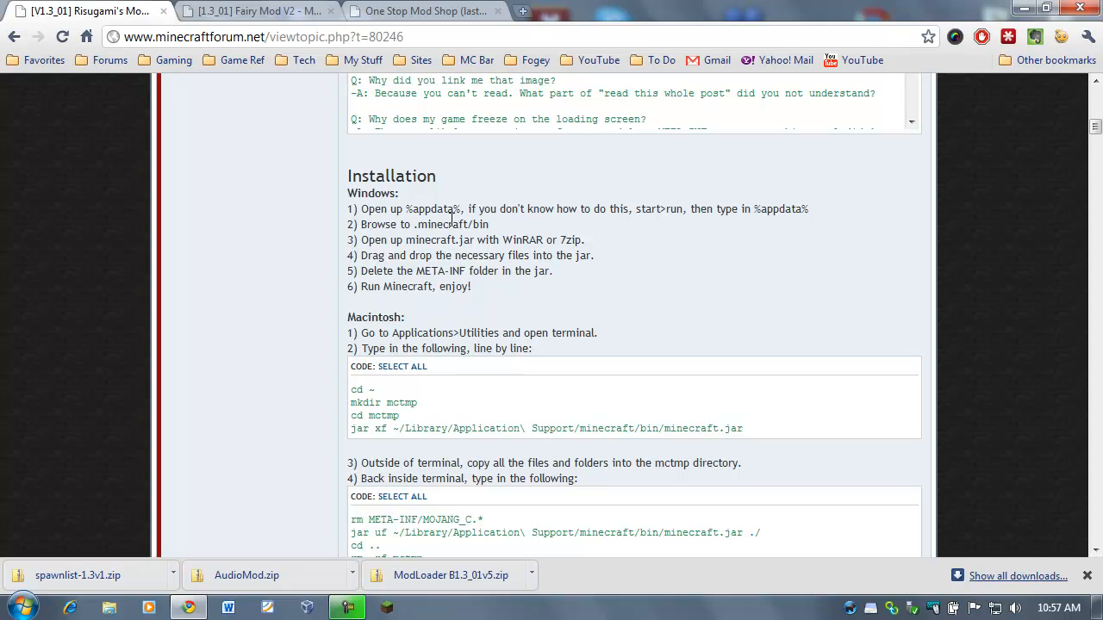
pyautogui.moveTo(504, 244)
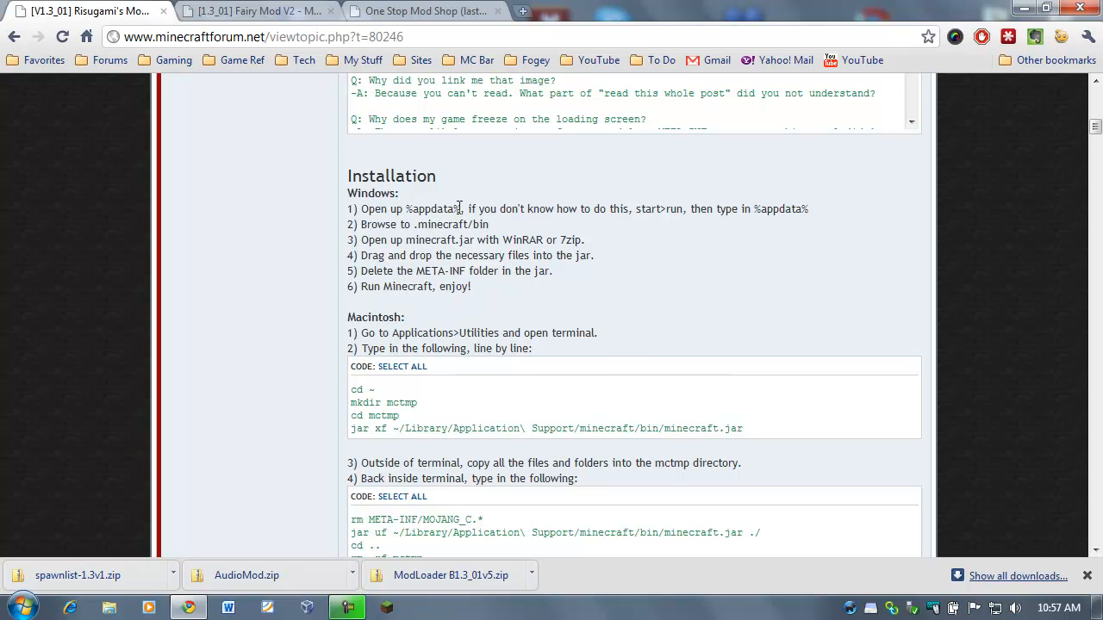
pyautogui.moveTo(244, 481)
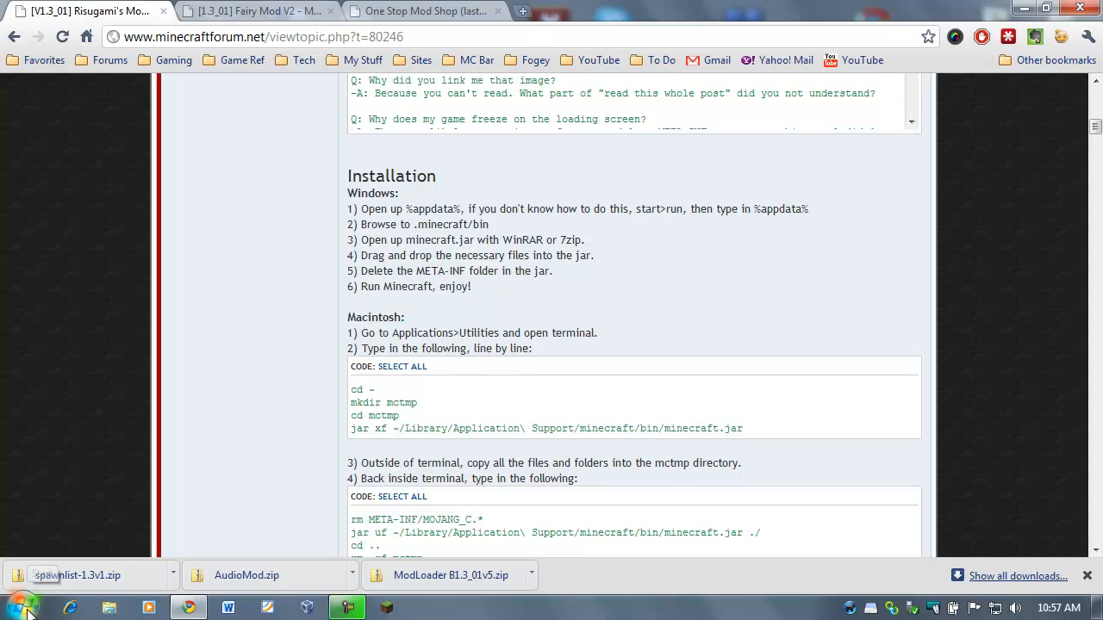
# Run %appdata% from the Windows Run dialog to open the Roaming folder
pyautogui.click(13, 609)
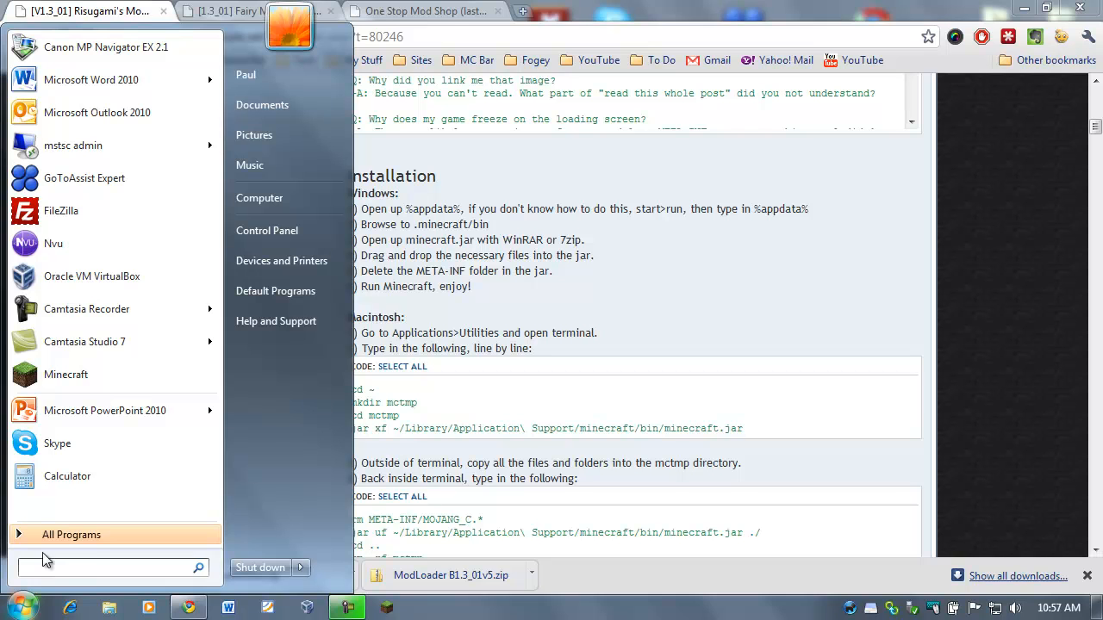
pyautogui.moveTo(254, 381)
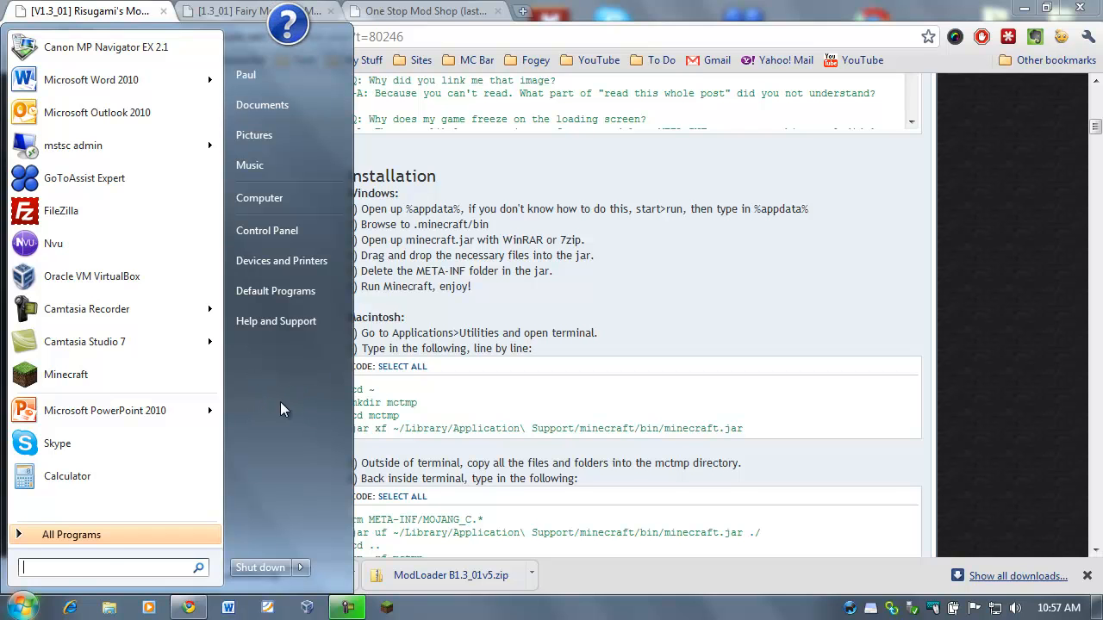
pyautogui.moveTo(73, 590)
pyautogui.write('%')
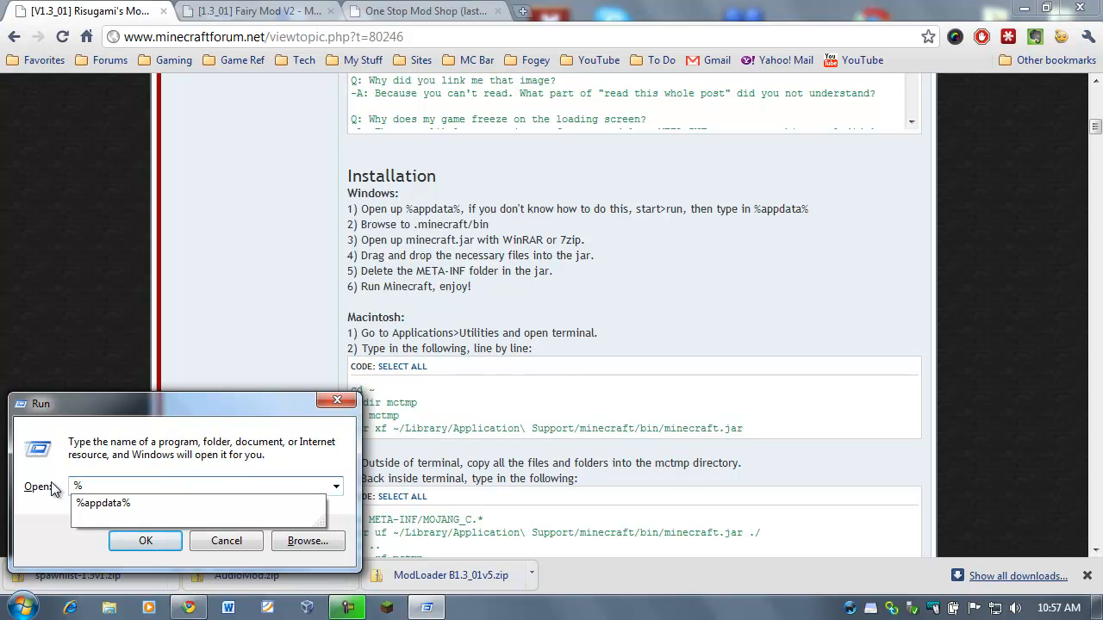
pyautogui.write('appdata%')
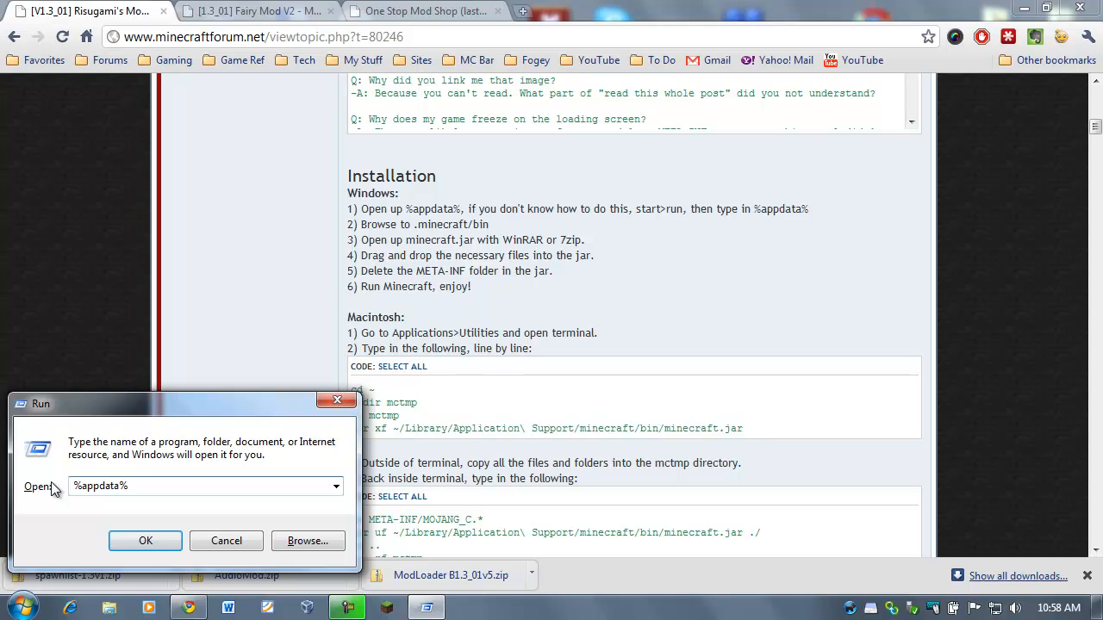
pyautogui.click(145, 540)
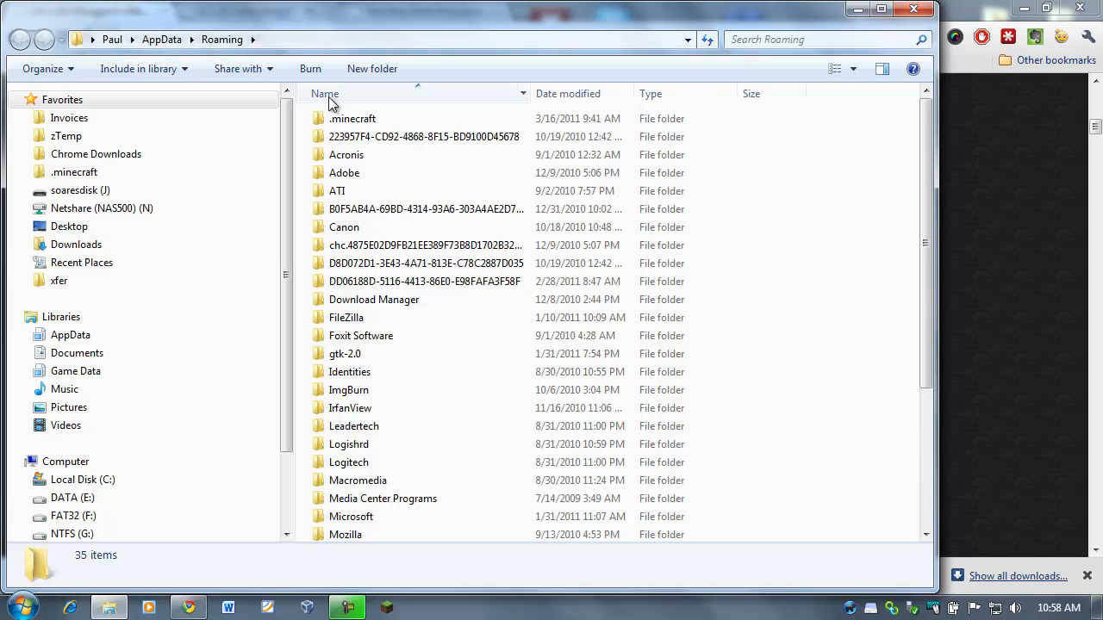
# Open the .minecraft folder inside Roaming
pyautogui.click(351, 118)
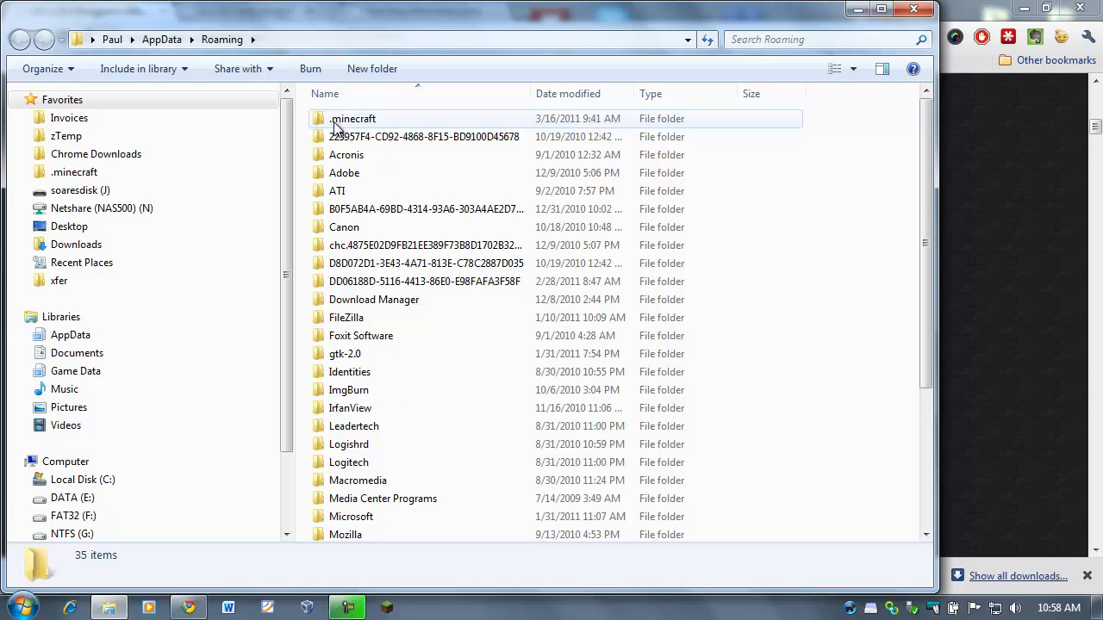
pyautogui.moveTo(372, 129)
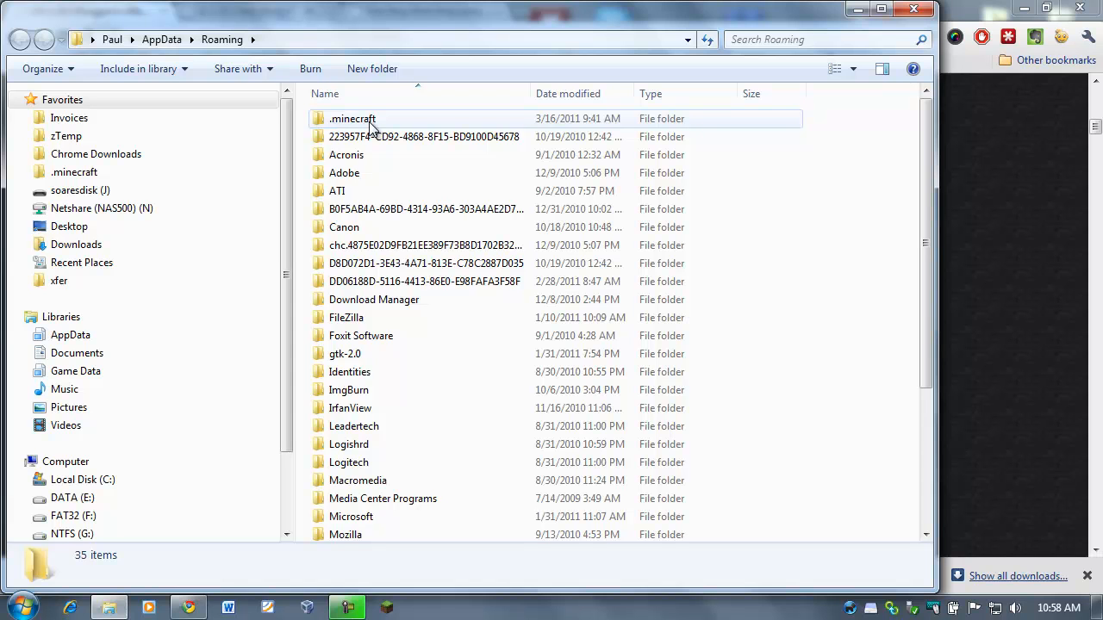
pyautogui.moveTo(365, 127)
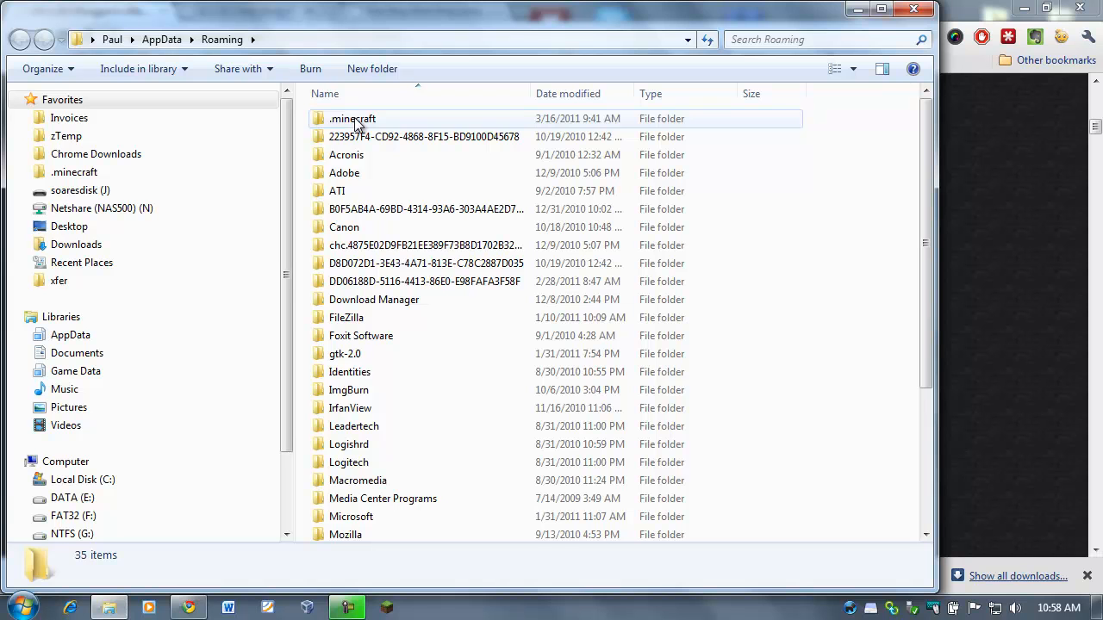
pyautogui.doubleClick(351, 118)
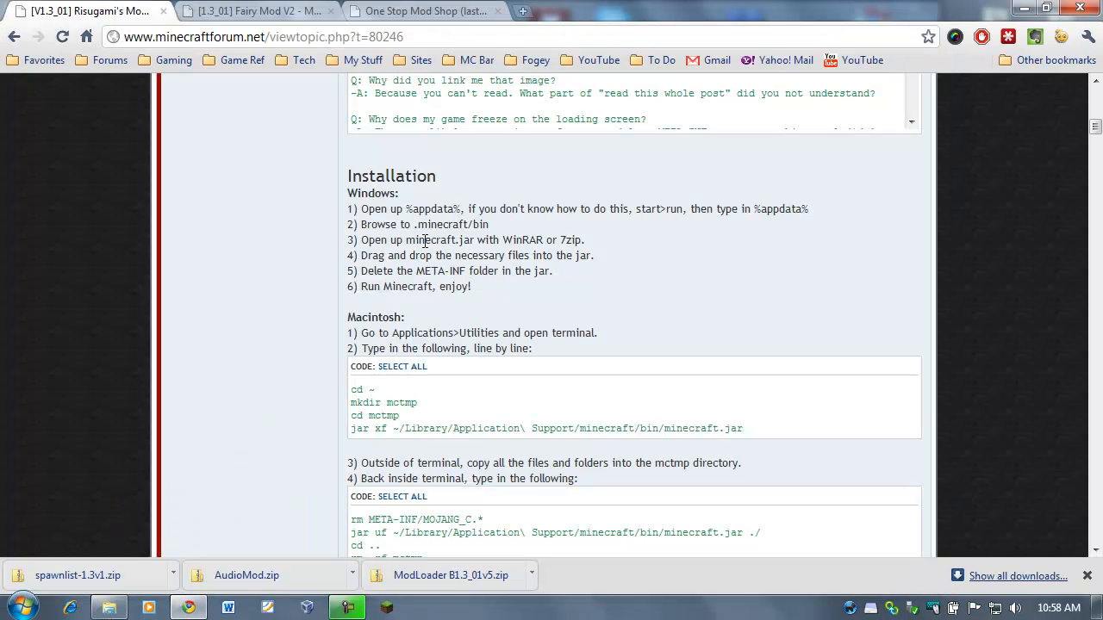
pyautogui.moveTo(510, 213)
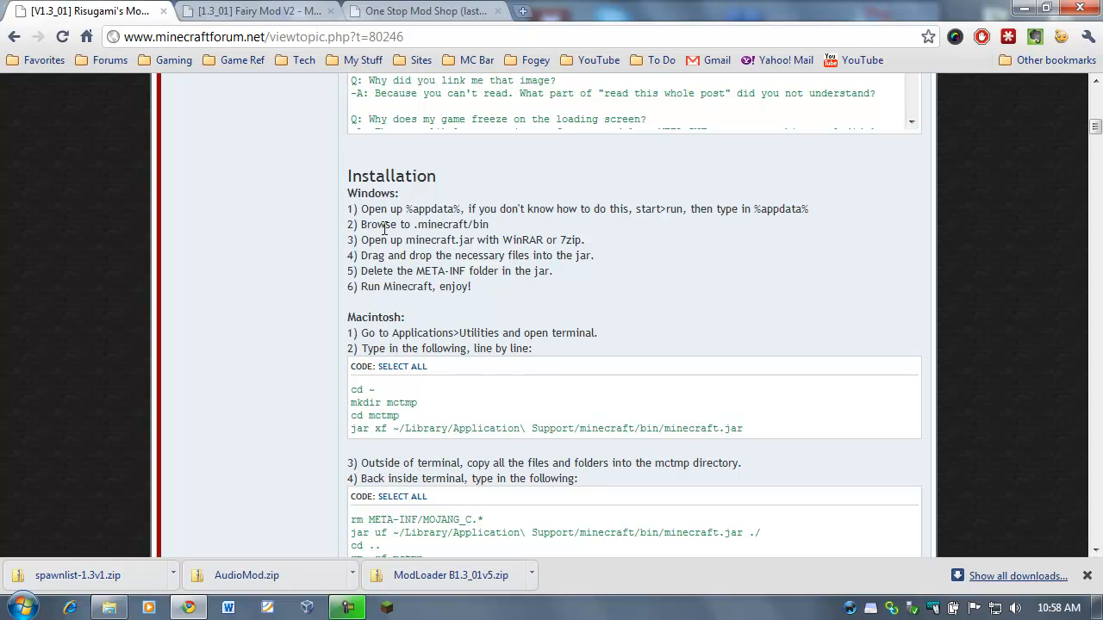
pyautogui.moveTo(496, 233)
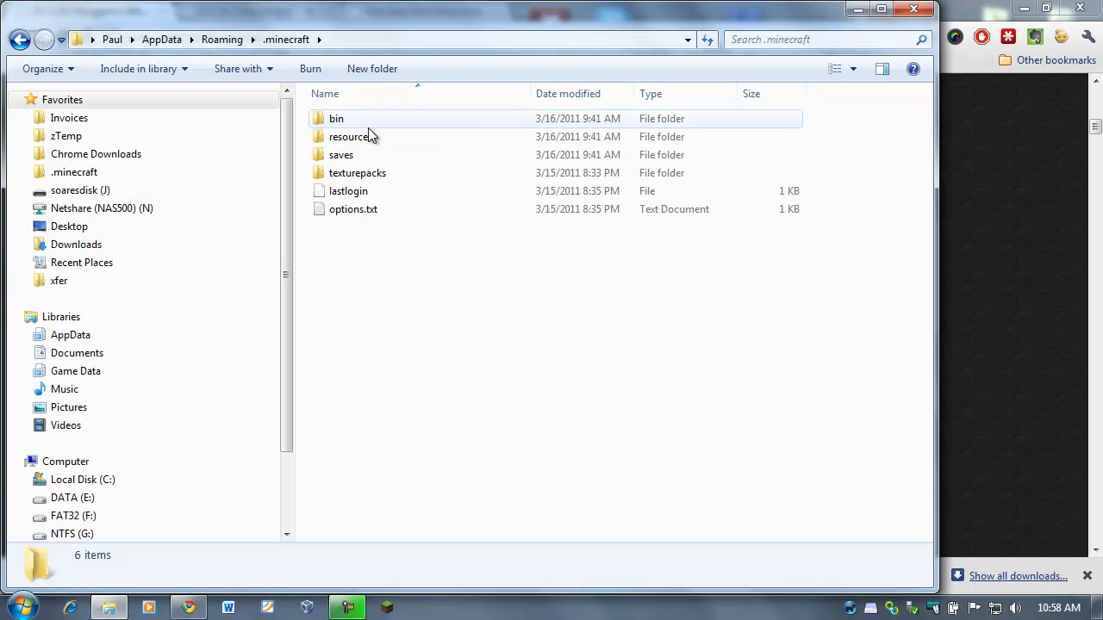
# Open the .minecraft bin folder and look over minecraft.jar and the version file
pyautogui.doubleClick(336, 118)
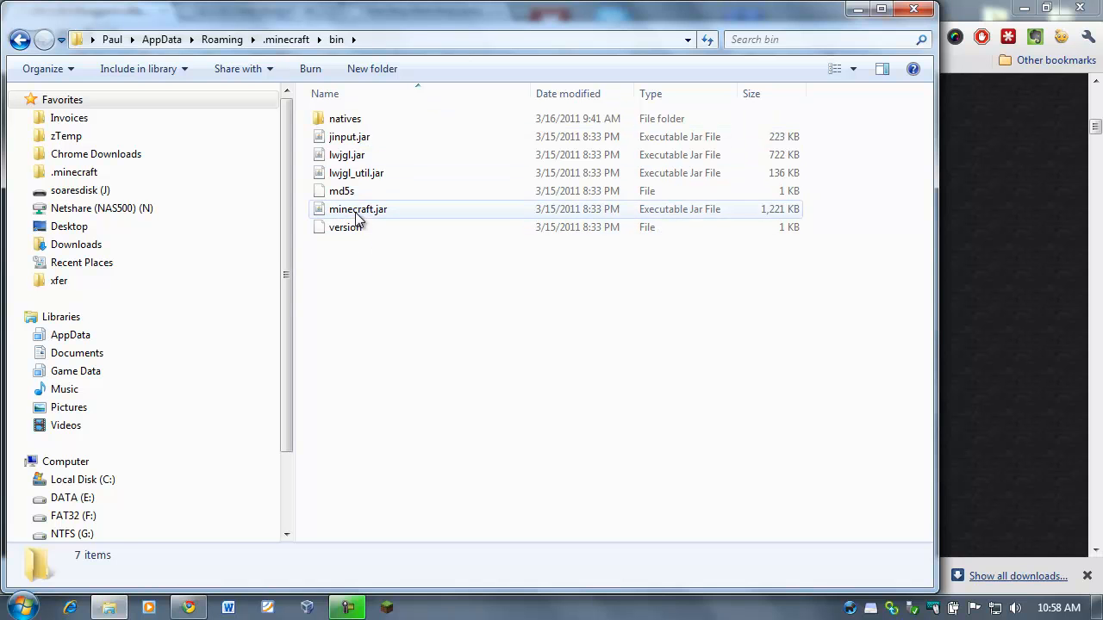
pyautogui.click(359, 209)
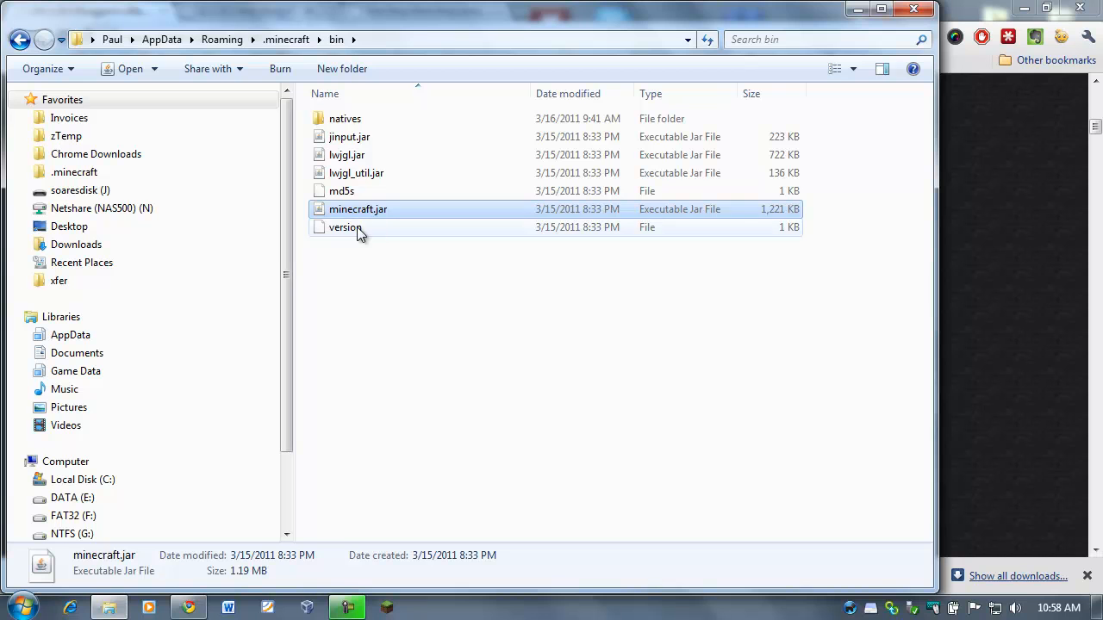
pyautogui.click(344, 227)
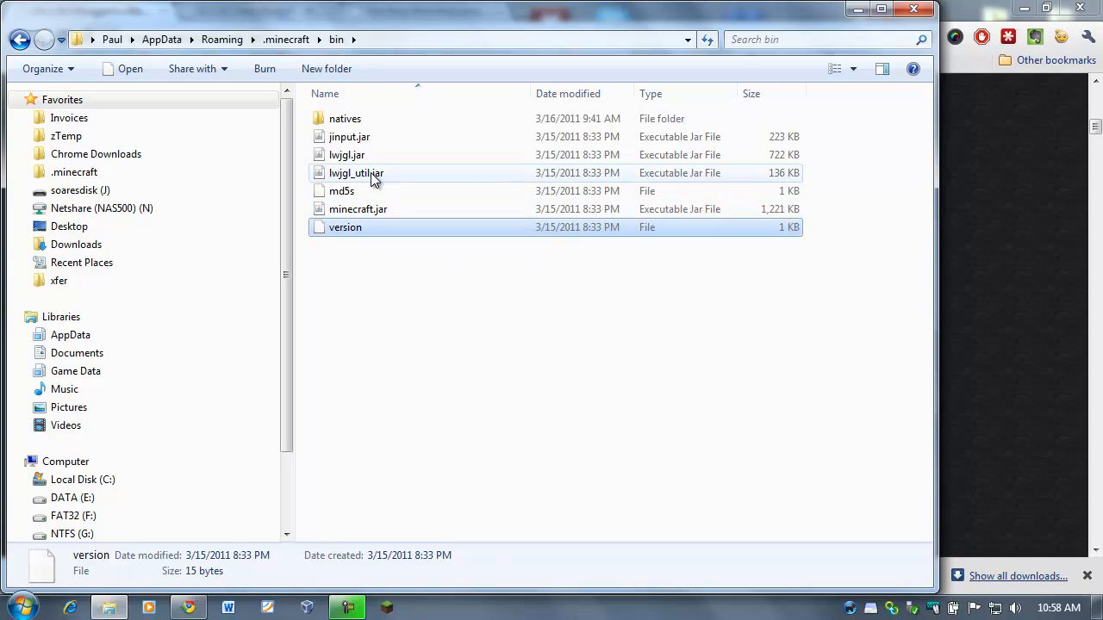
pyautogui.moveTo(346, 155)
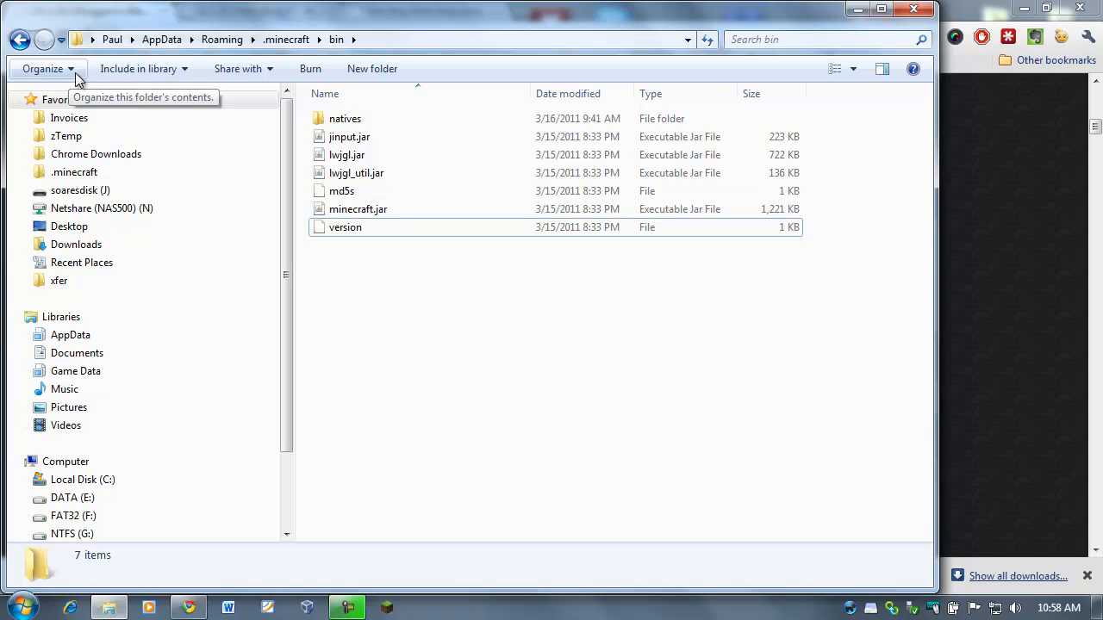
# Set Explorer's Folder Options to show hidden files and extensions for known file types
pyautogui.click(43, 68)
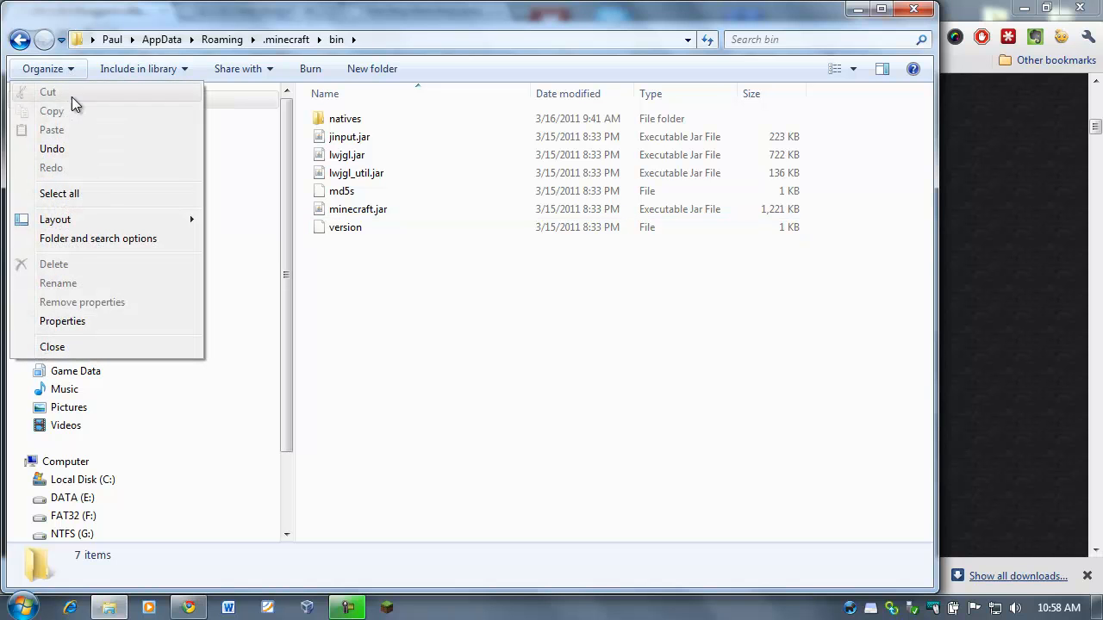
pyautogui.moveTo(70, 241)
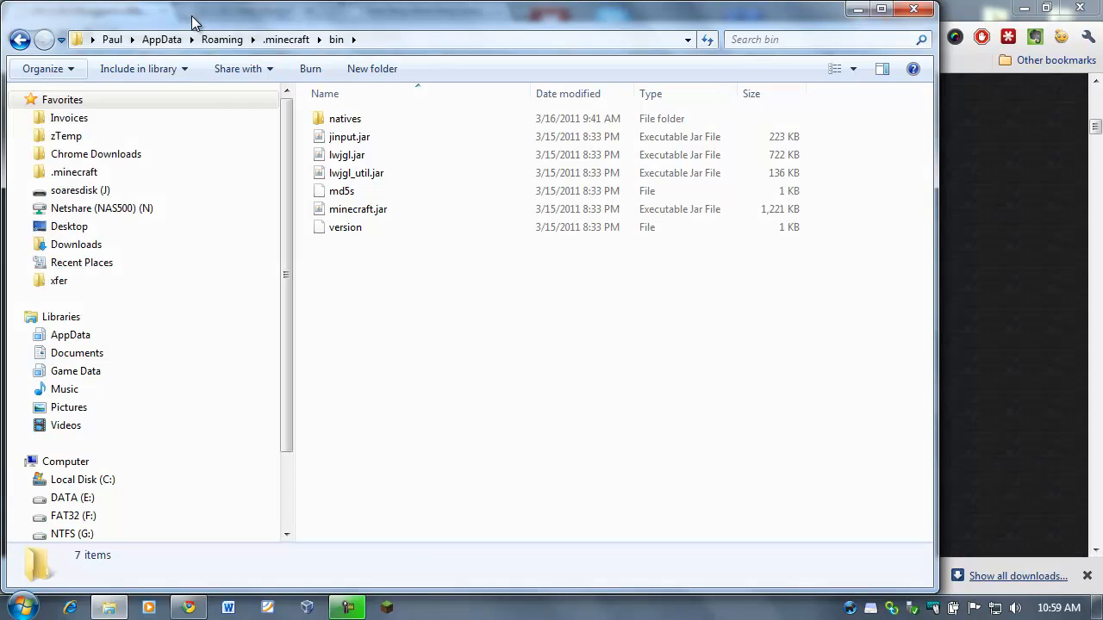
pyautogui.moveTo(244, 69)
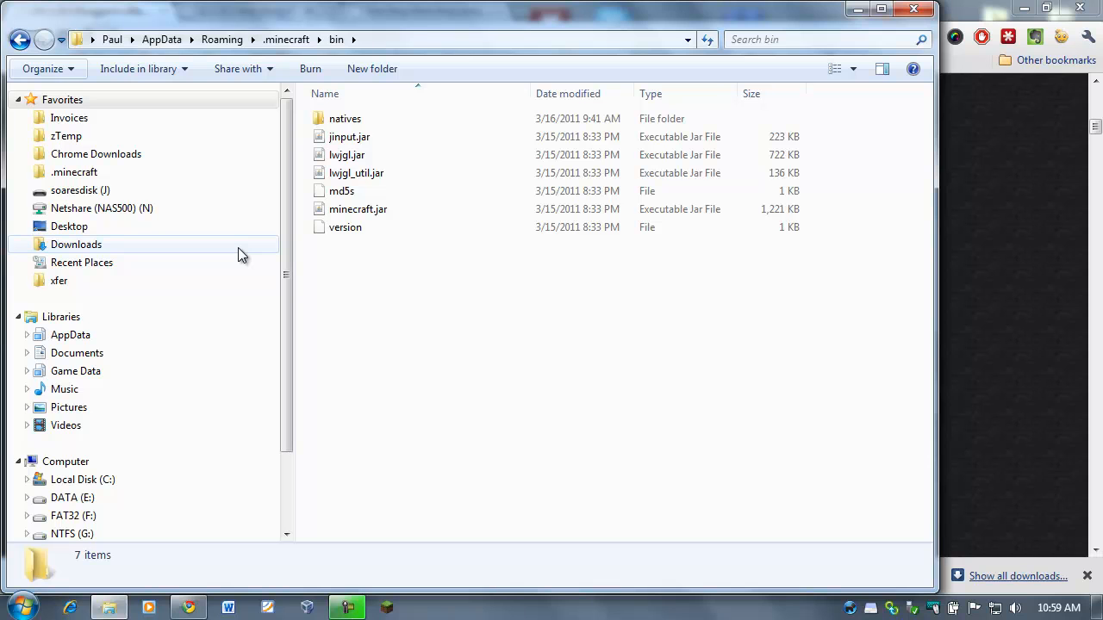
pyautogui.moveTo(246, 235)
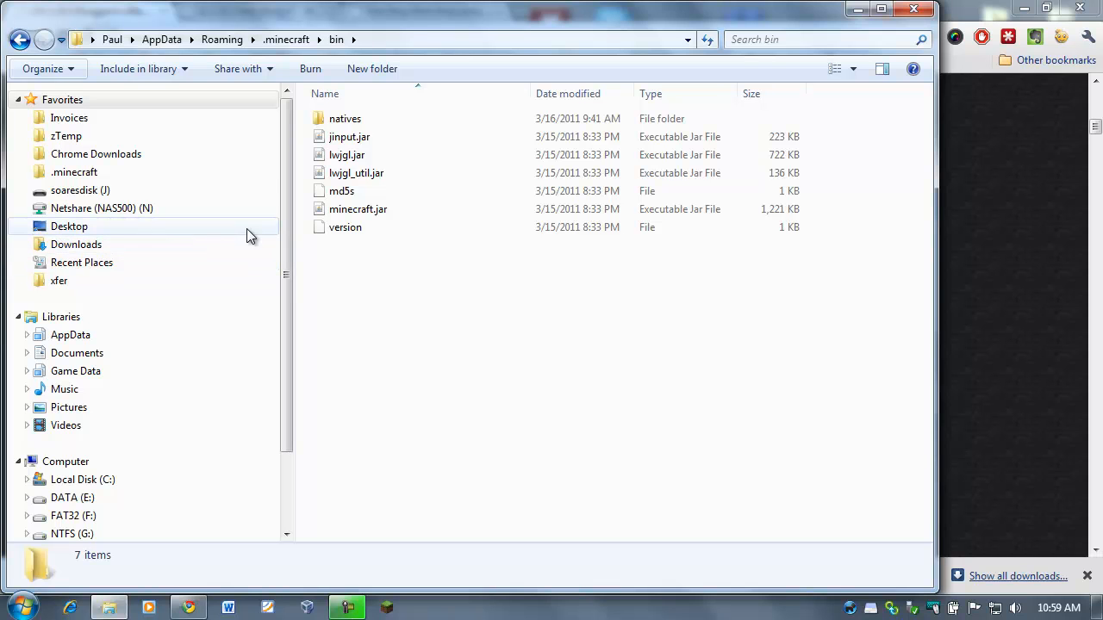
pyautogui.moveTo(48, 68)
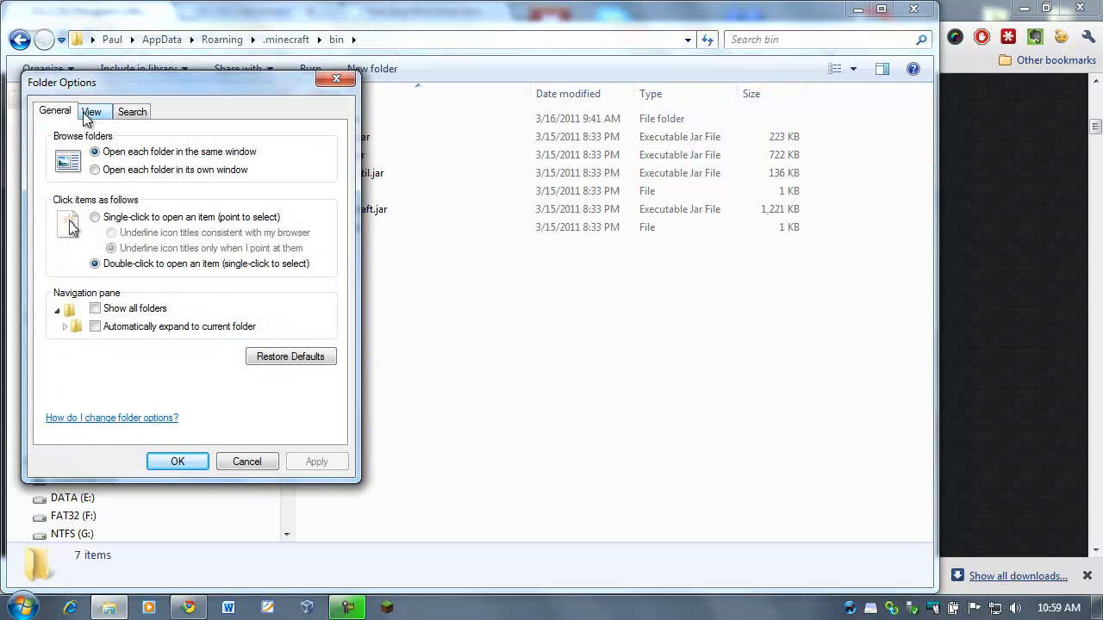
pyautogui.click(91, 111)
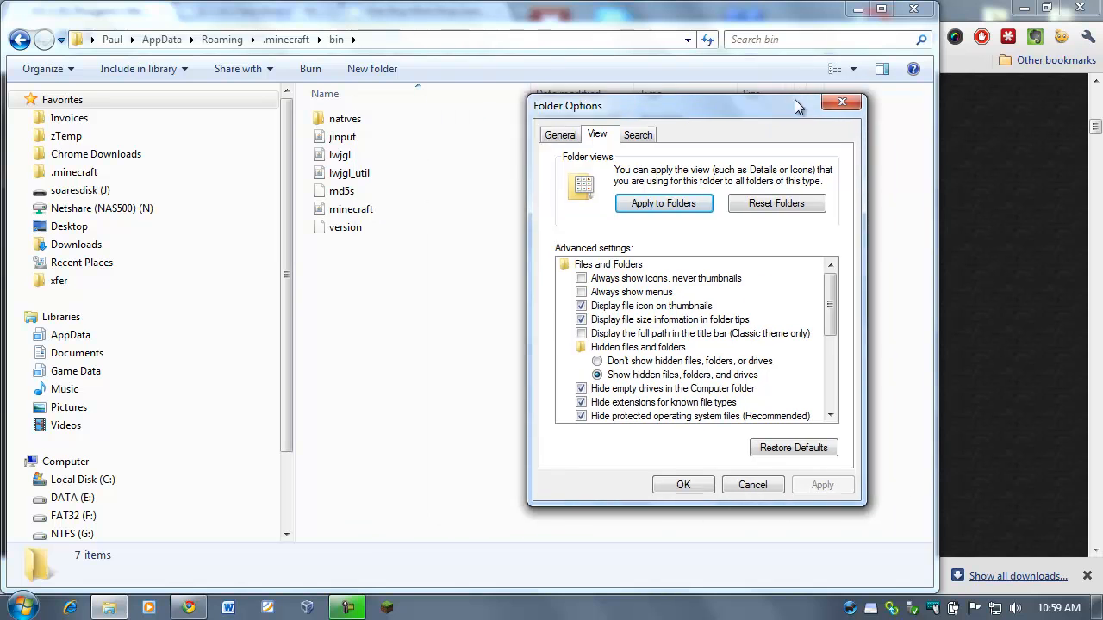
pyautogui.moveTo(689, 105); pyautogui.dragTo(720, 97)
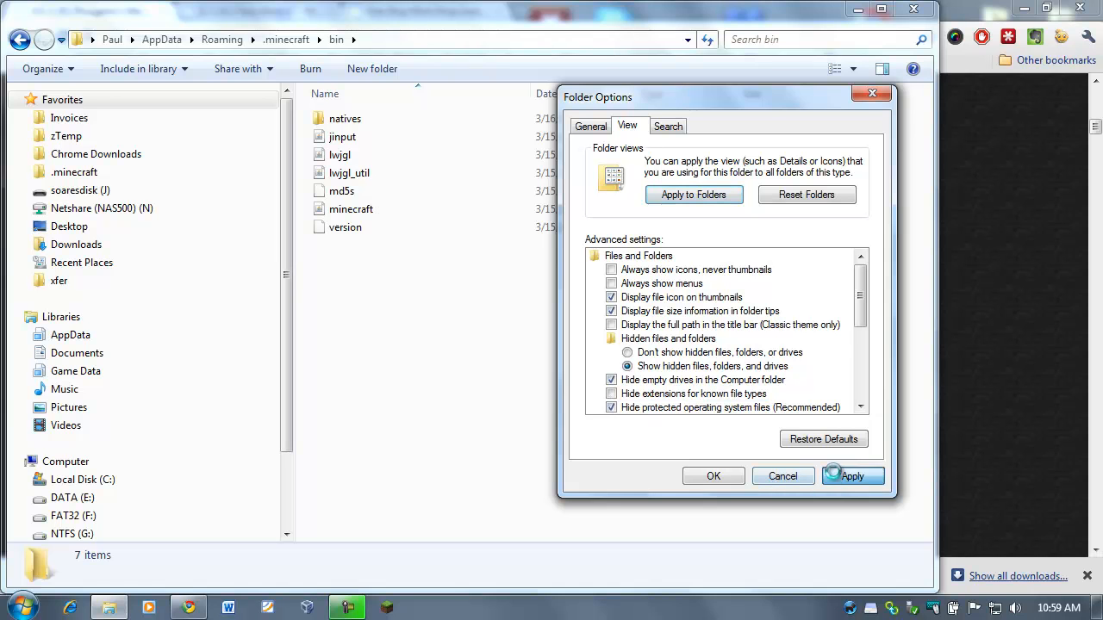
pyautogui.click(714, 476)
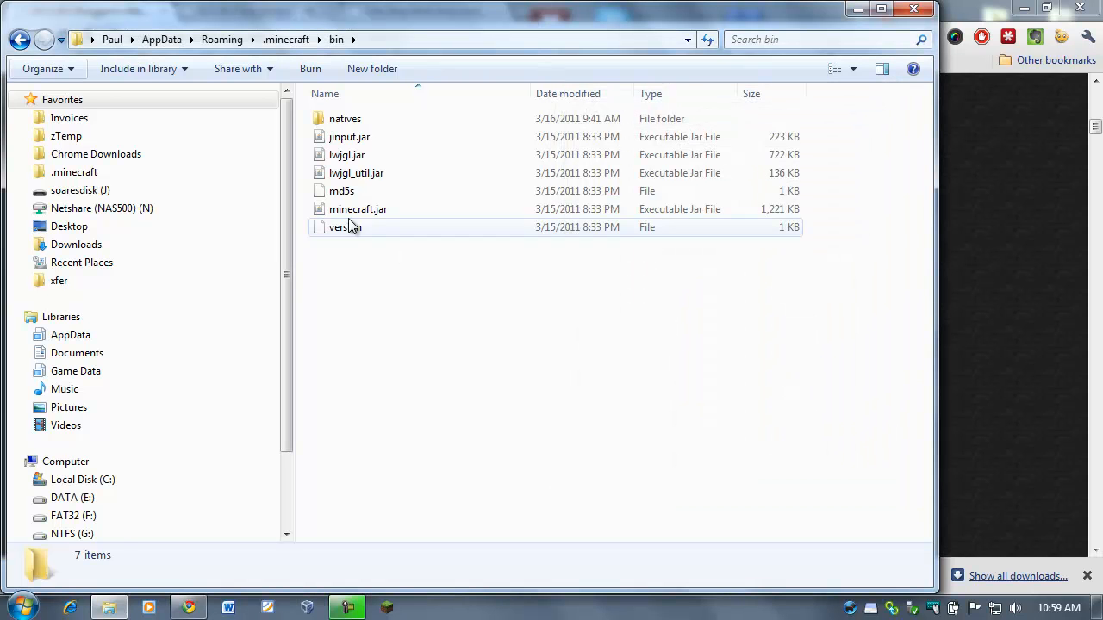
pyautogui.click(358, 209)
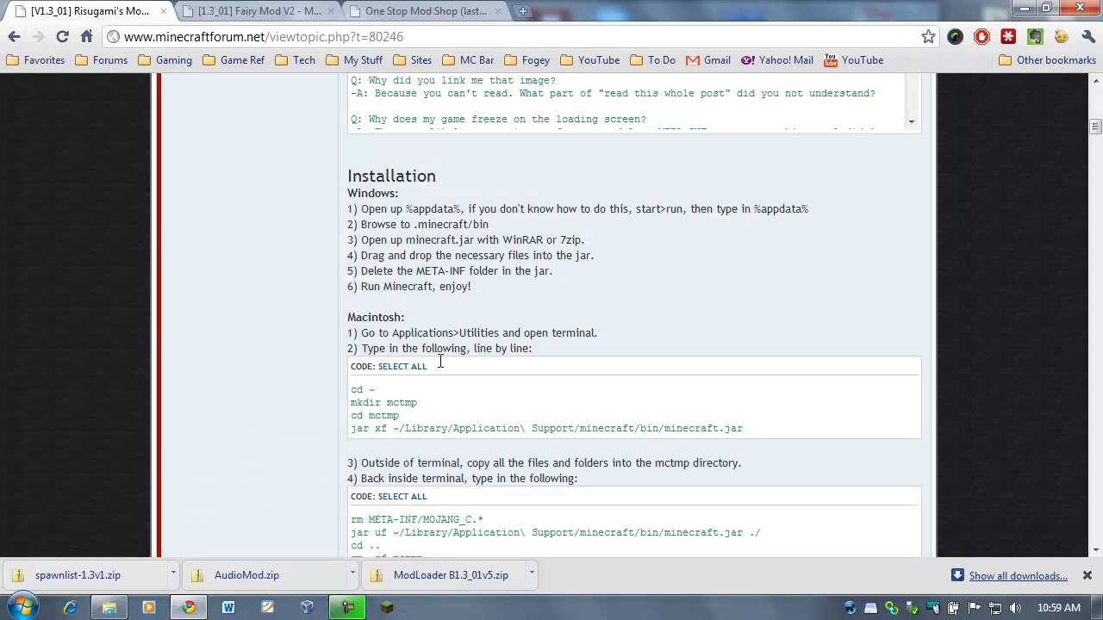
pyautogui.moveTo(504, 226)
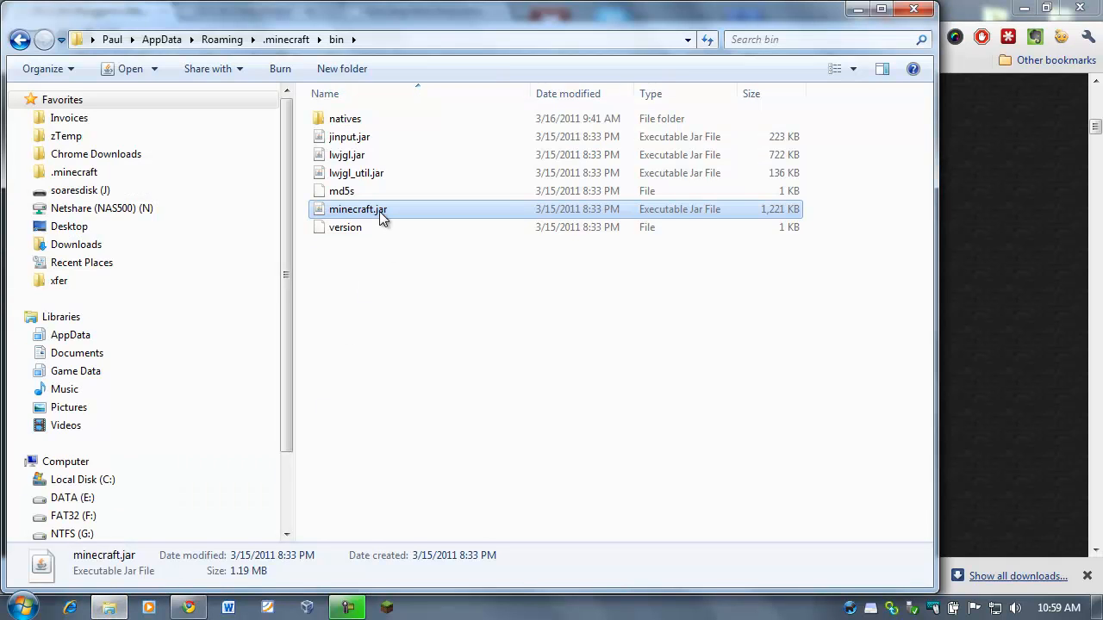
pyautogui.moveTo(359, 209)
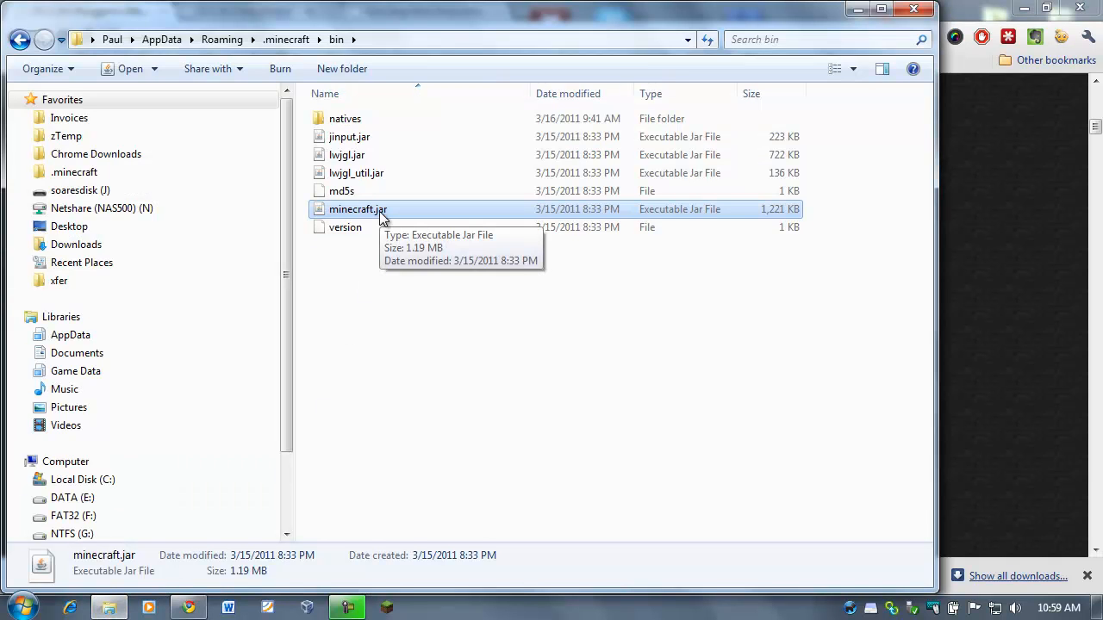
# Open minecraft.jar from .minecraft\bin as an archive in 7-Zip
pyautogui.rightClick(358, 208)
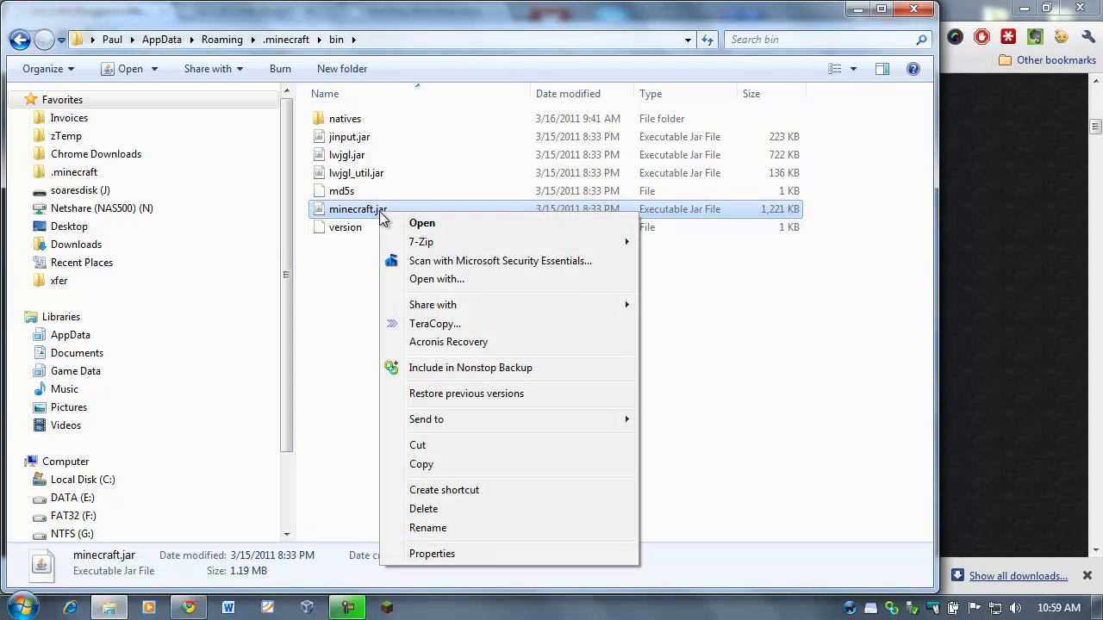
pyautogui.moveTo(421, 242)
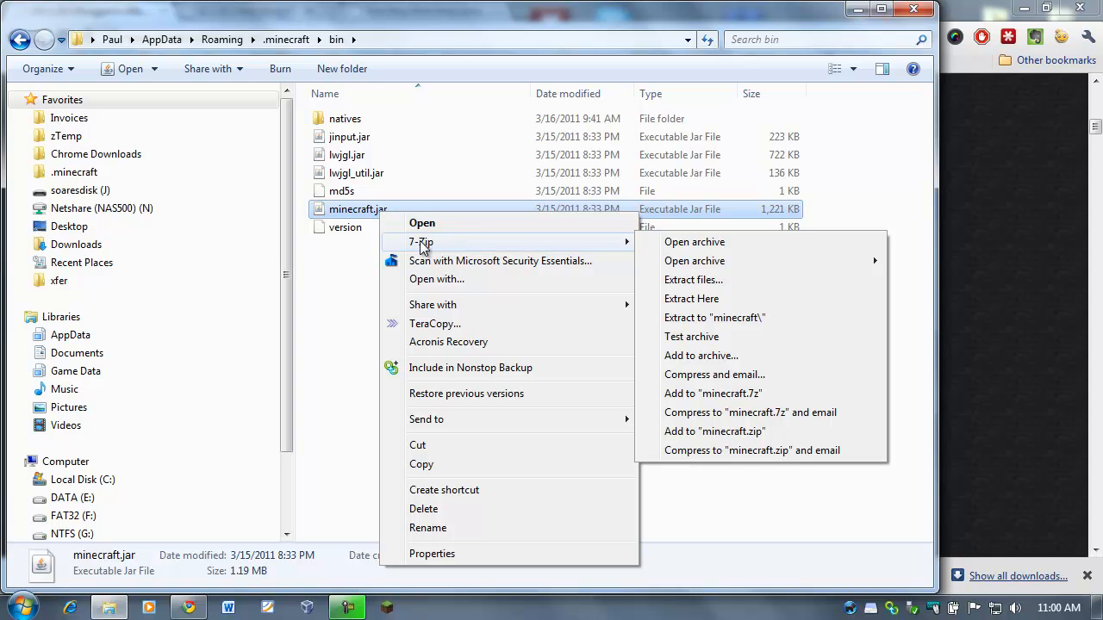
pyautogui.moveTo(711, 241)
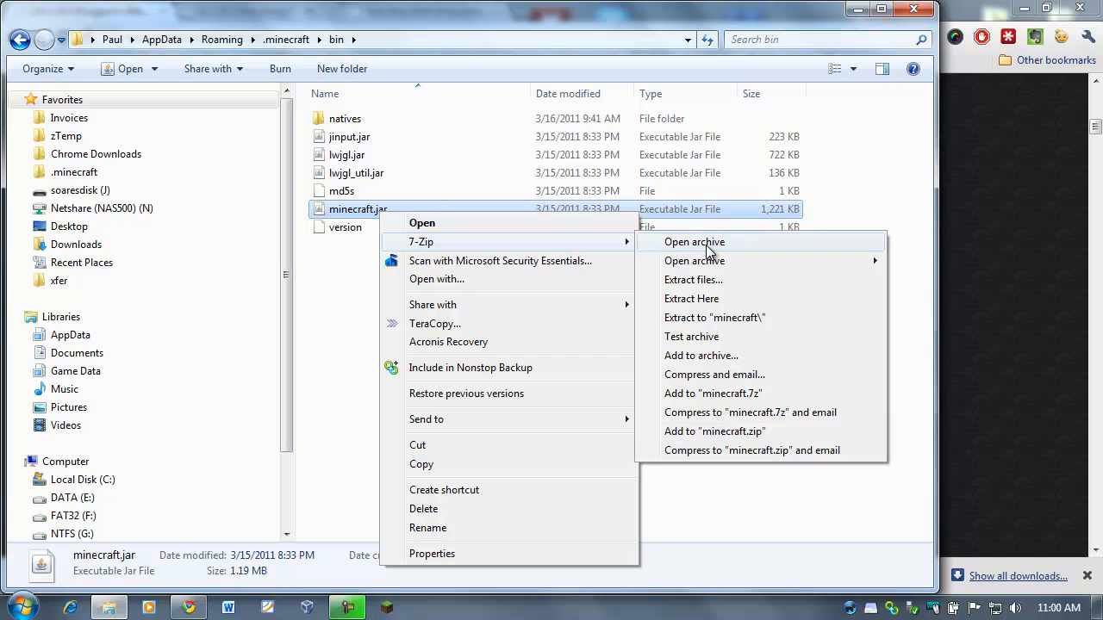
pyautogui.click(694, 242)
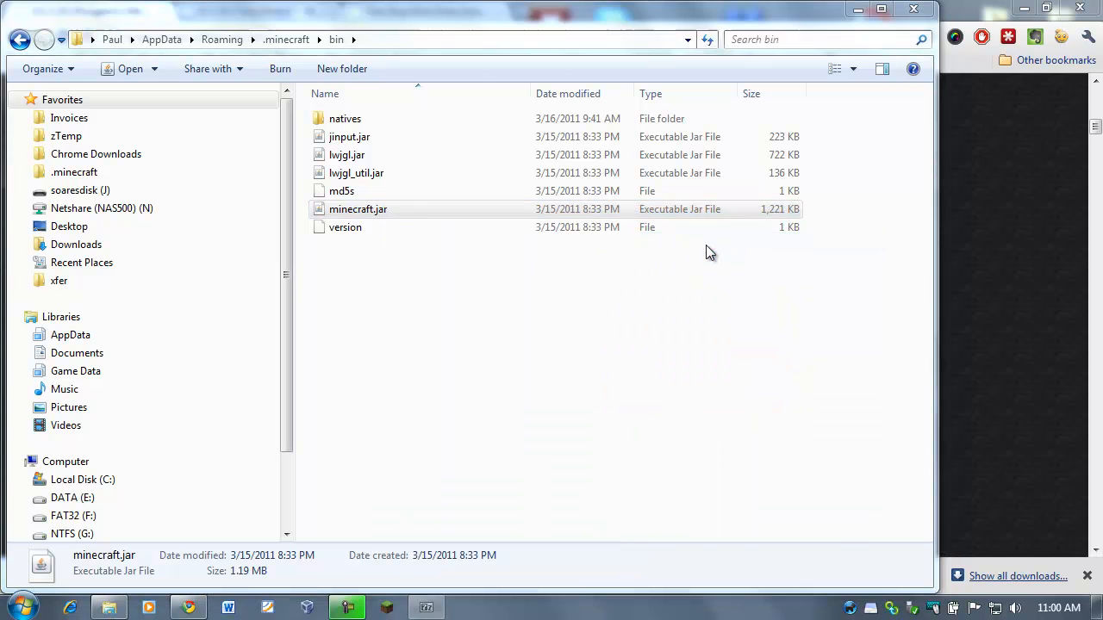
pyautogui.doubleClick(358, 208)
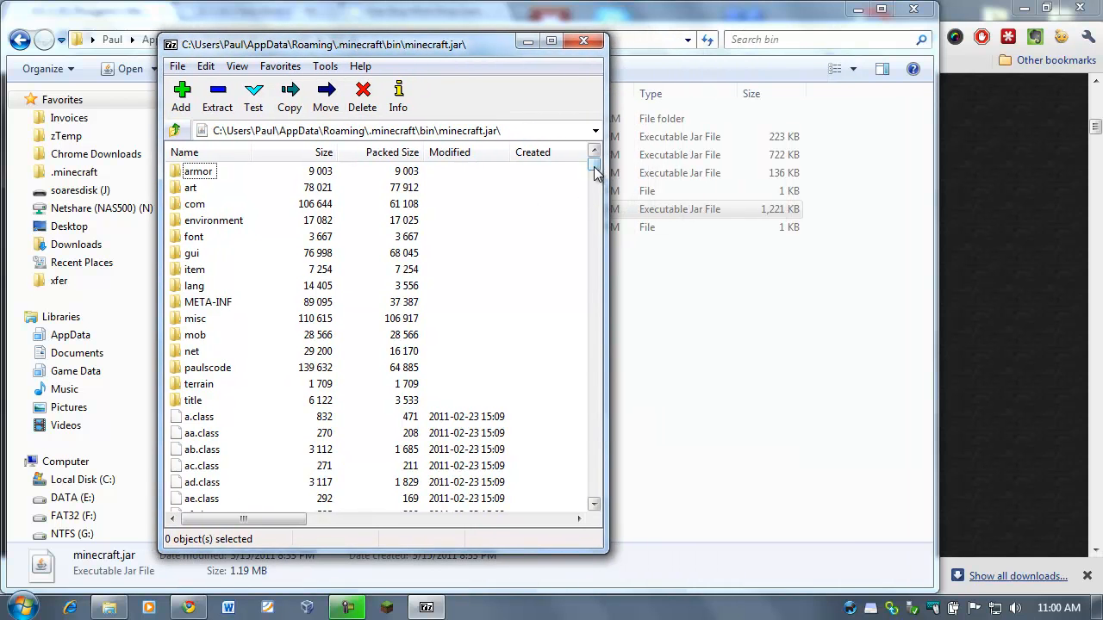
pyautogui.moveTo(595, 166); pyautogui.dragTo(595, 317)
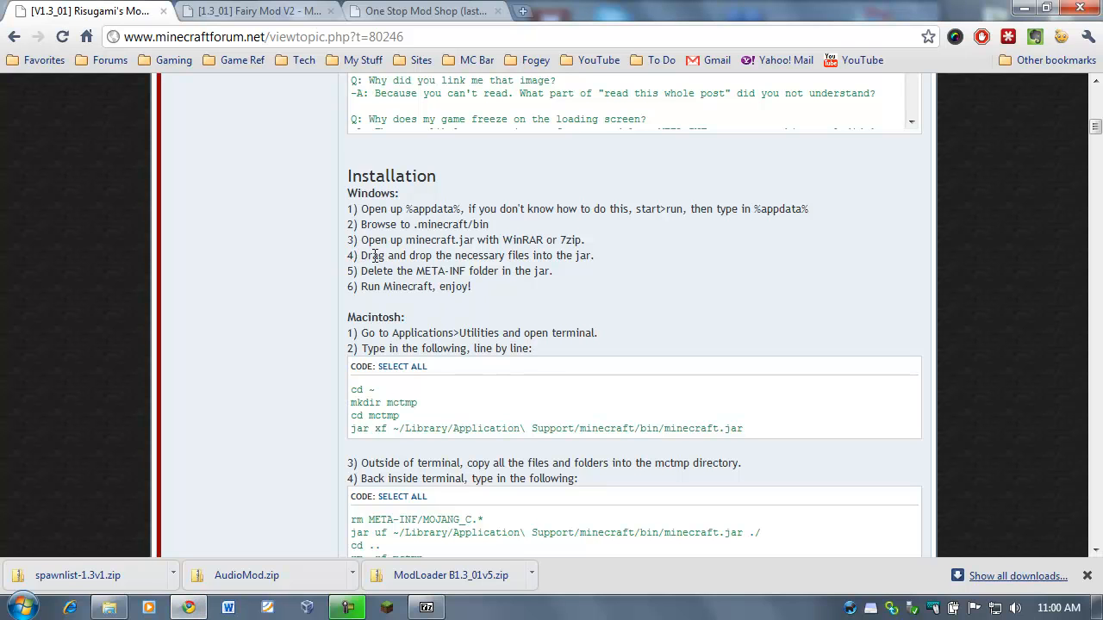
pyautogui.moveTo(597, 263)
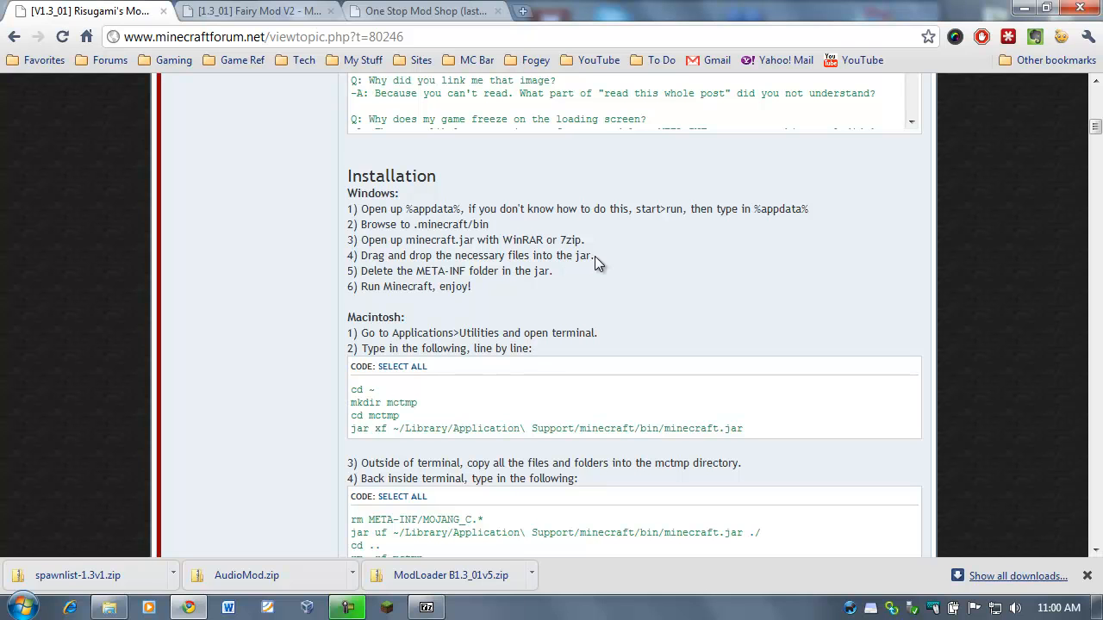
# Reread the forum steps on adding files into the jar and deleting META-INF
pyautogui.moveTo(361, 255); pyautogui.dragTo(567, 255)
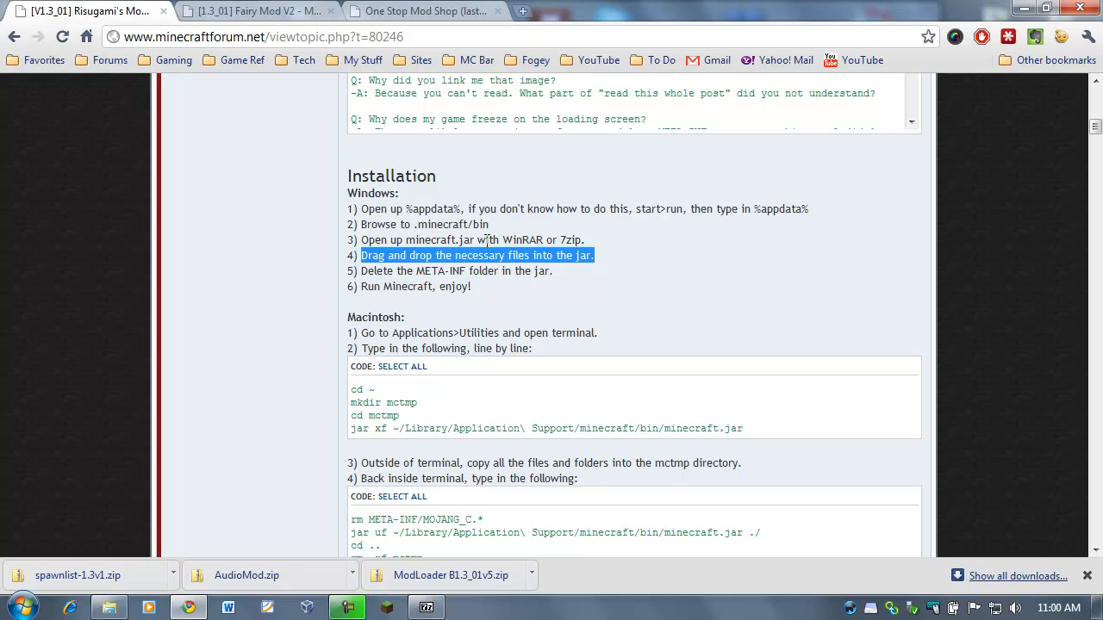
pyautogui.click(450, 271)
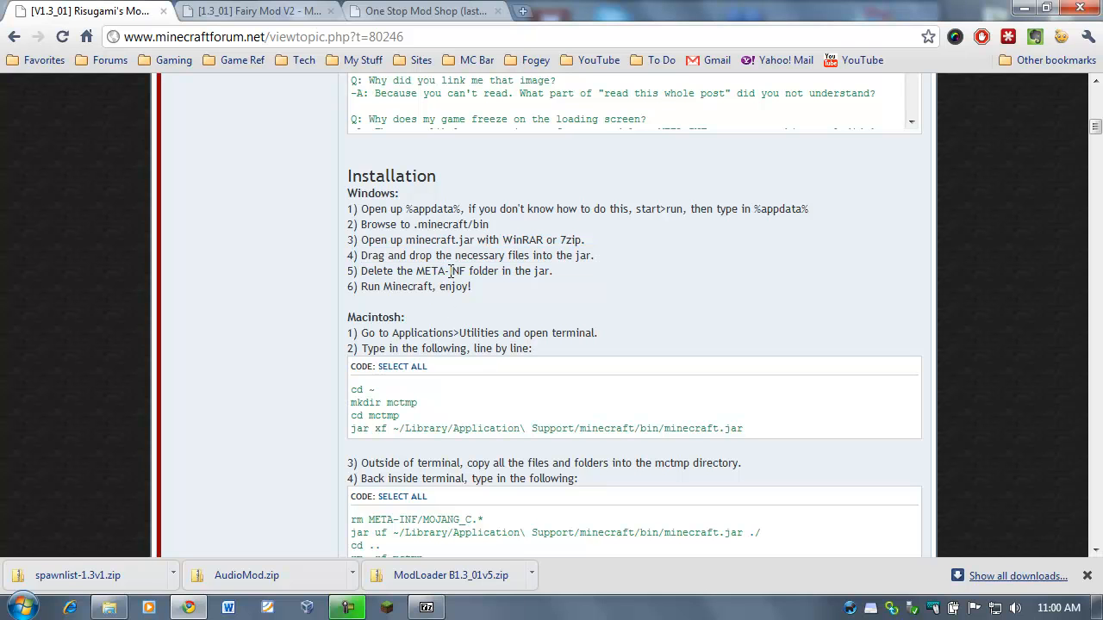
pyautogui.moveTo(173, 565)
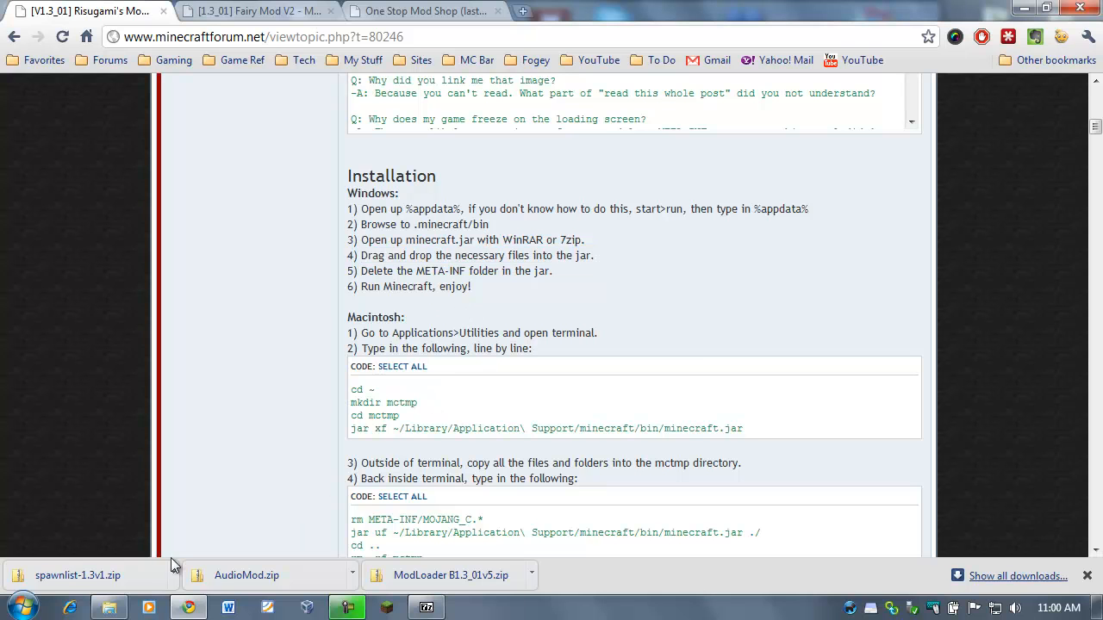
pyautogui.moveTo(440, 388)
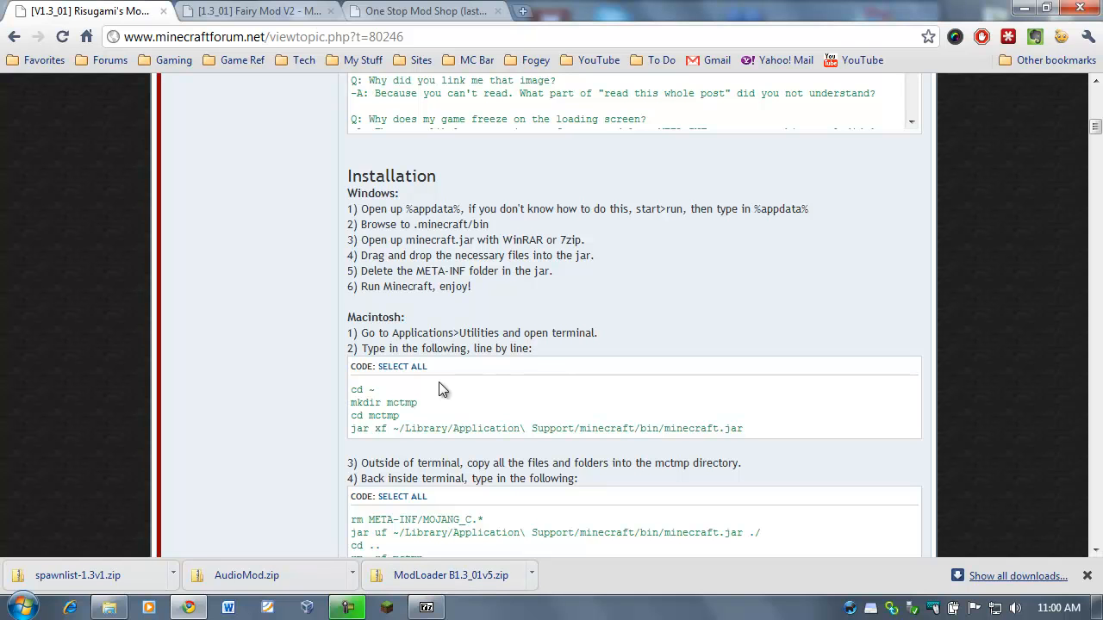
pyautogui.moveTo(454, 270)
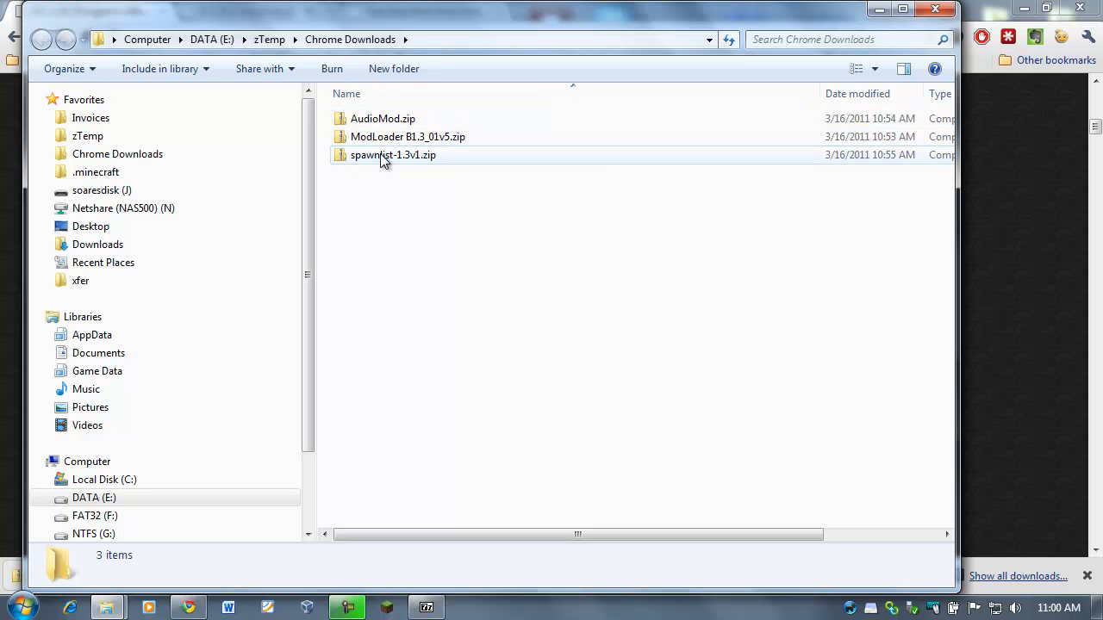
# Open ModLoader B1.3_01v5.zip from the Downloads folder in 7-Zip
pyautogui.click(408, 136)
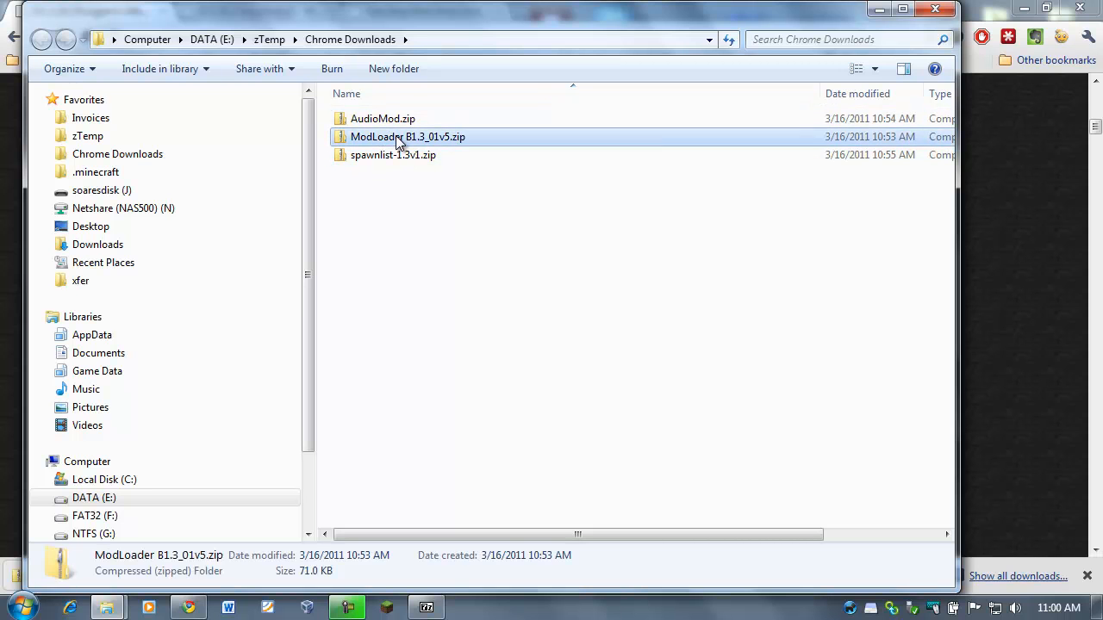
pyautogui.rightClick(408, 136)
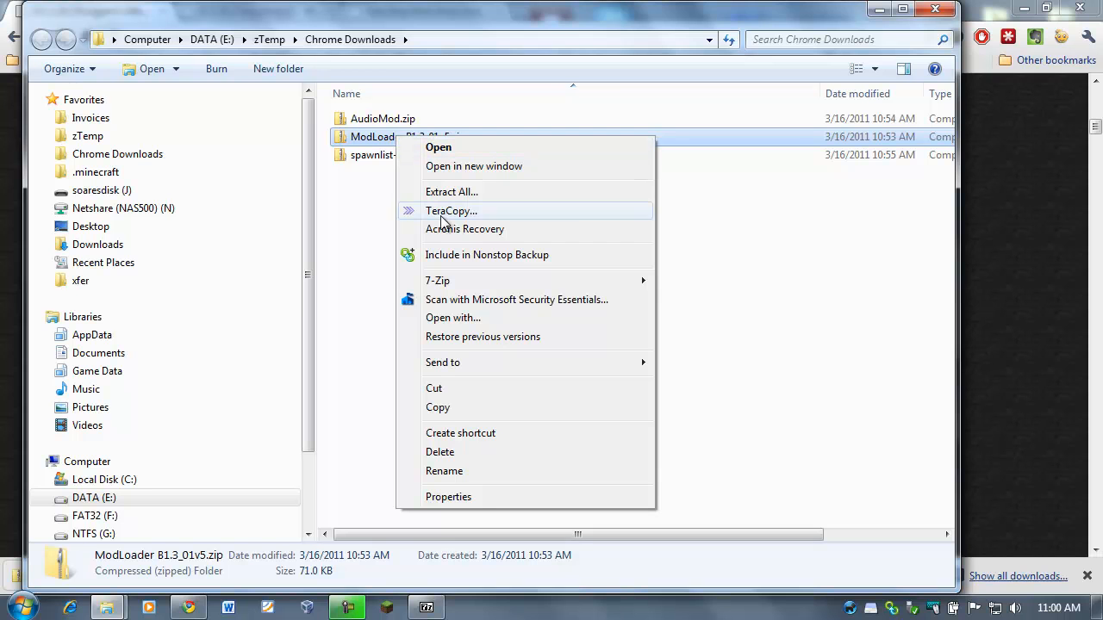
pyautogui.moveTo(437, 280)
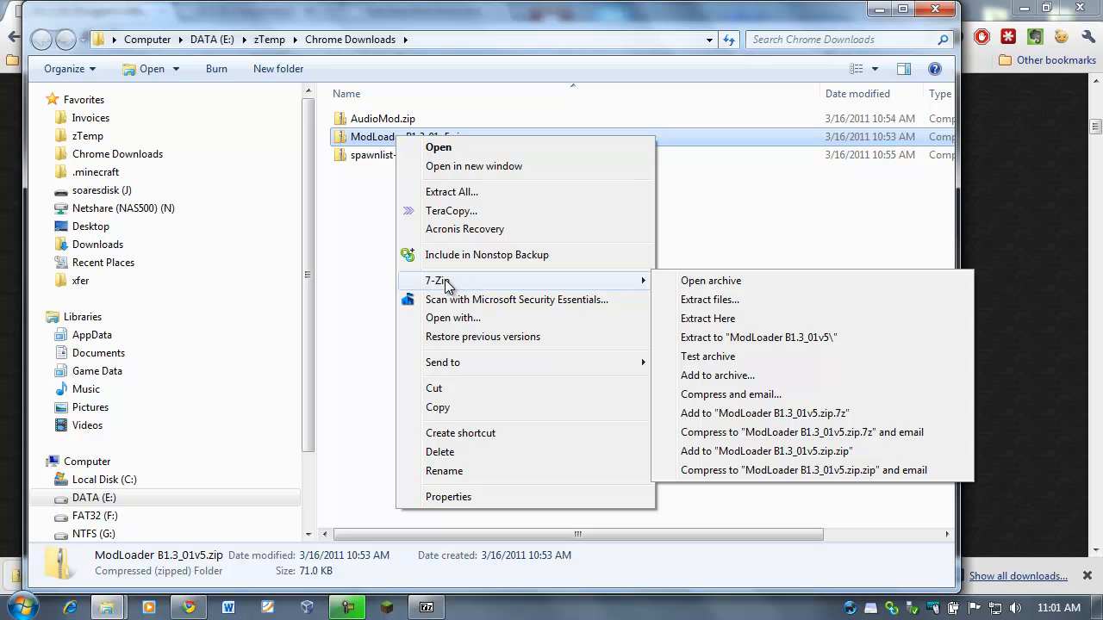
pyautogui.moveTo(601, 287)
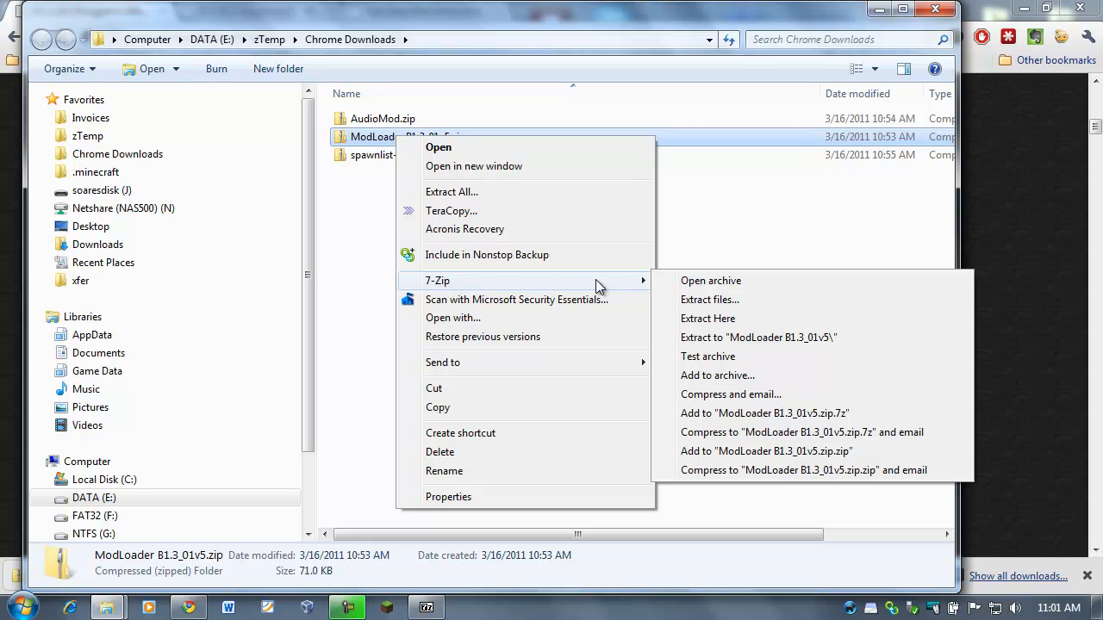
pyautogui.click(711, 280)
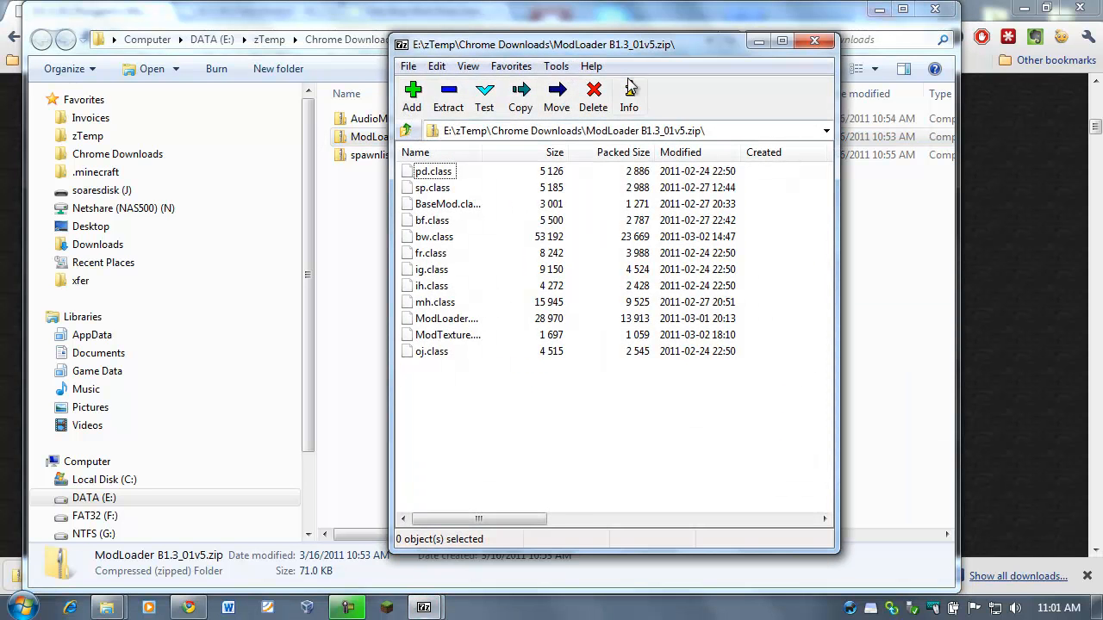
# Arrange the ModLoader and minecraft.jar 7-Zip windows side by side
pyautogui.moveTo(551, 44); pyautogui.dragTo(633, 42)
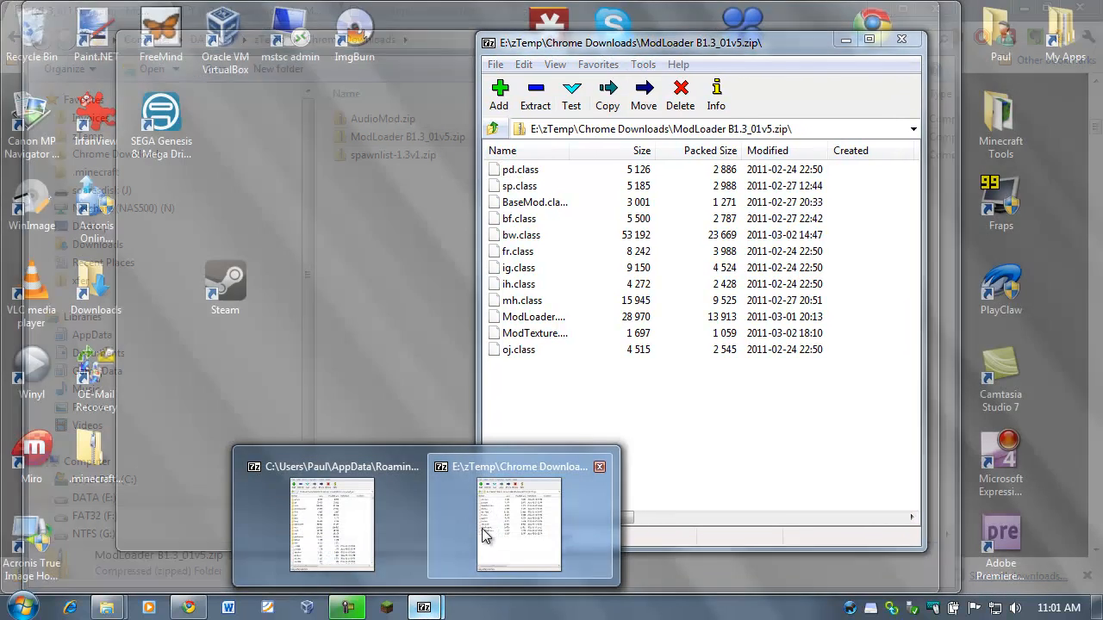
pyautogui.click(332, 523)
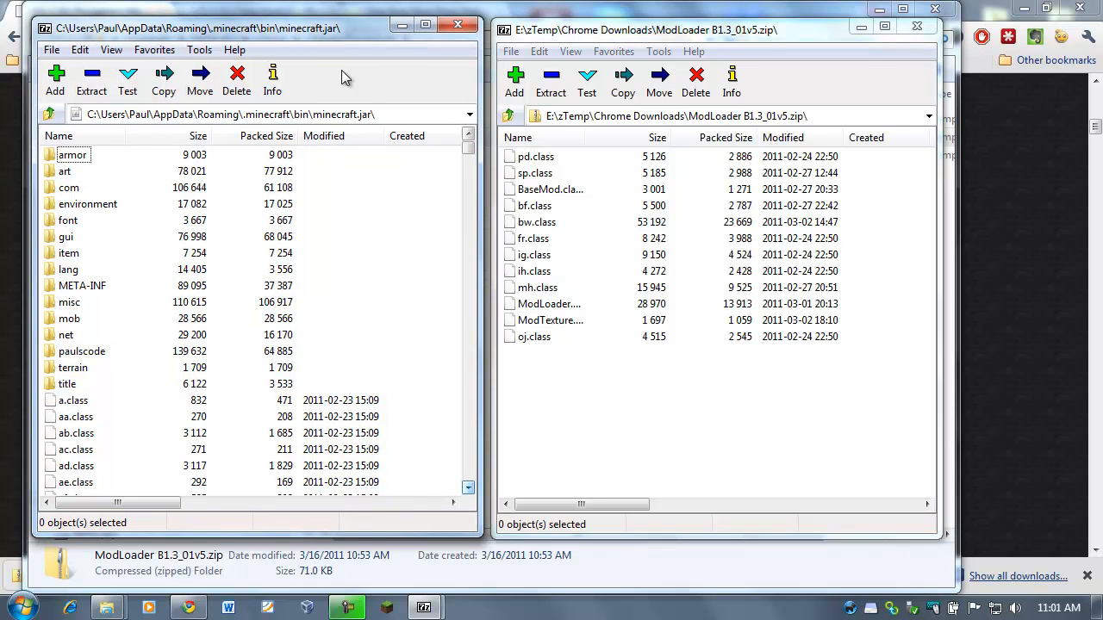
pyautogui.moveTo(190, 43)
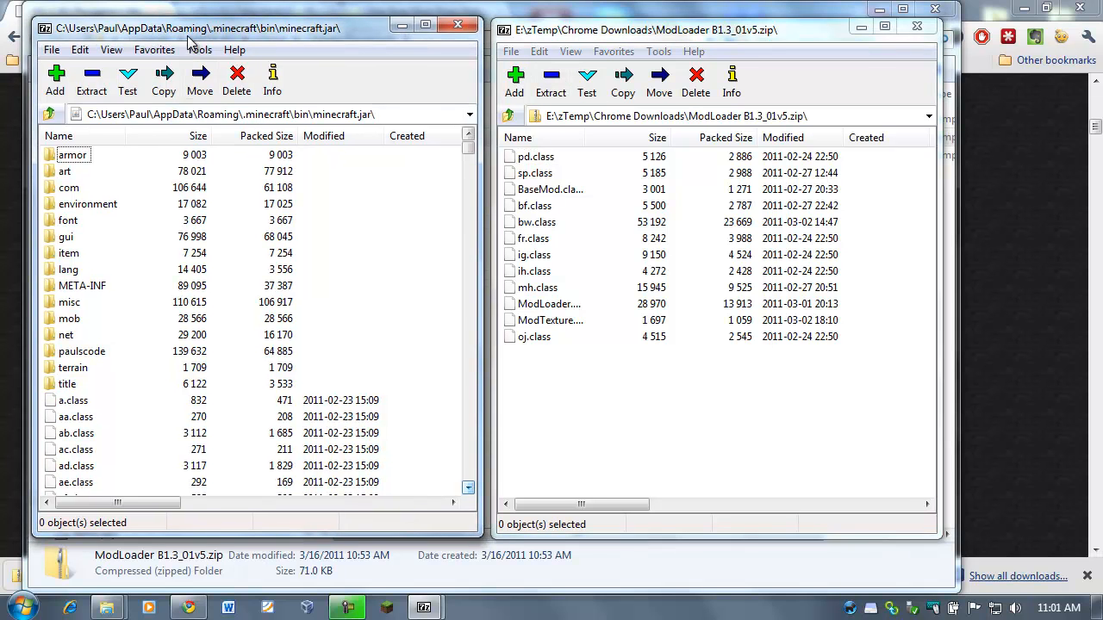
pyautogui.moveTo(138, 363)
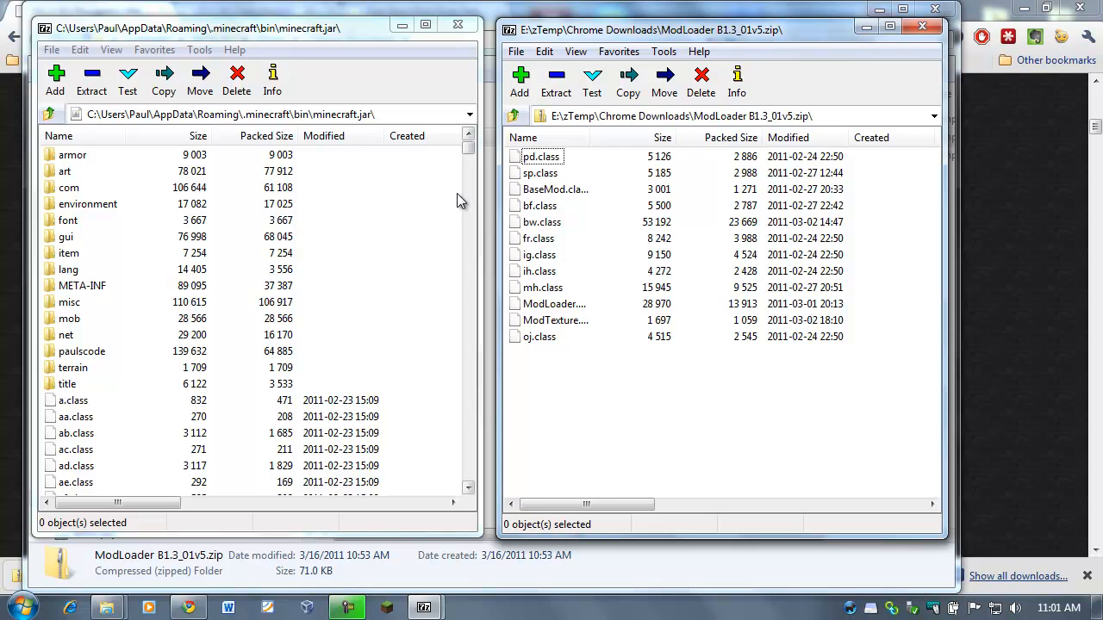
pyautogui.click(541, 156)
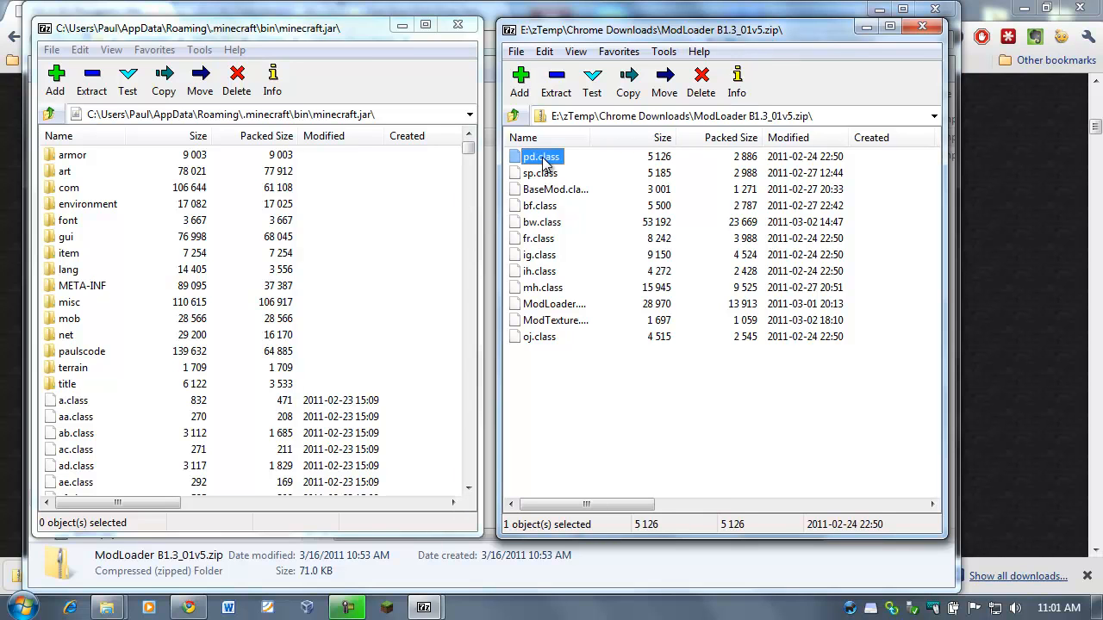
pyautogui.moveTo(270, 428)
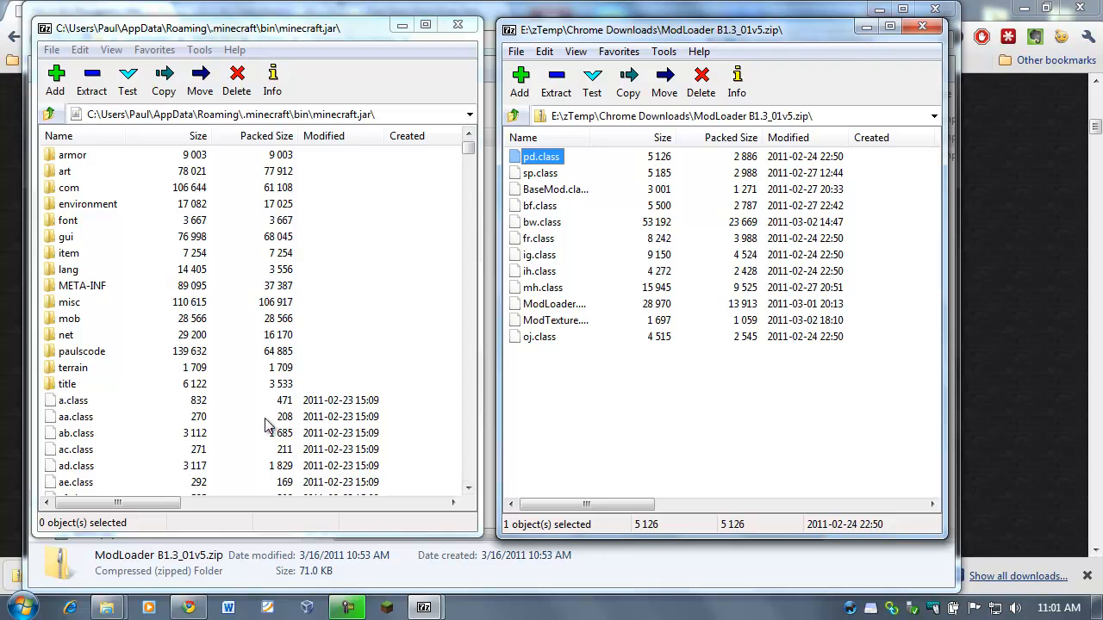
pyautogui.moveTo(254, 437)
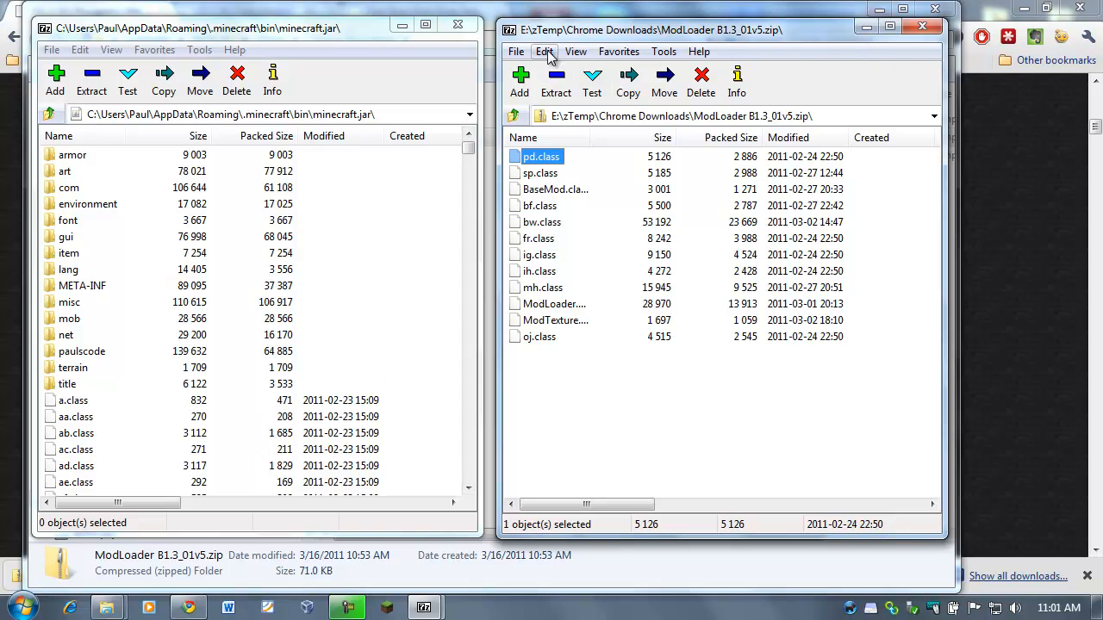
# Copy all twelve ModLoader class files into minecraft.jar, then close the ModLoader window
pyautogui.click(543, 51)
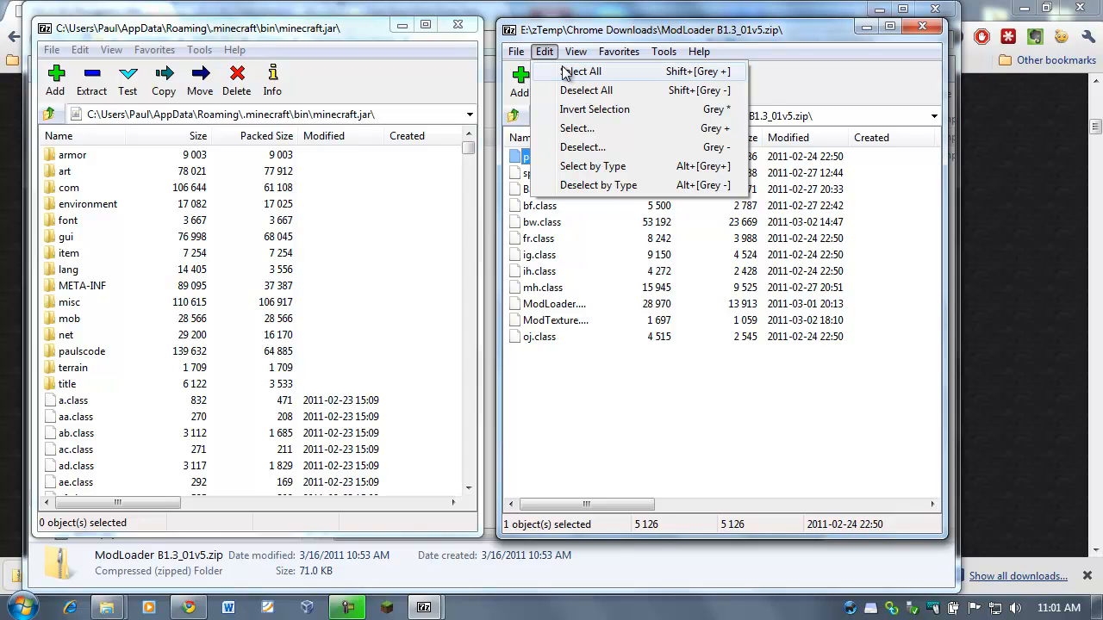
pyautogui.click(581, 71)
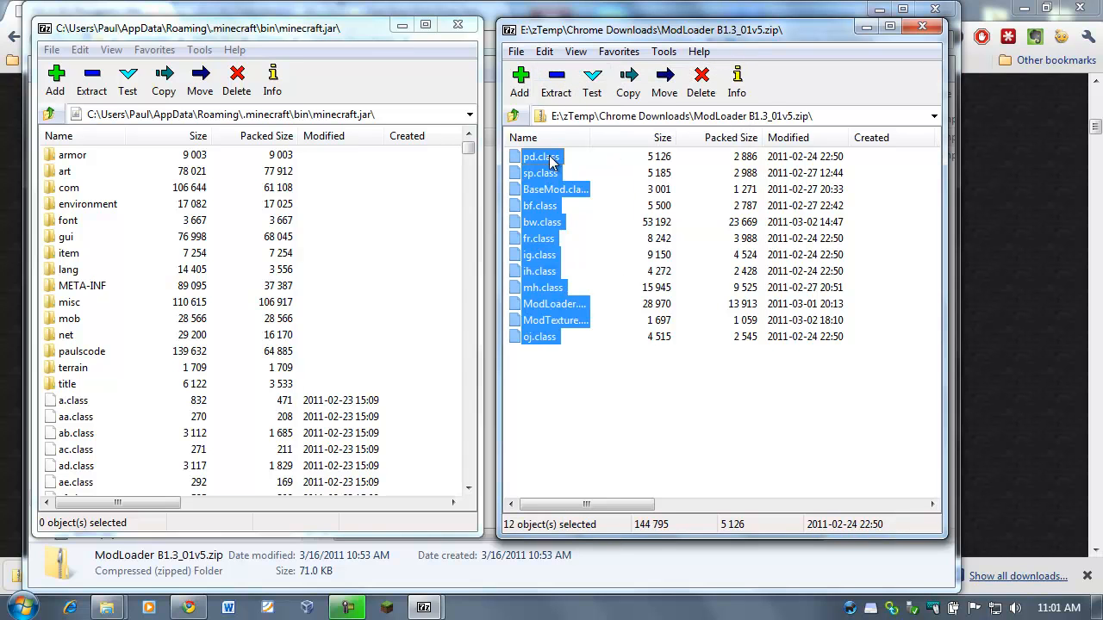
pyautogui.moveTo(534, 358)
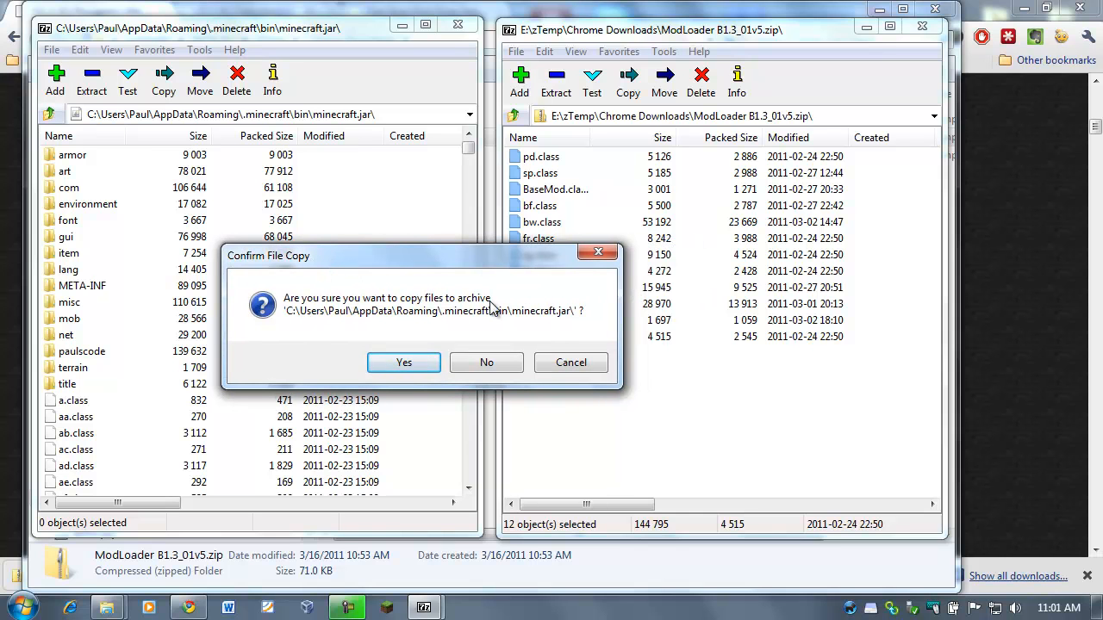
pyautogui.click(404, 362)
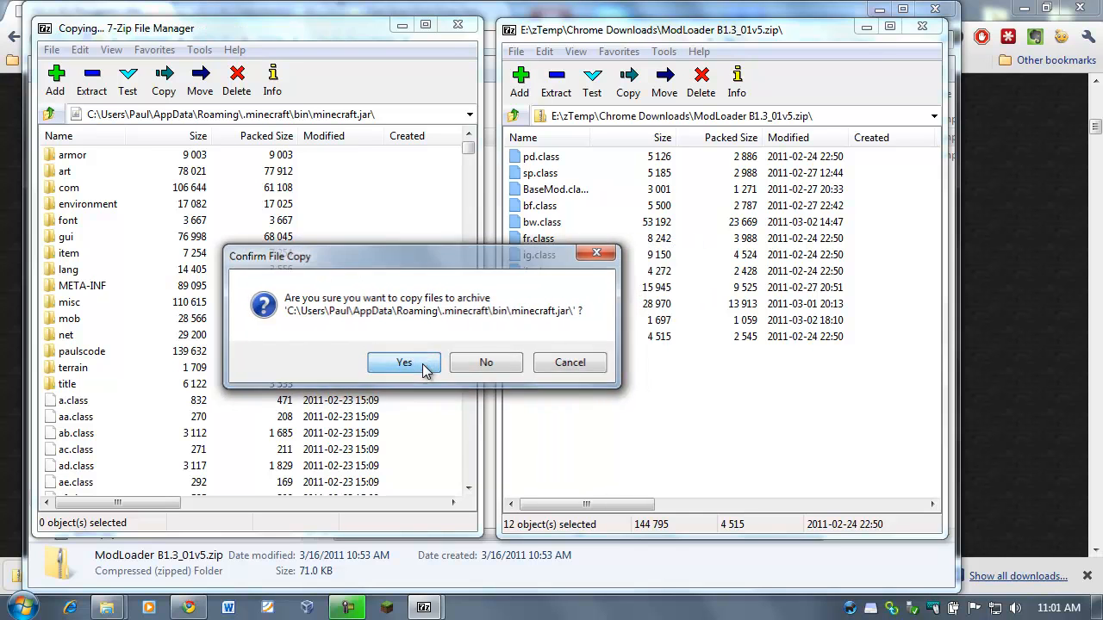
pyautogui.click(403, 362)
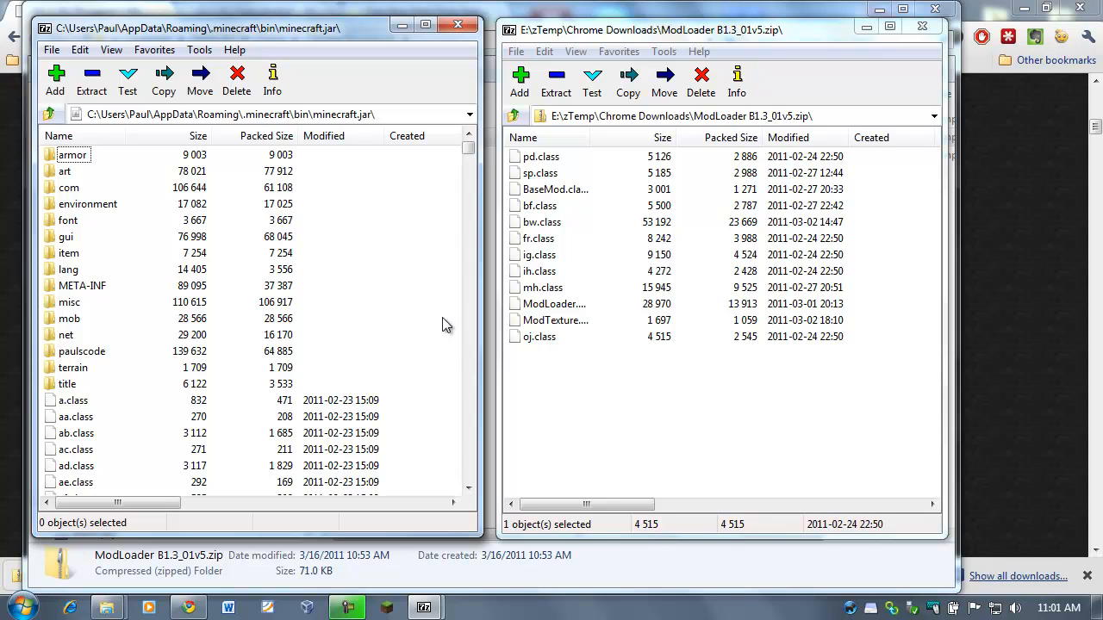
pyautogui.moveTo(712, 176)
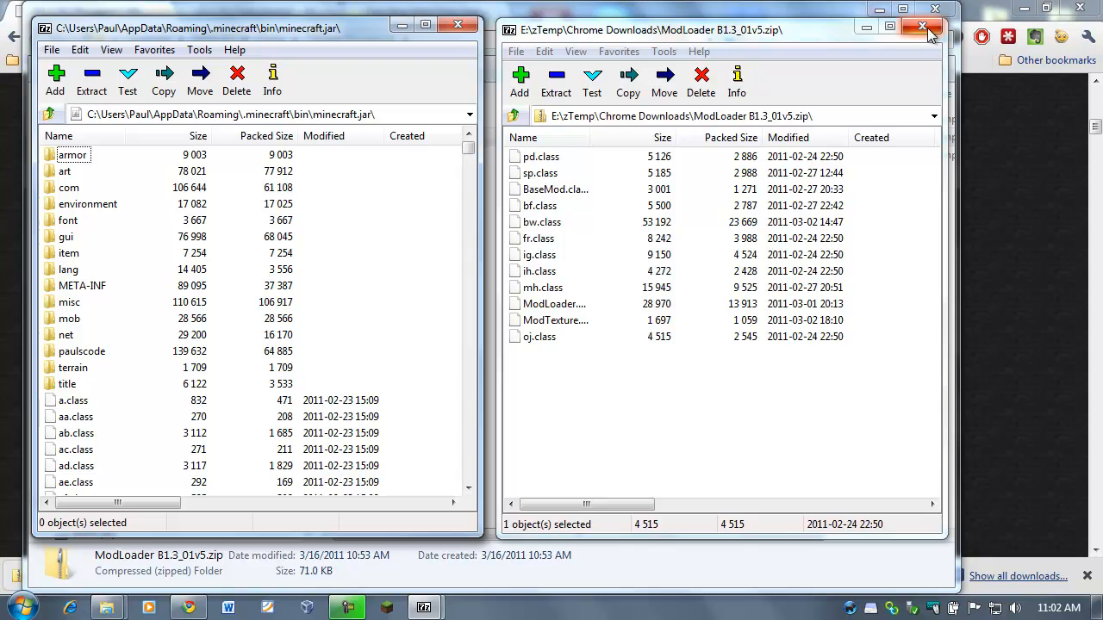
pyautogui.click(923, 28)
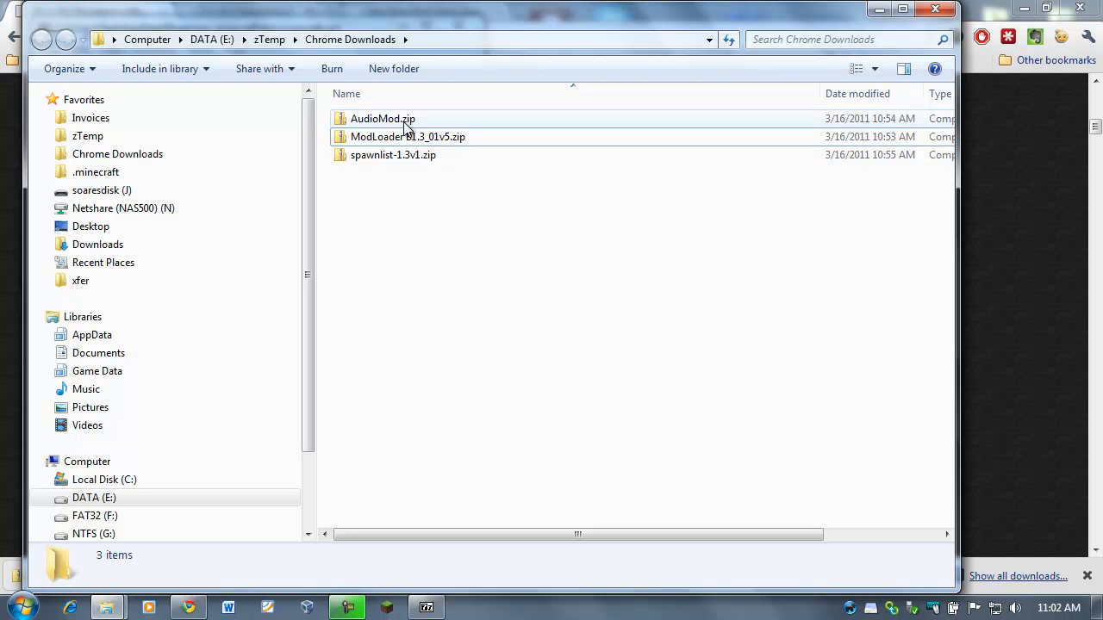
# Copy AudioMod.zip's ibxm and paulscode folders and tm.class into minecraft.jar
pyautogui.click(382, 118)
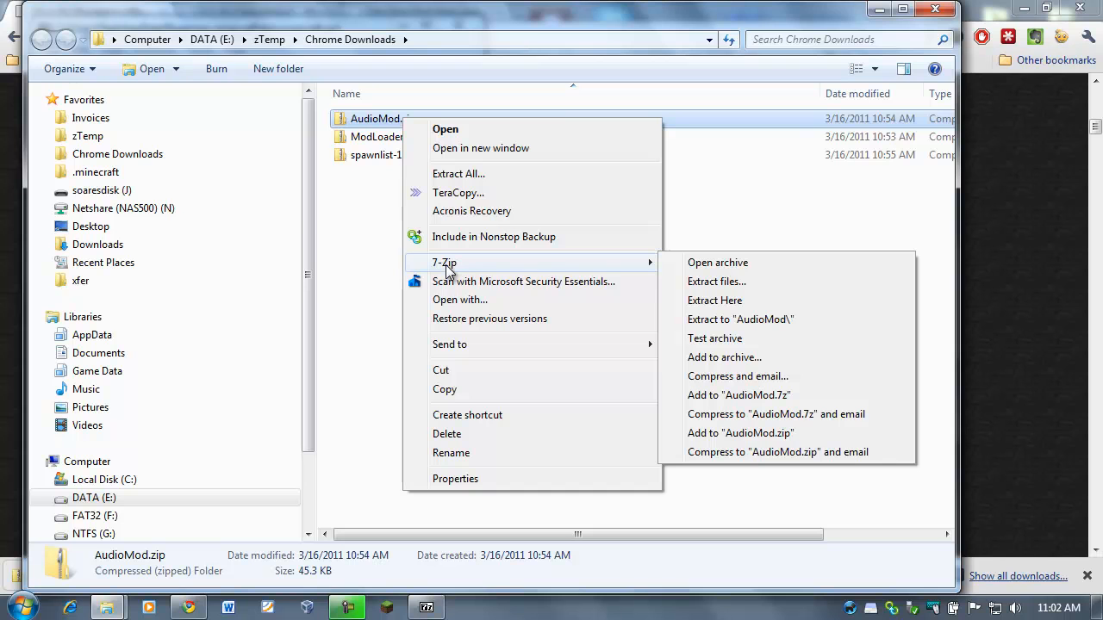
pyautogui.click(717, 262)
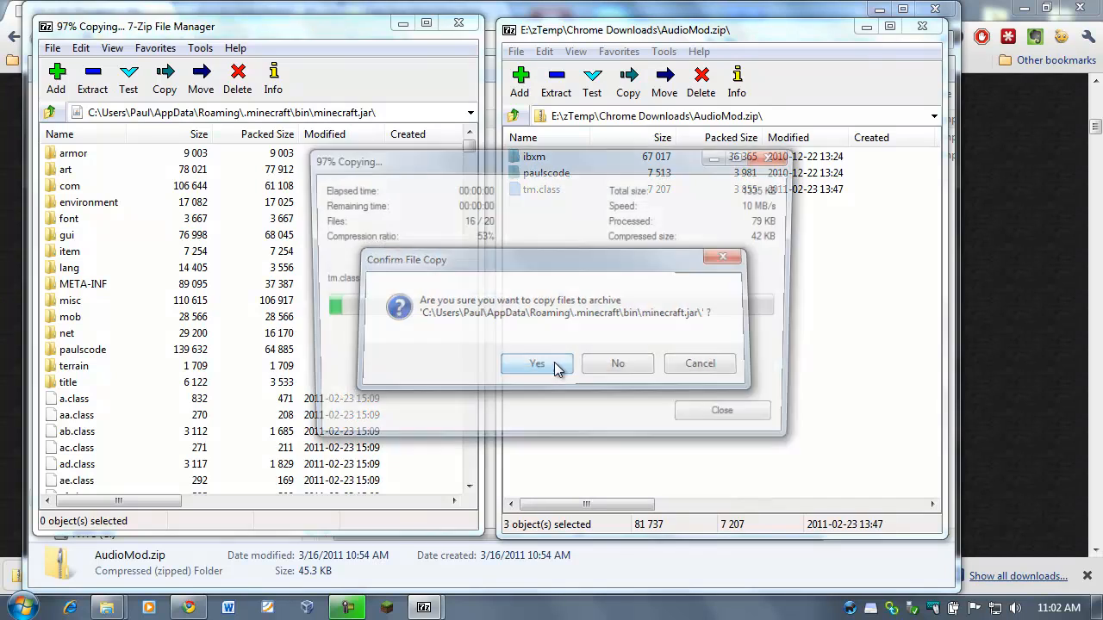
pyautogui.click(537, 362)
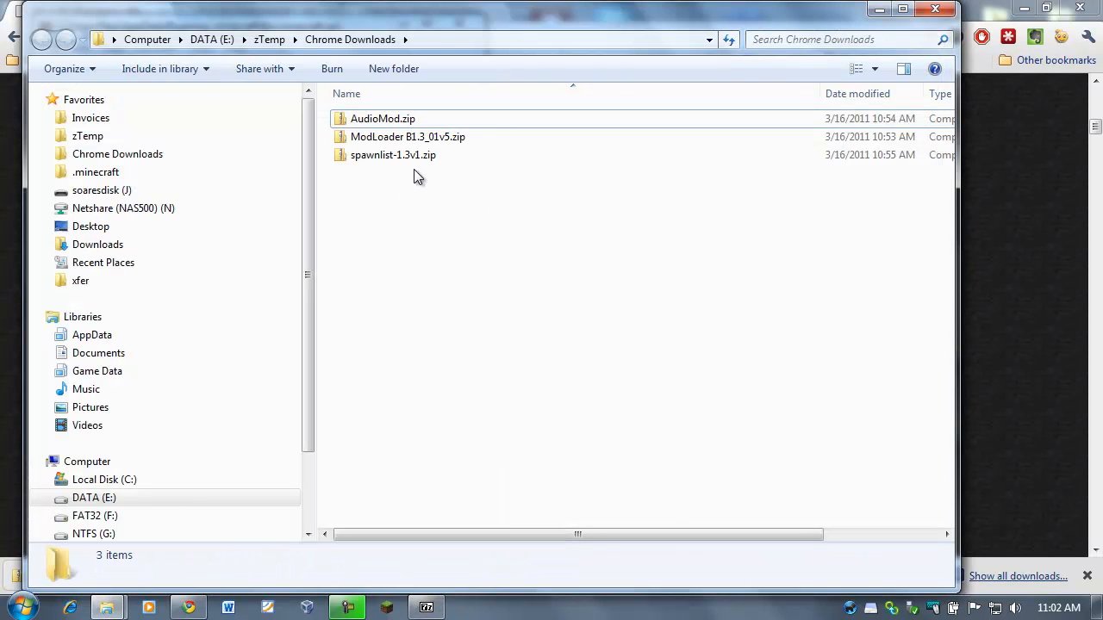
# Open spawnlist-1.3v1.zip in 7-Zip and select spawnlist.class for copying into minecraft.jar
pyautogui.click(393, 154)
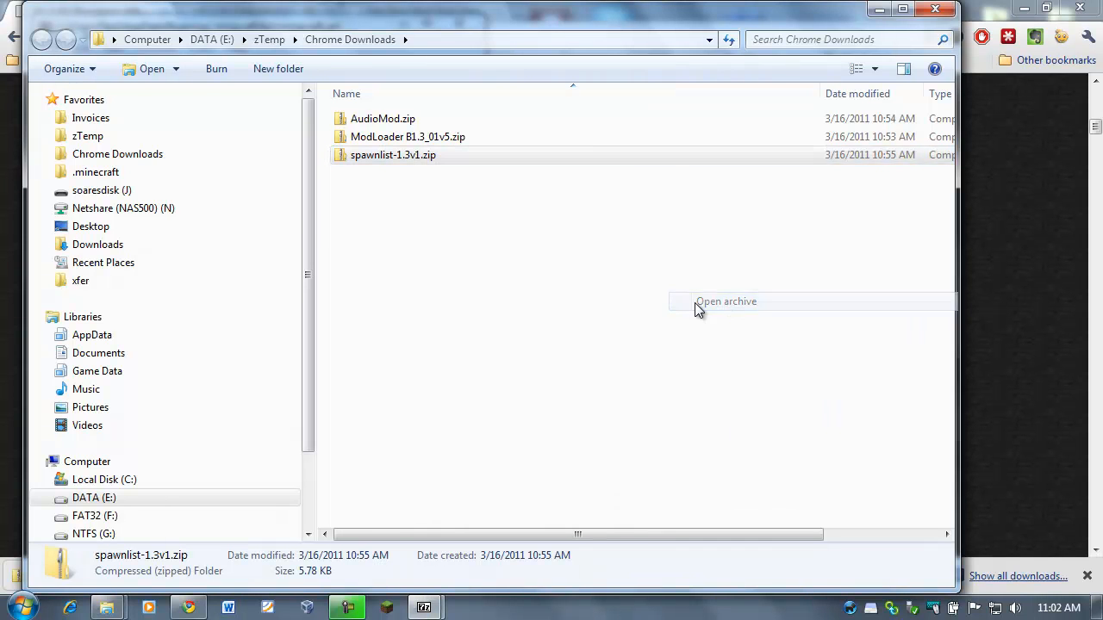
pyautogui.click(726, 301)
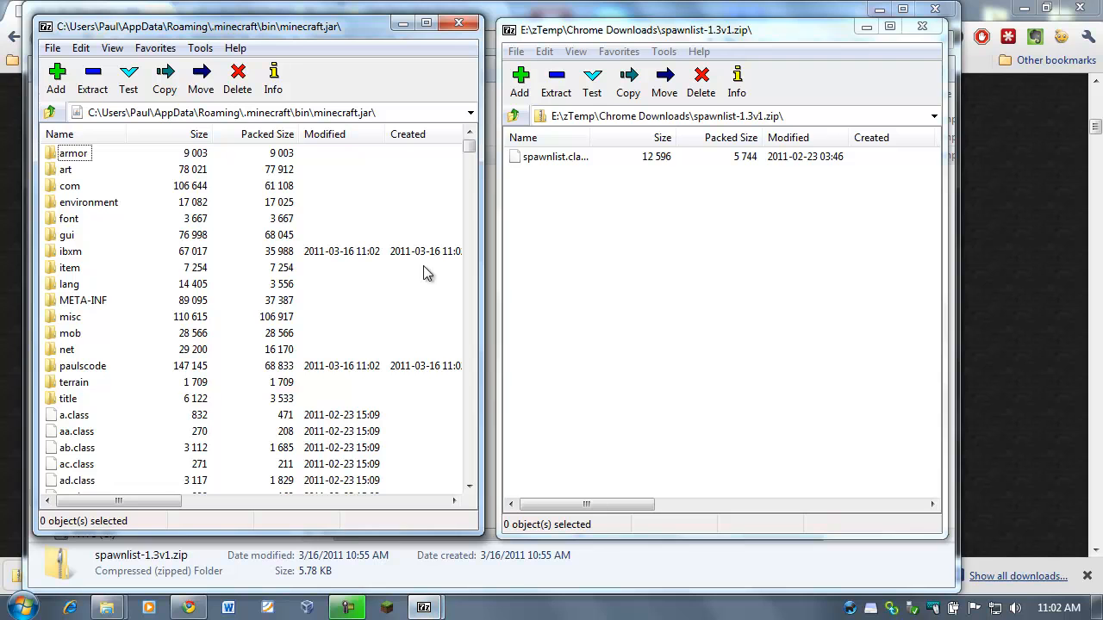
pyautogui.click(554, 156)
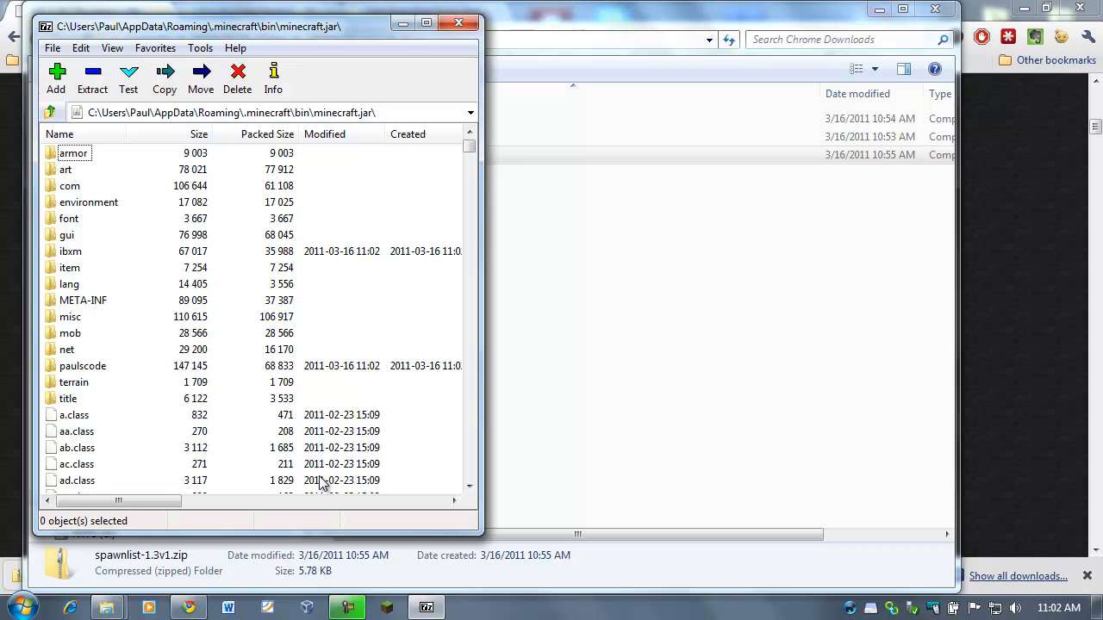
pyautogui.moveTo(267, 30)
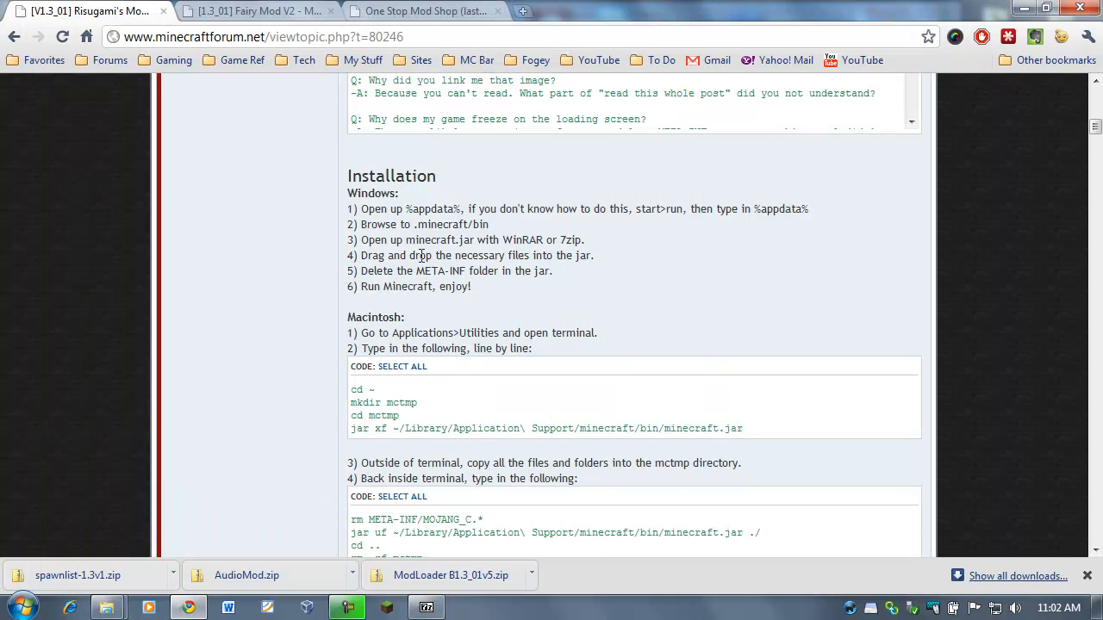
pyautogui.moveTo(593, 255)
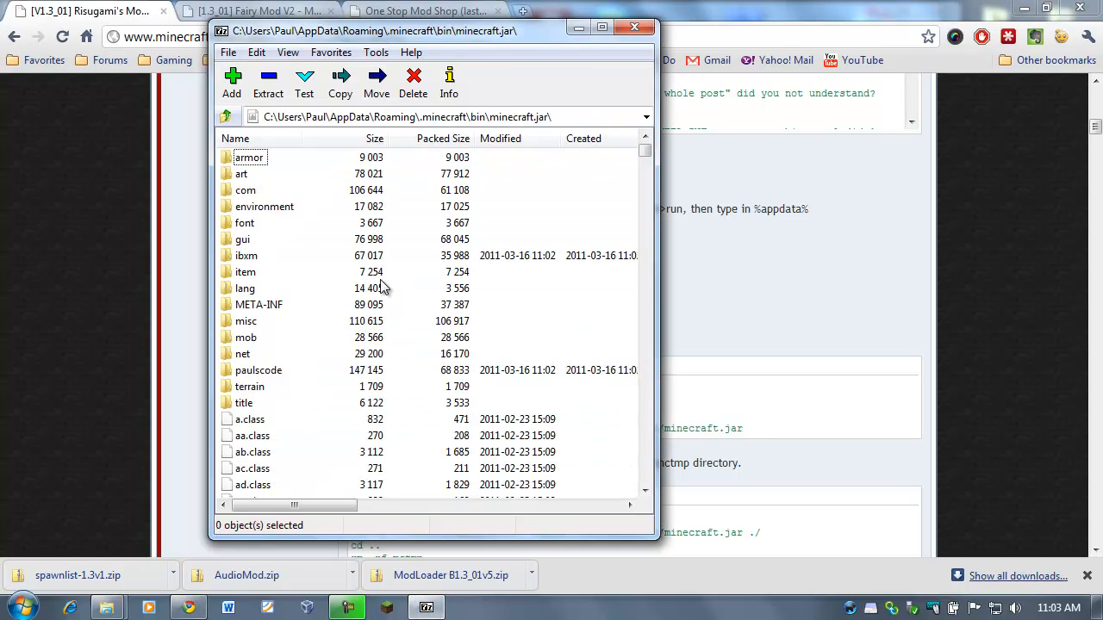
# Delete the META-INF folder and its contents from minecraft.jar
pyautogui.click(259, 304)
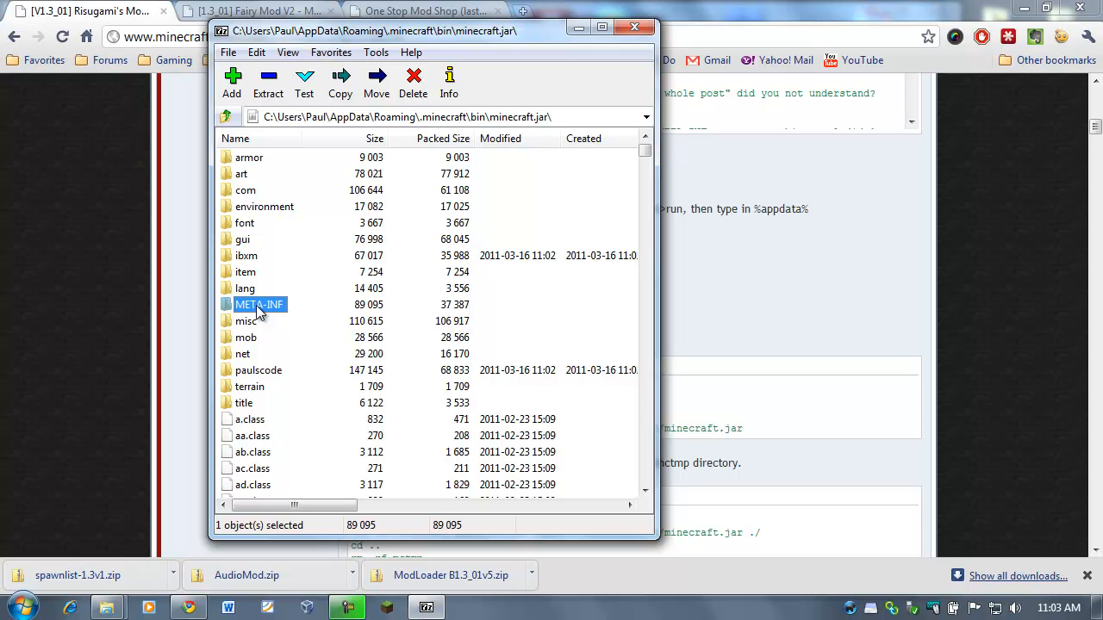
pyautogui.moveTo(413, 82)
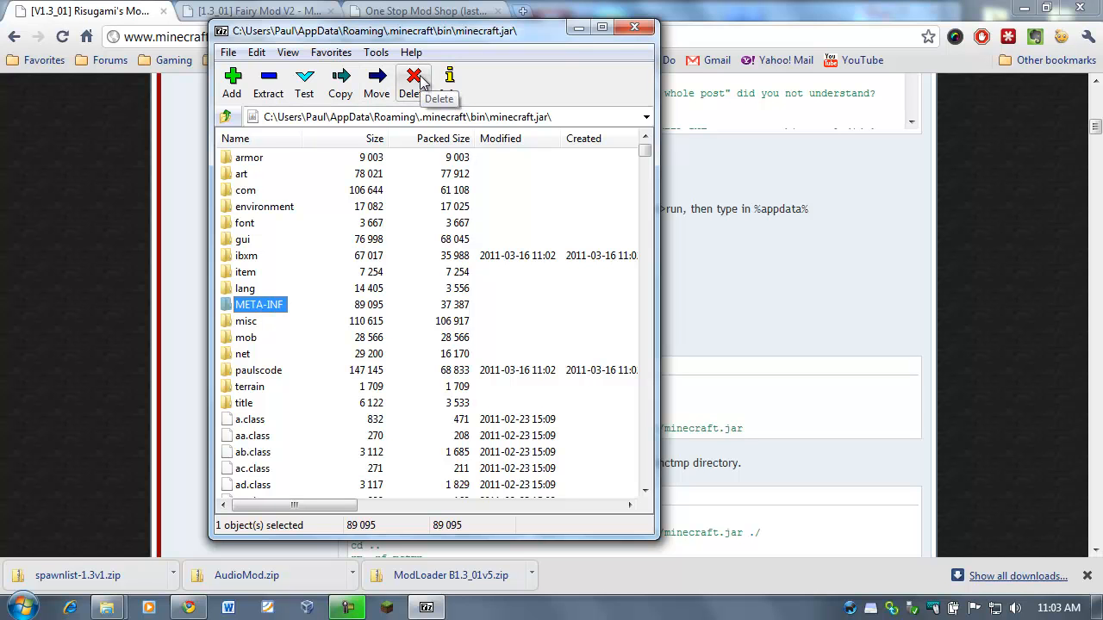
pyautogui.click(413, 82)
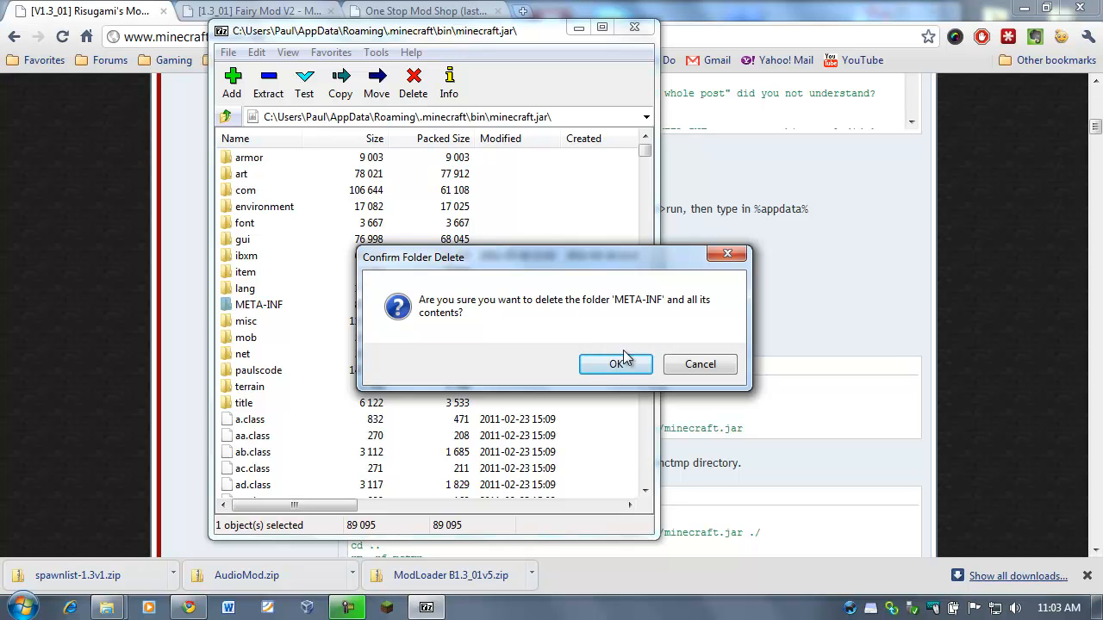
pyautogui.click(615, 363)
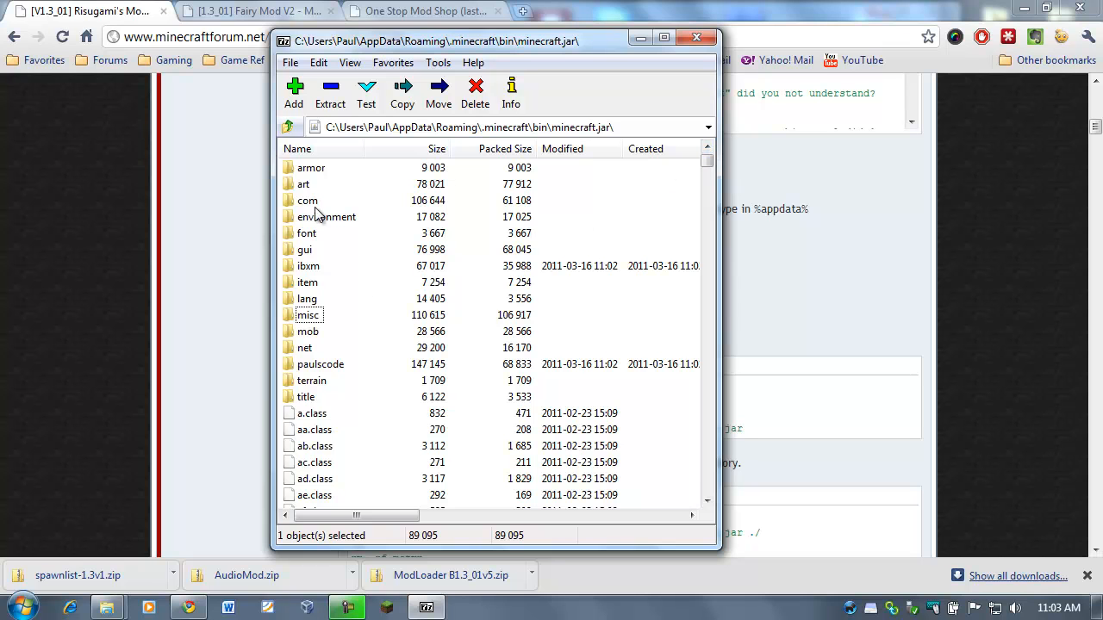
pyautogui.moveTo(672, 245)
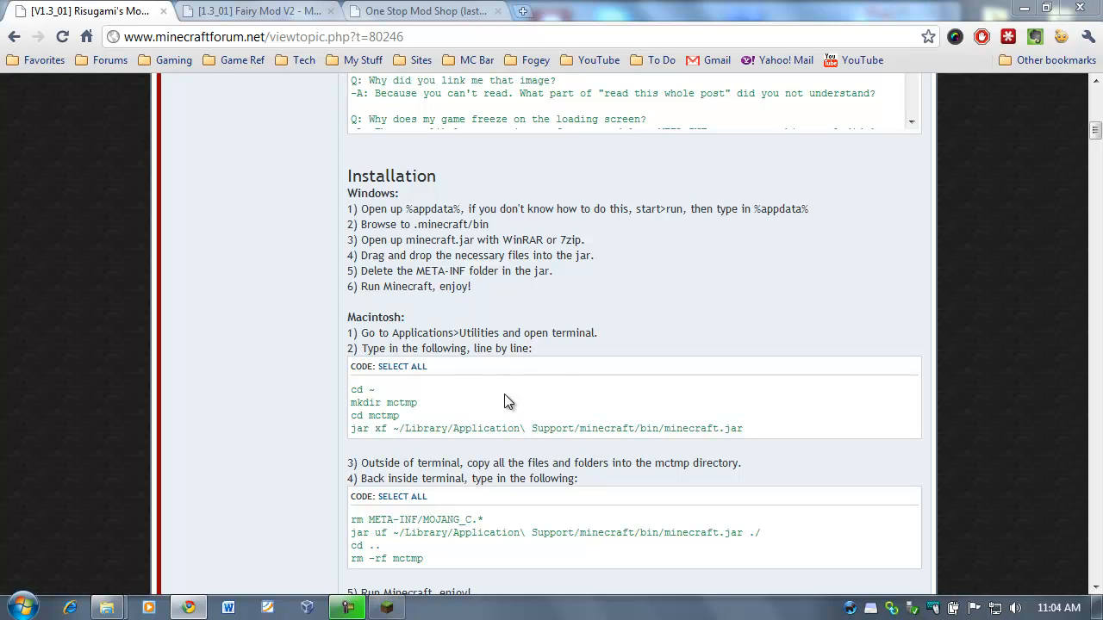
# Log in and play Minecraft's Tutorial World, then pause and open and close Options
pyautogui.click(426, 607)
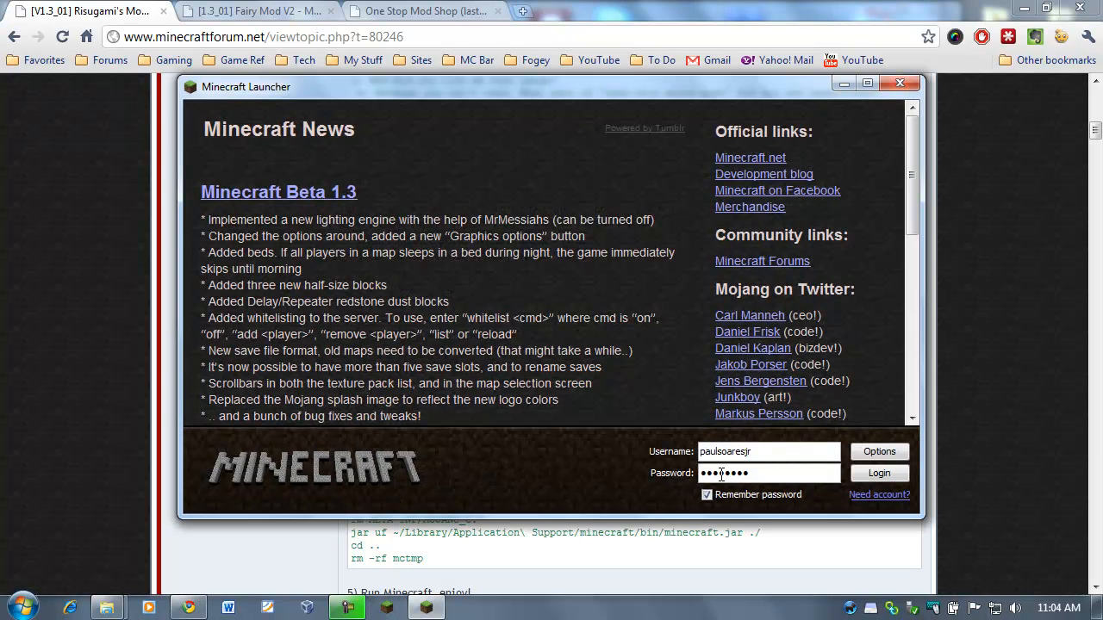
pyautogui.click(878, 473)
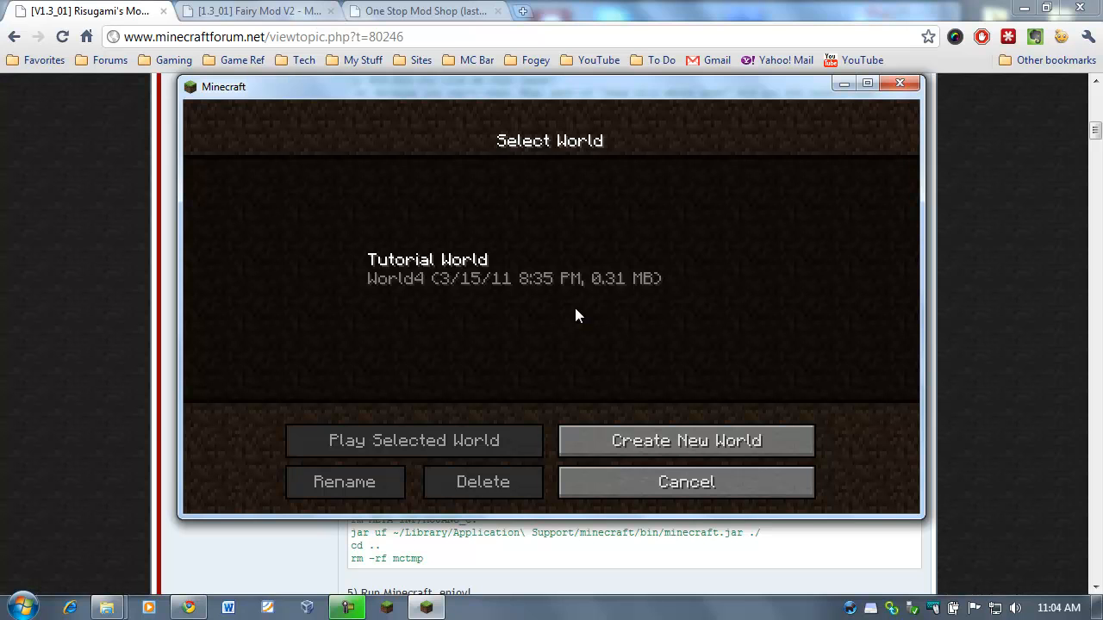
pyautogui.click(412, 440)
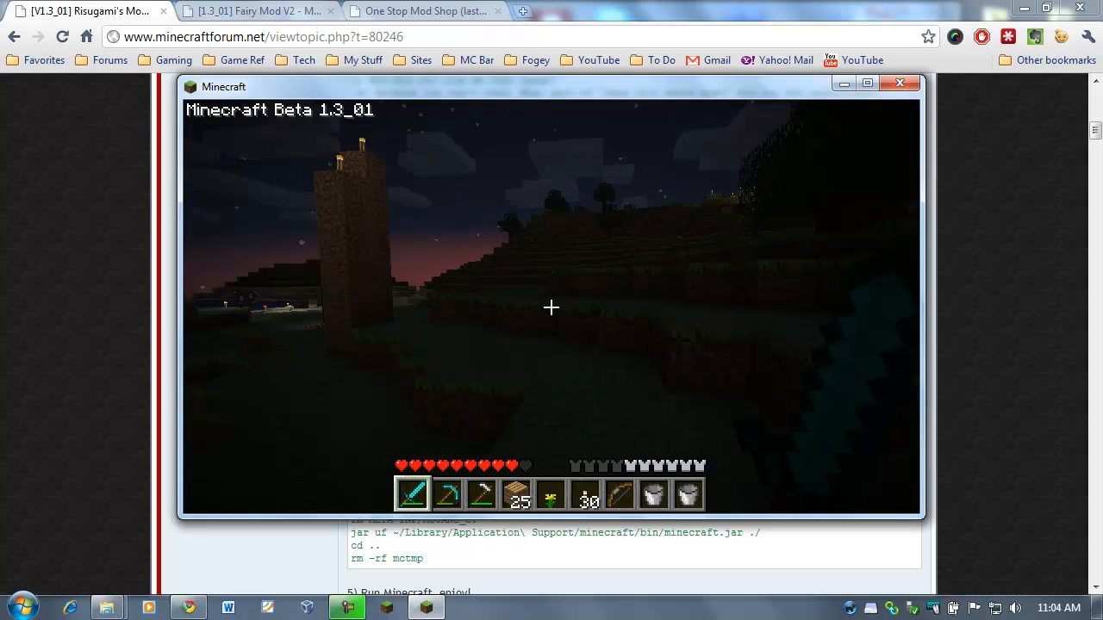
pyautogui.press('Escape')
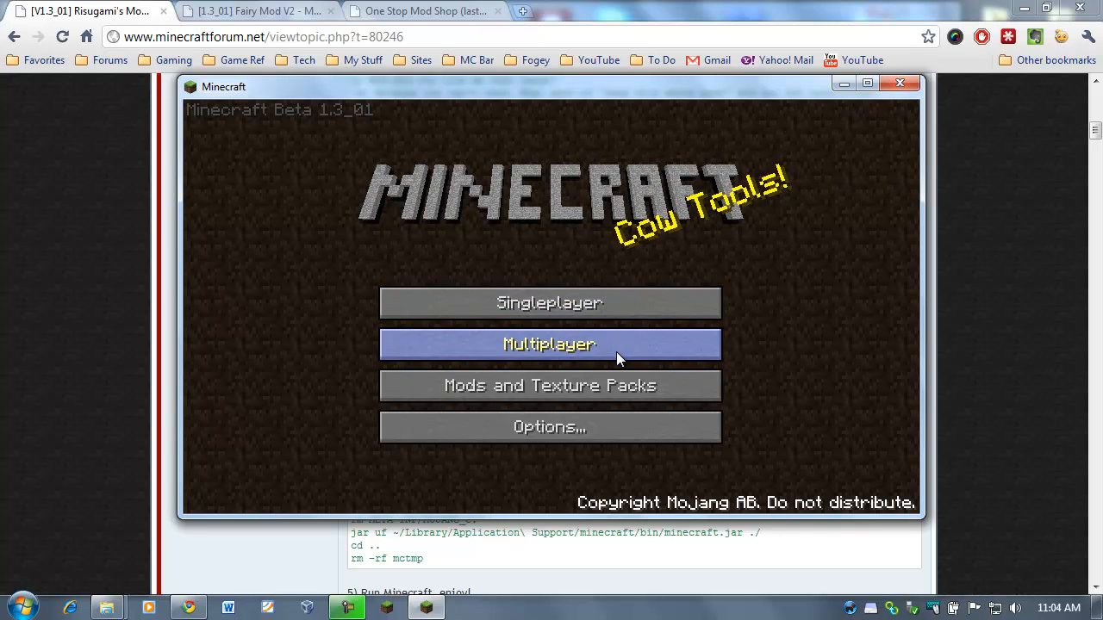
pyautogui.click(550, 426)
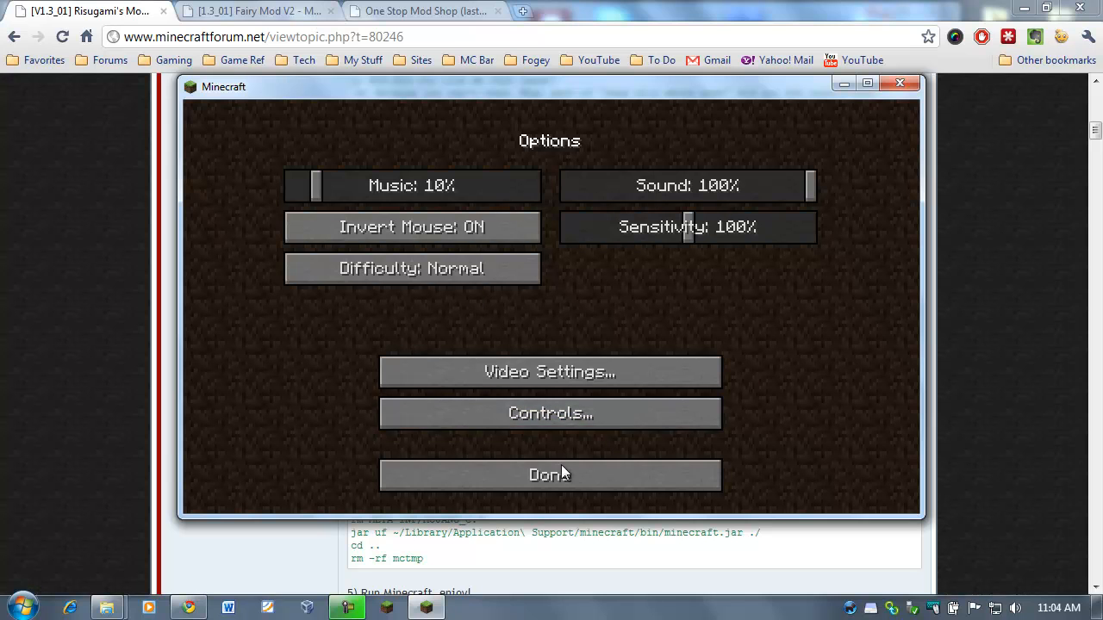
pyautogui.click(550, 474)
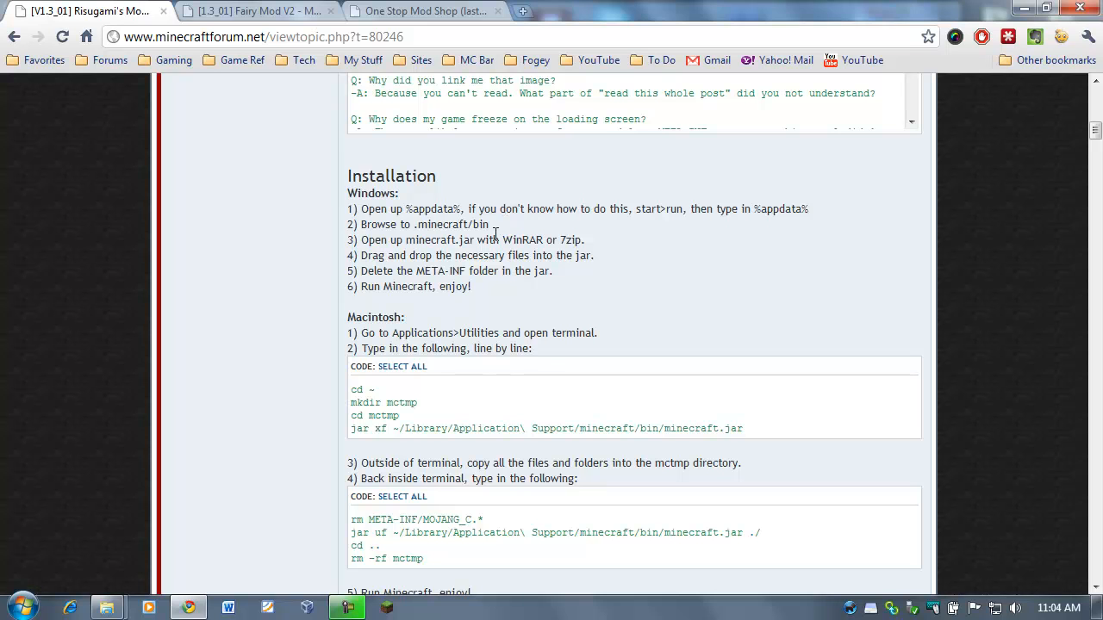
# From the One Stop Mod Shop's Individual Mods list, open the MineColony v0.41 forum thread
pyautogui.click(423, 10)
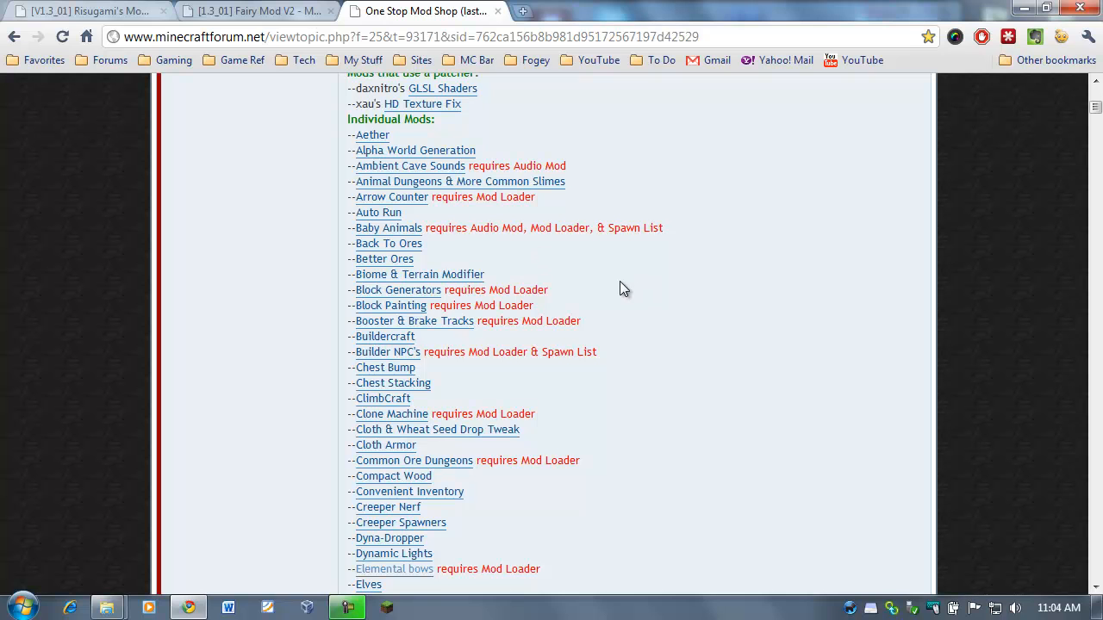
pyautogui.moveTo(627, 280)
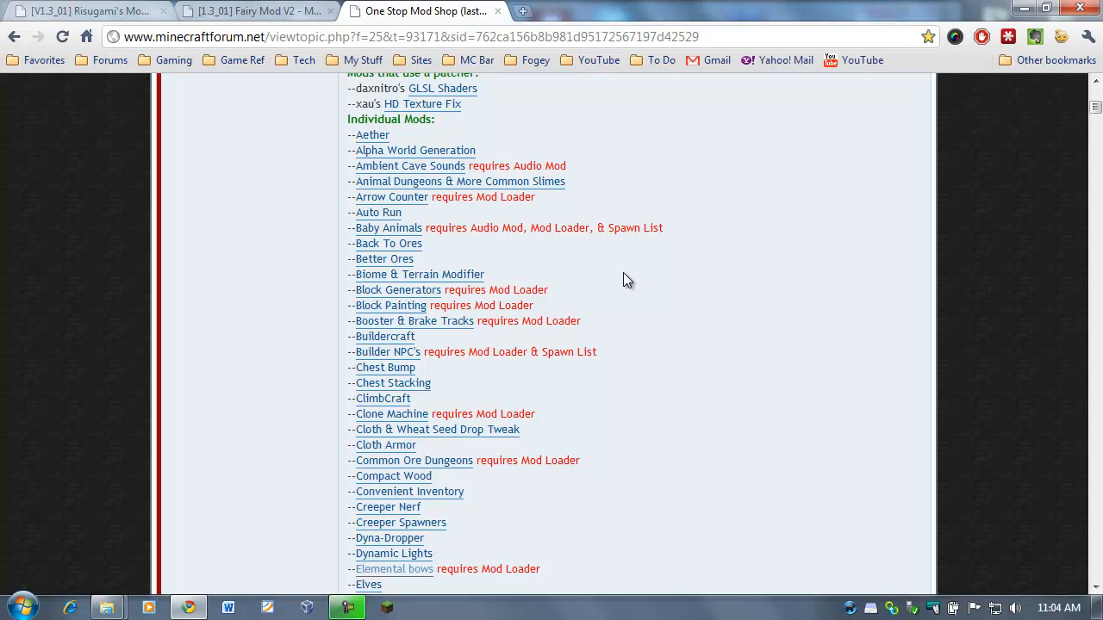
pyautogui.scroll(-3)
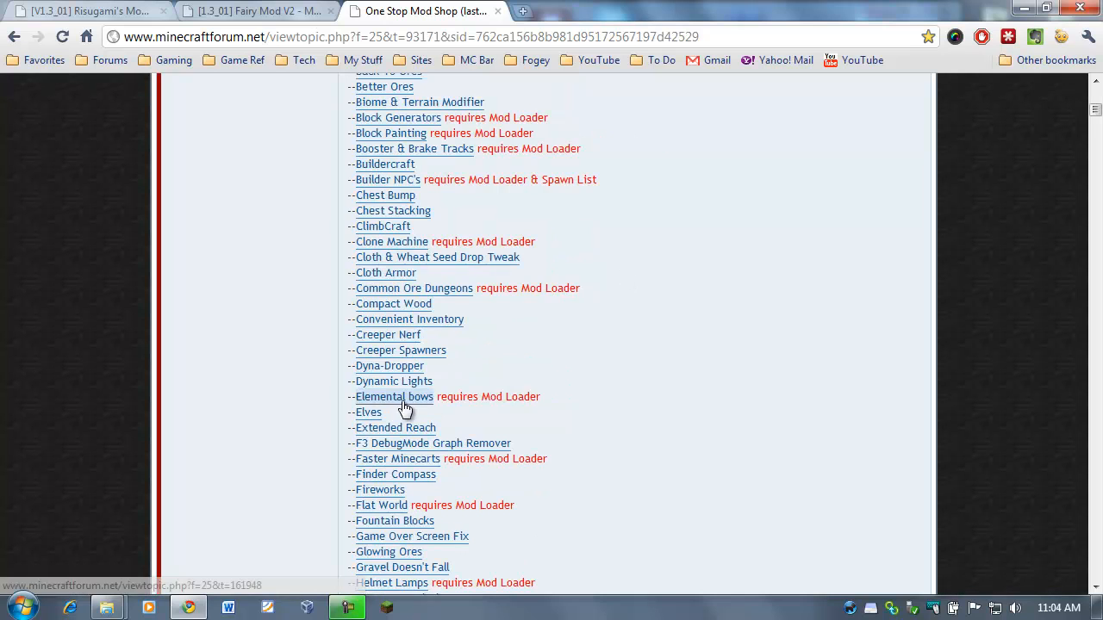
pyautogui.scroll(-3)
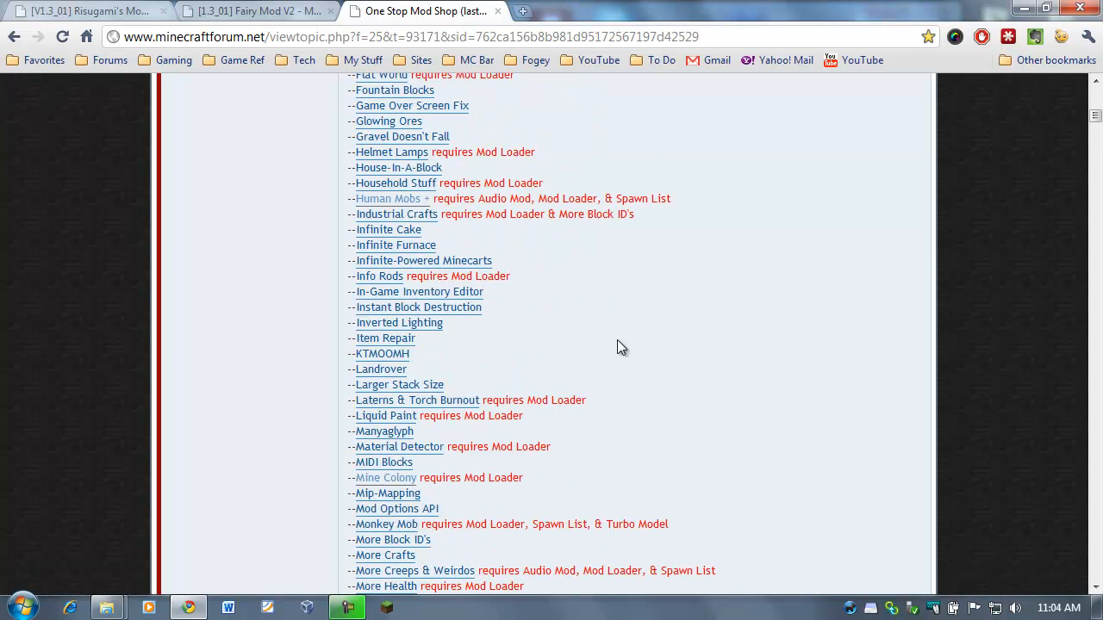
pyautogui.scroll(-3)
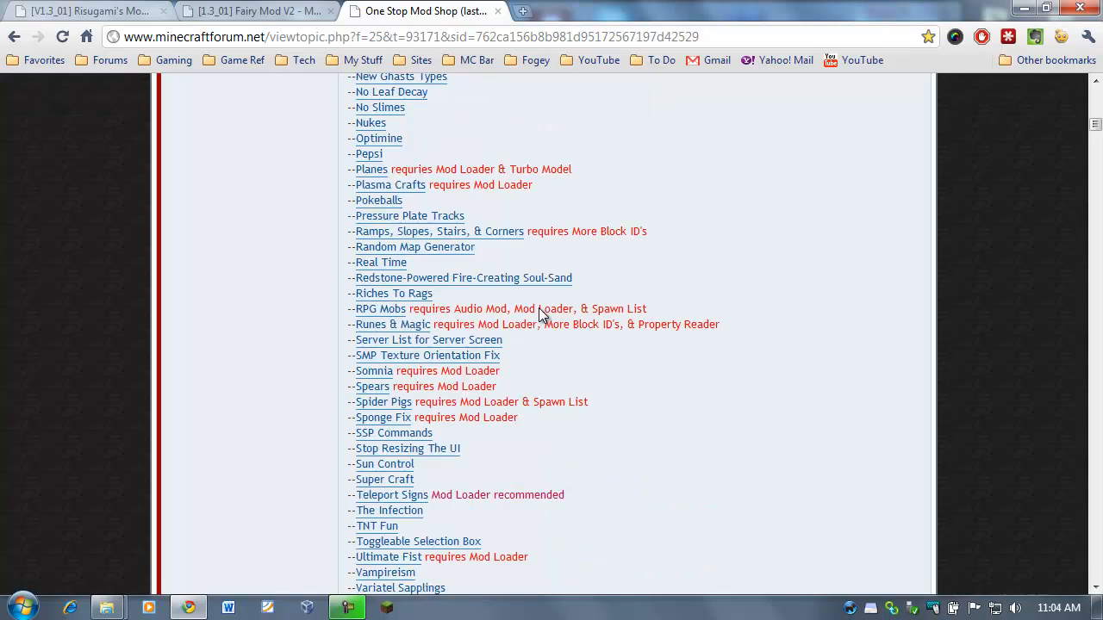
pyautogui.scroll(3)
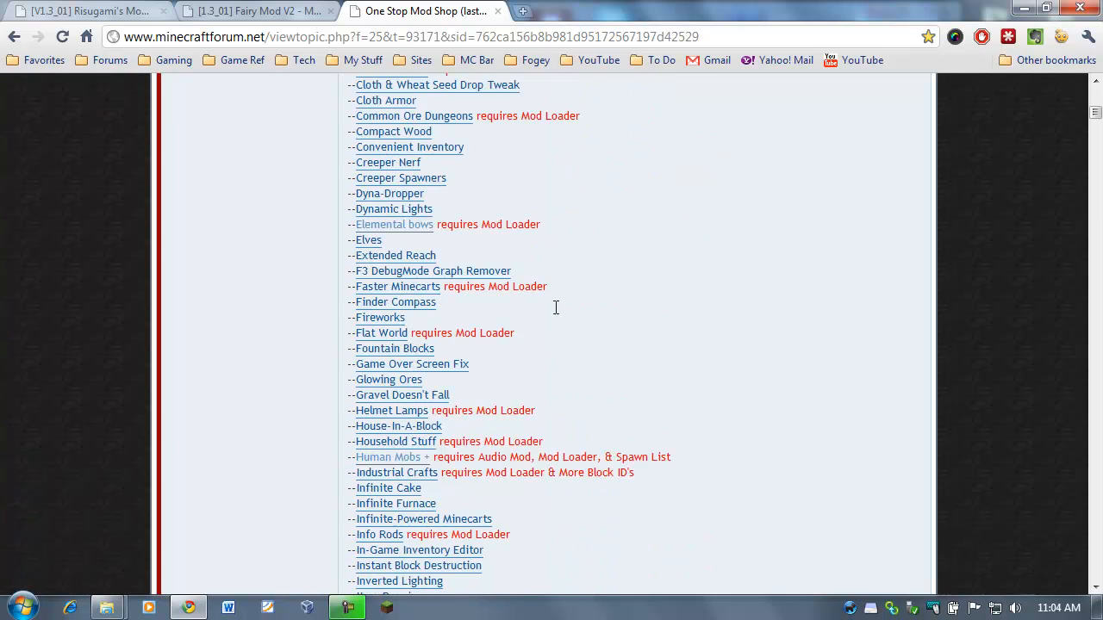
pyautogui.scroll(3)
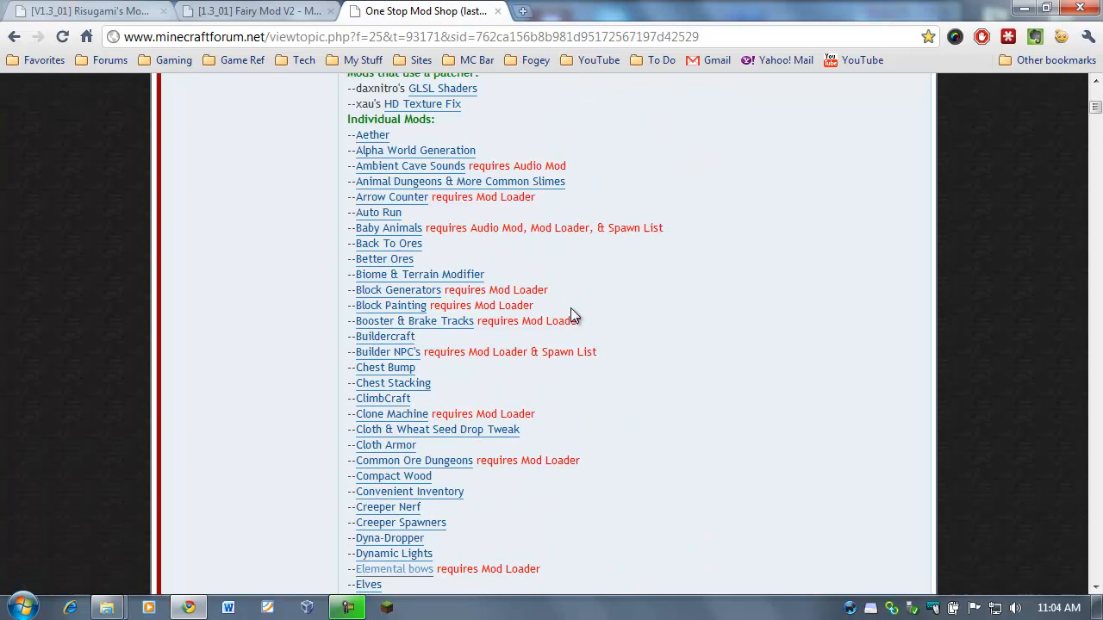
pyautogui.moveTo(620, 338)
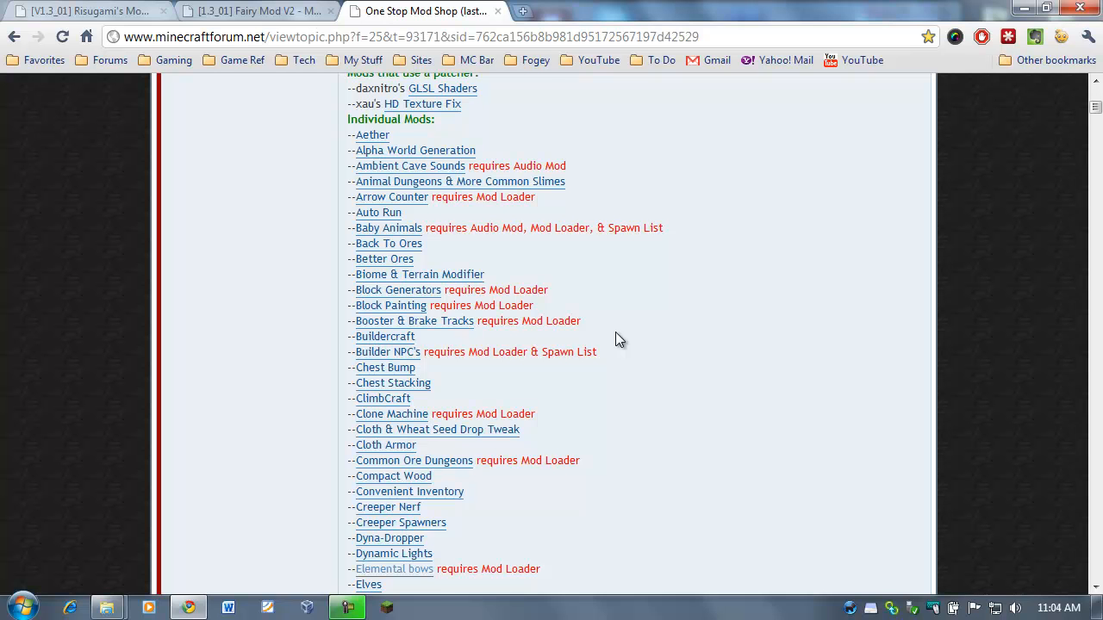
pyautogui.scroll(-3)
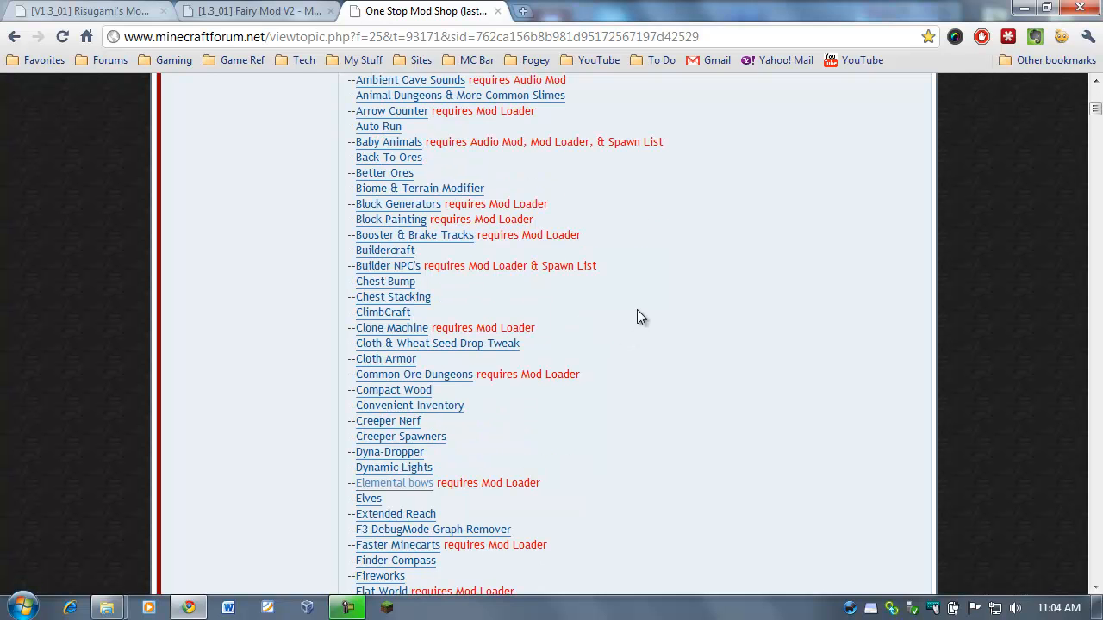
pyautogui.scroll(-3)
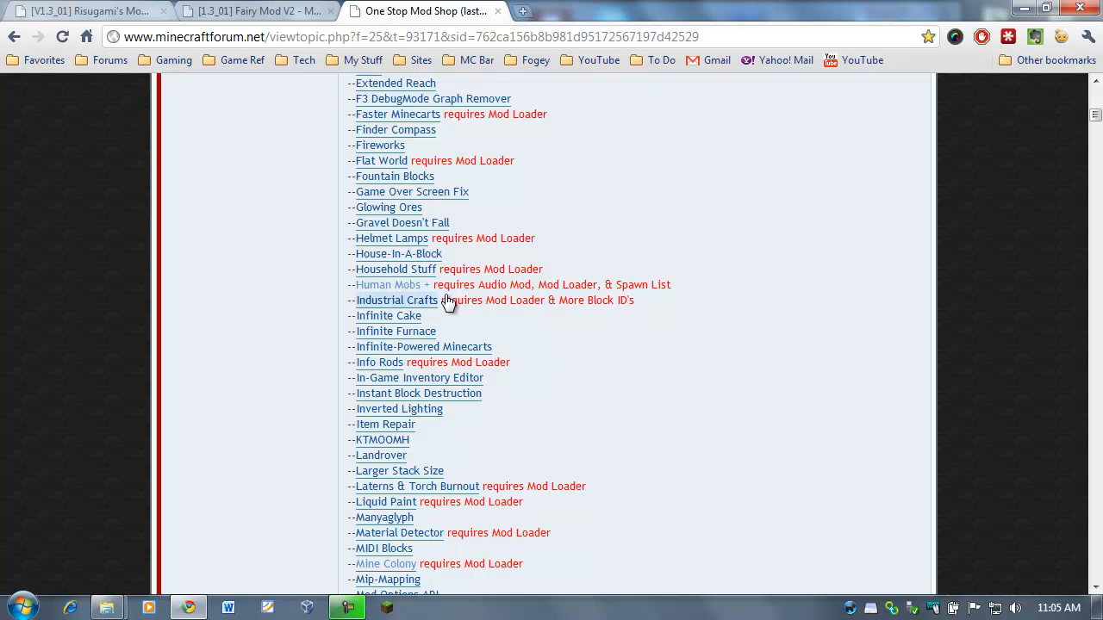
pyautogui.scroll(-3)
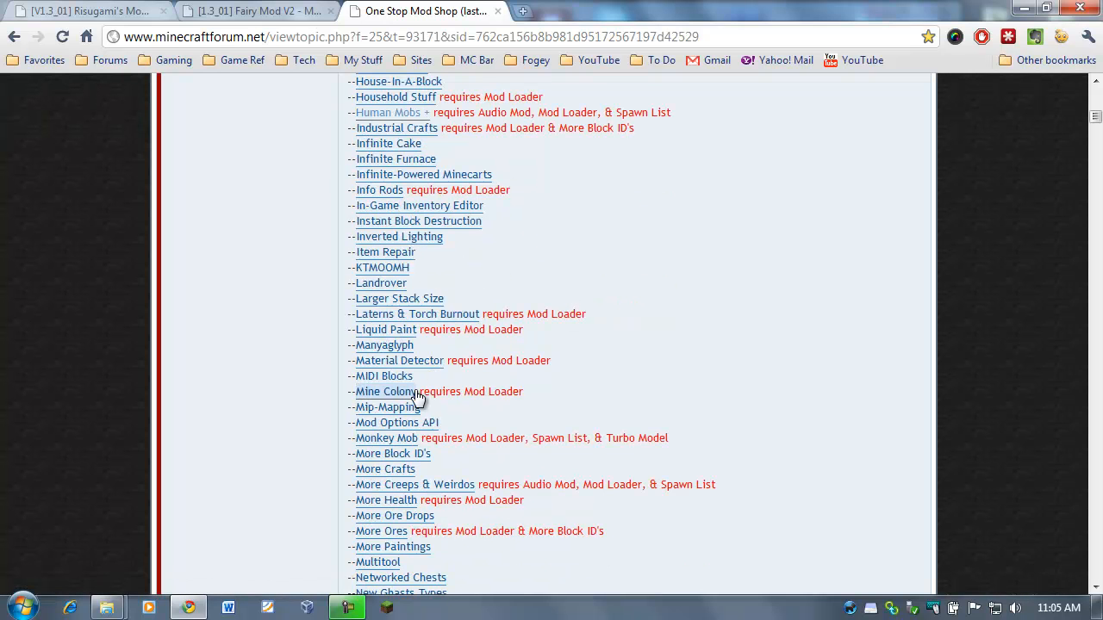
pyautogui.click(386, 391)
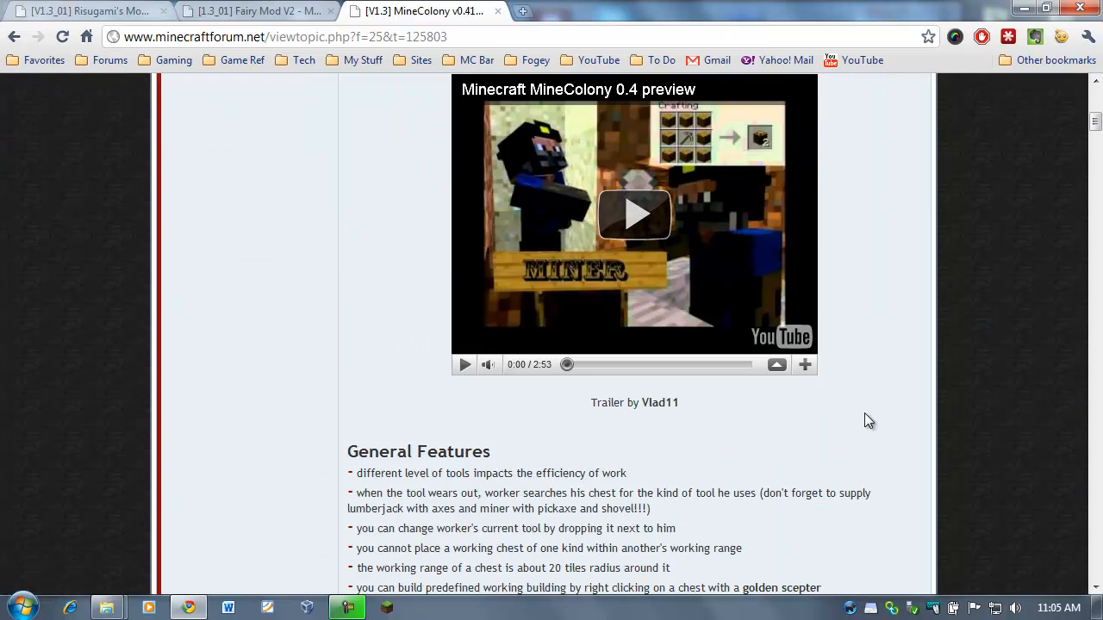
# Skim the MineColony thread, then read the Fairy Mod V2 topic and return to its title banner
pyautogui.scroll(-3)
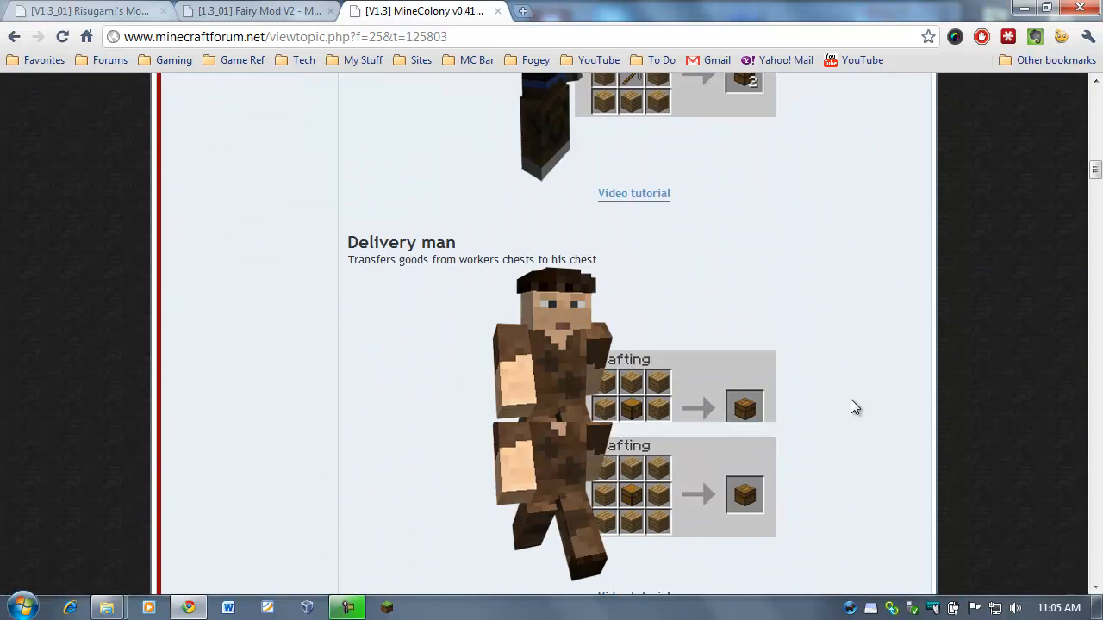
pyautogui.scroll(-3)
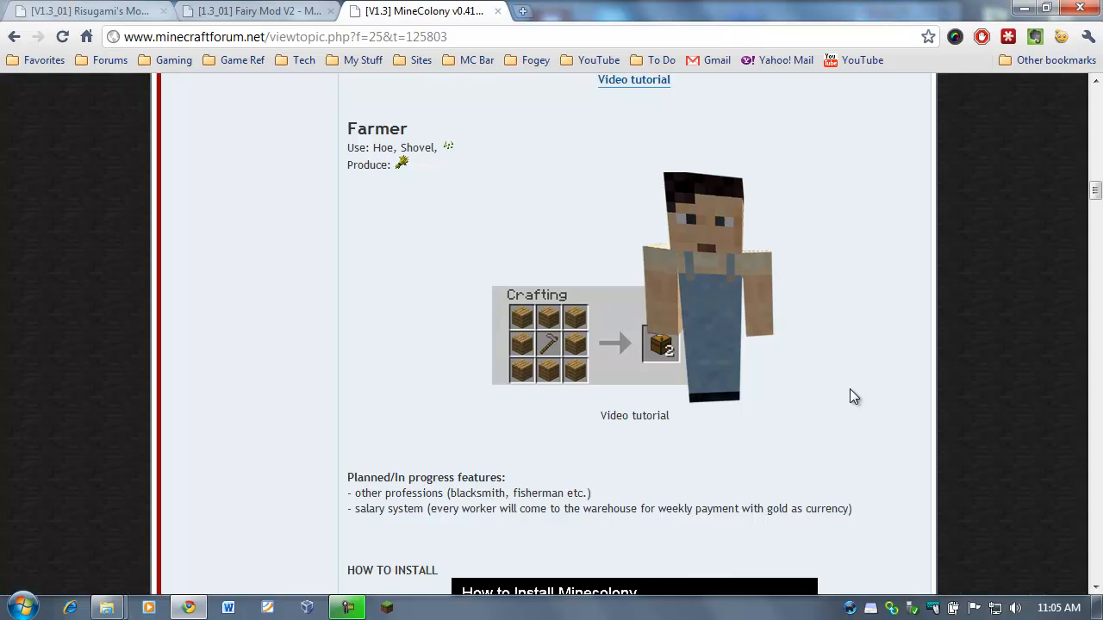
pyautogui.scroll(-3)
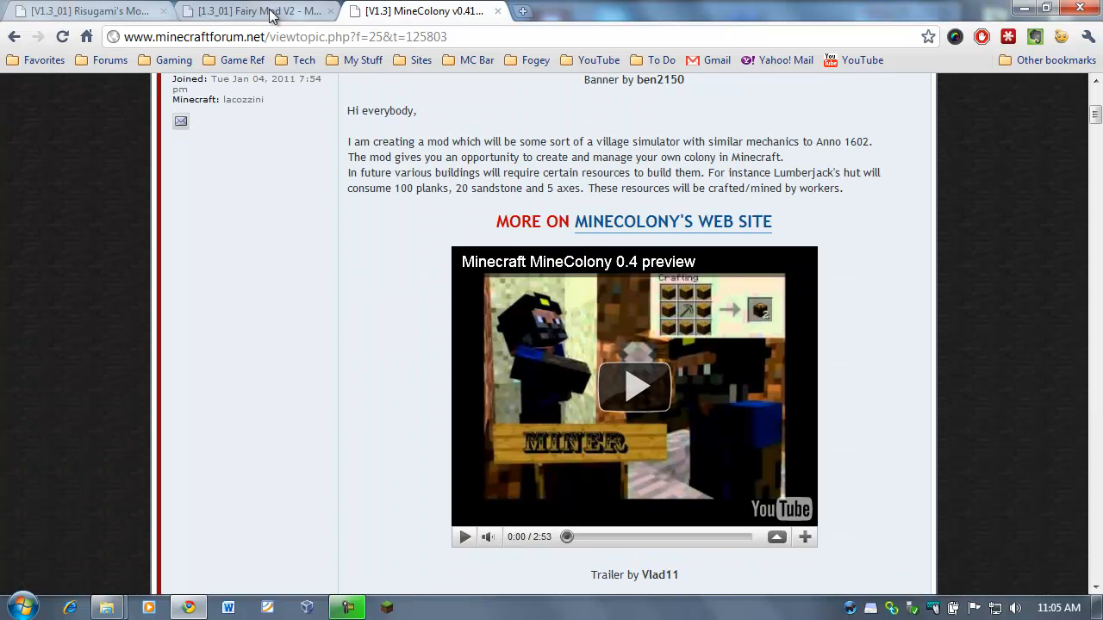
pyautogui.click(254, 11)
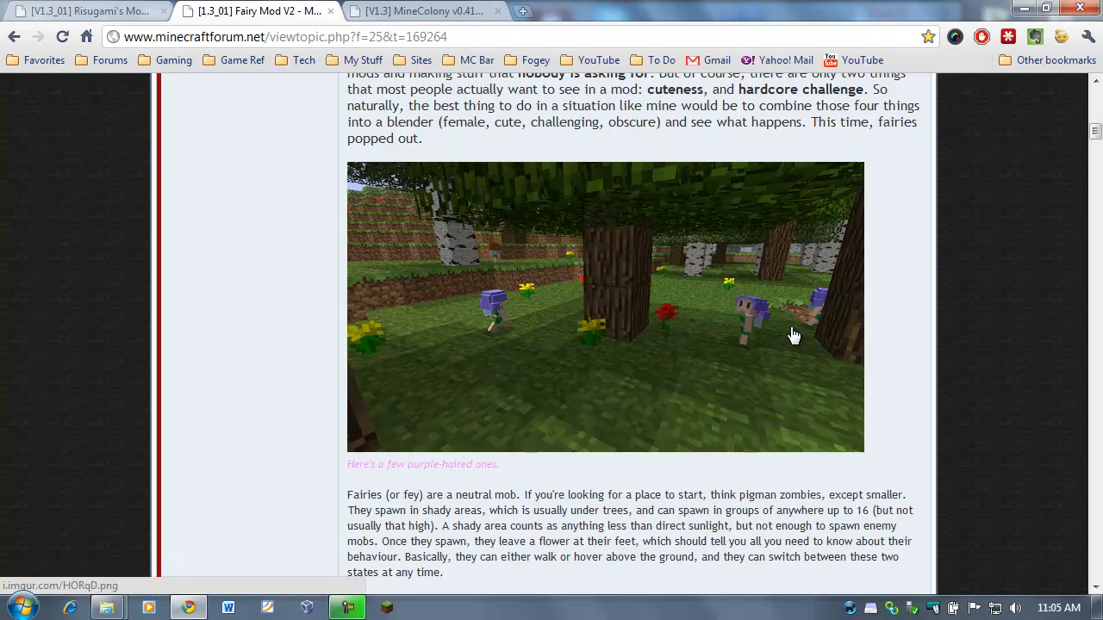
pyautogui.scroll(-3)
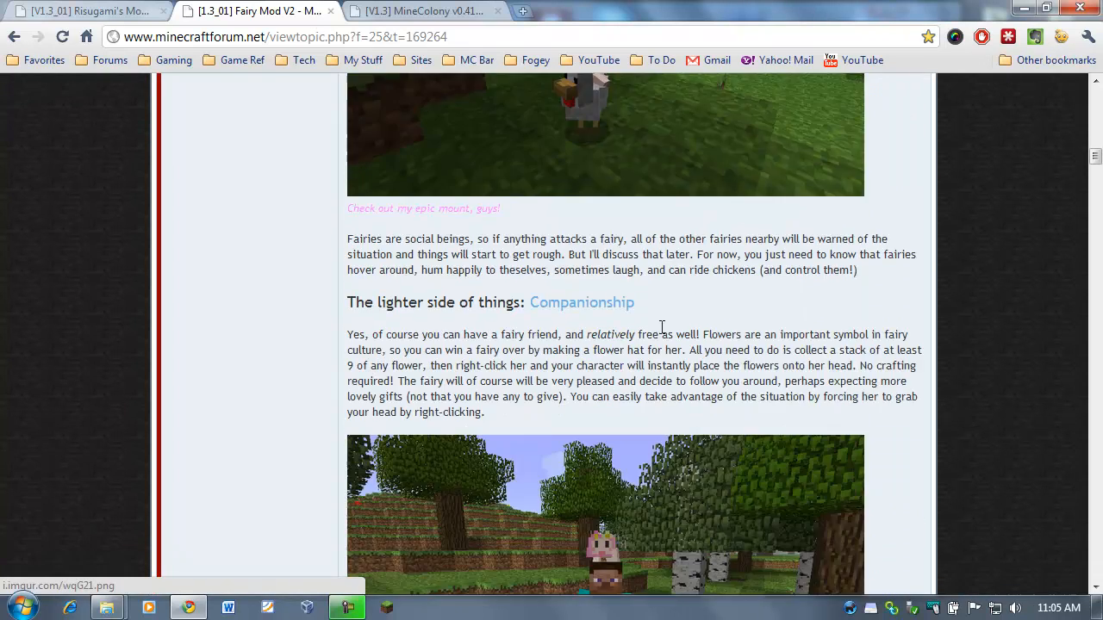
pyautogui.scroll(-3)
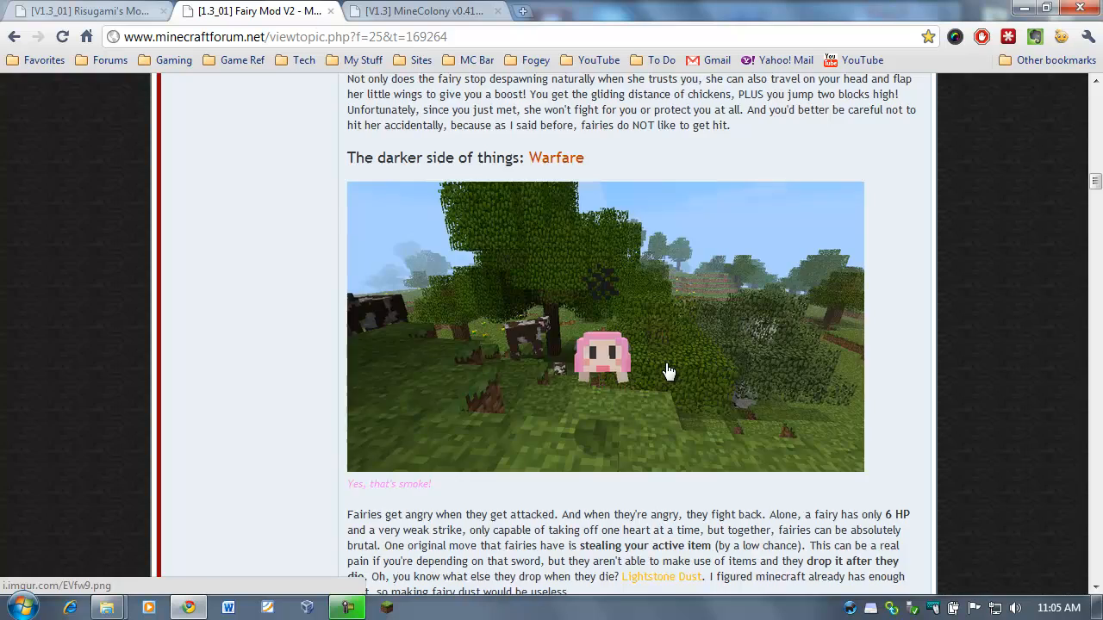
pyautogui.scroll(-3)
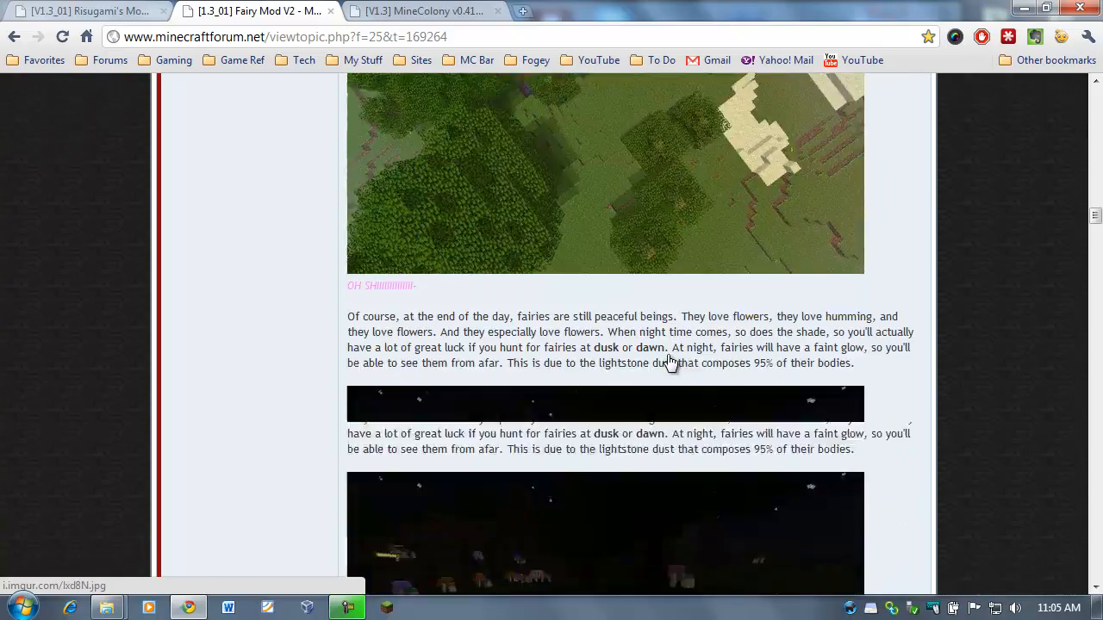
pyautogui.scroll(3)
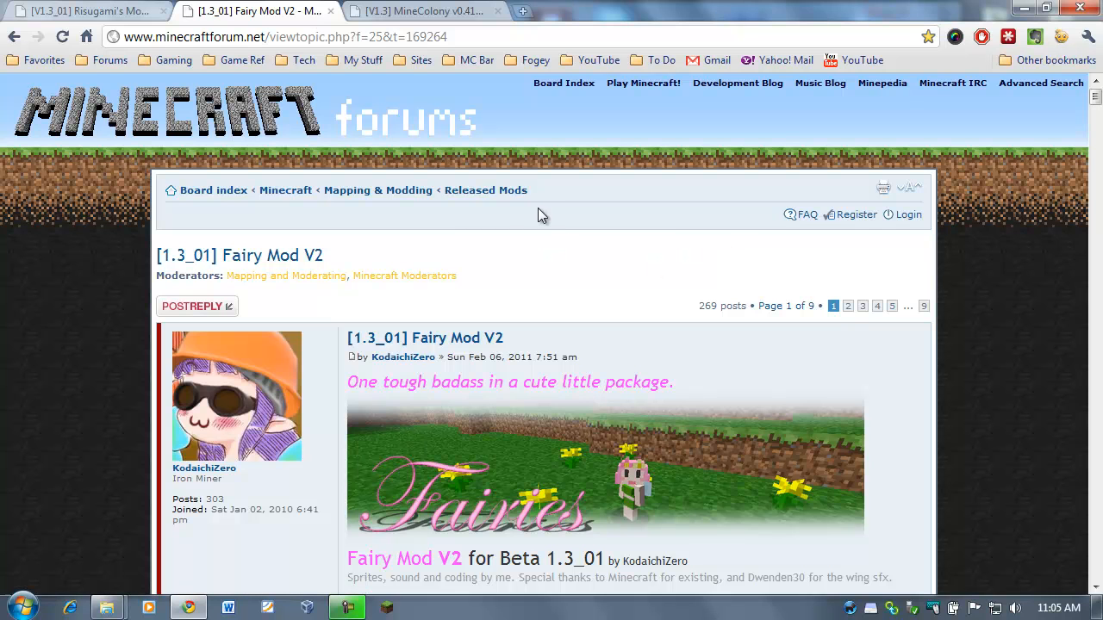
pyautogui.moveTo(422, 10)
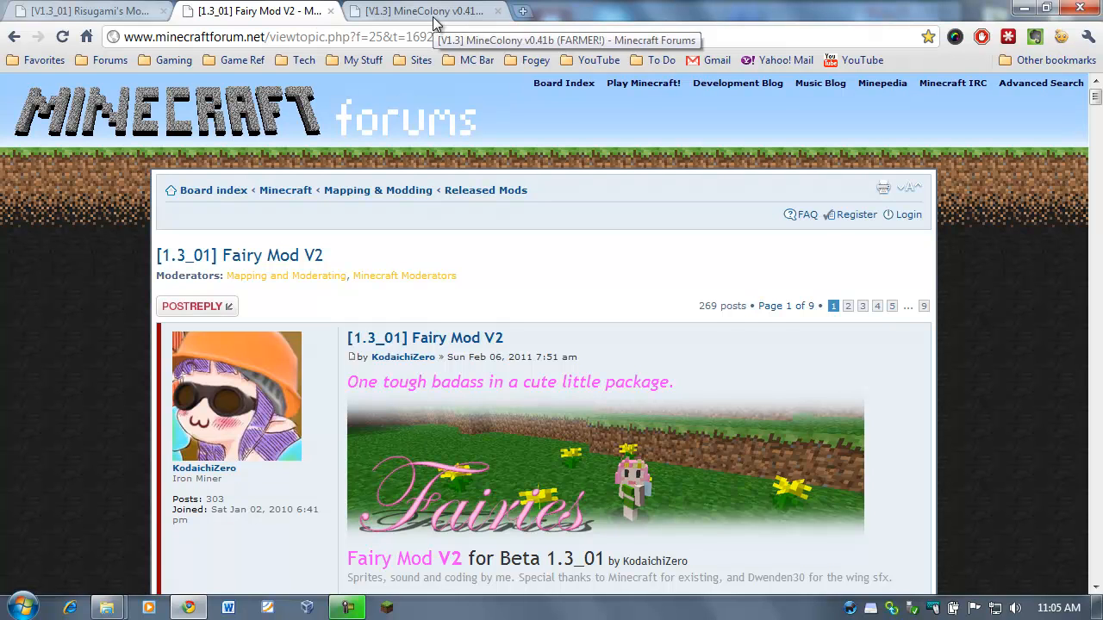
pyautogui.moveTo(616, 187)
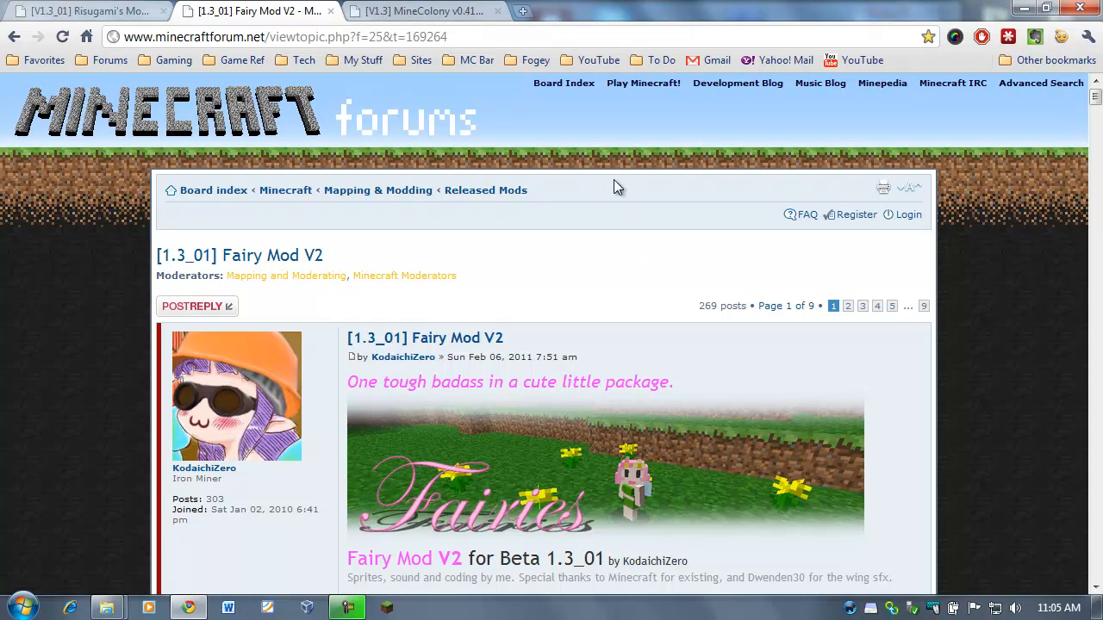
pyautogui.moveTo(620, 256)
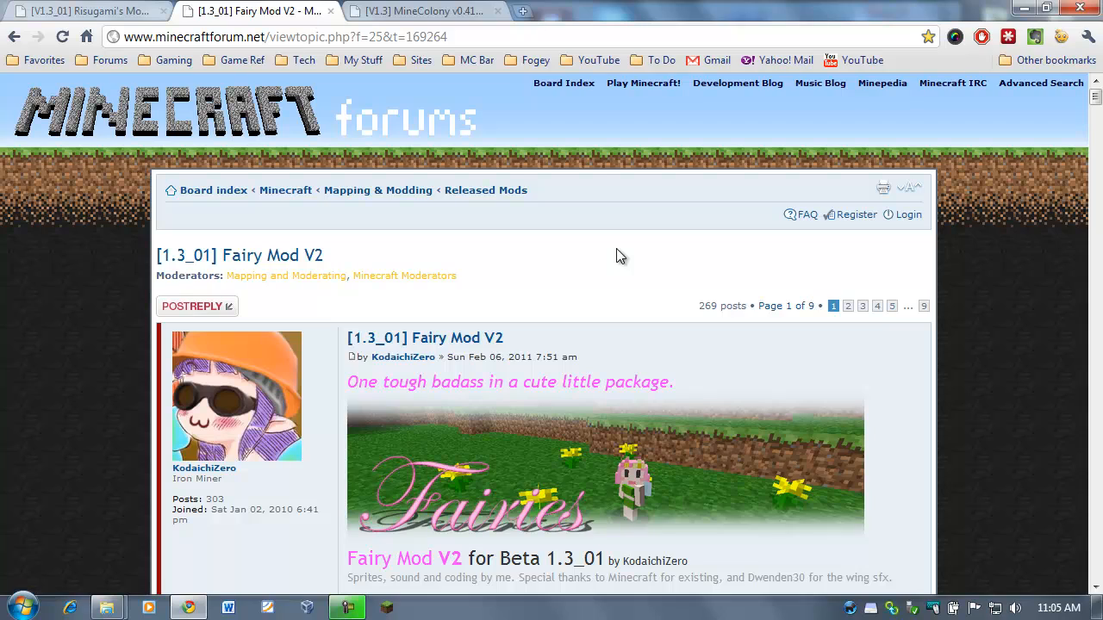